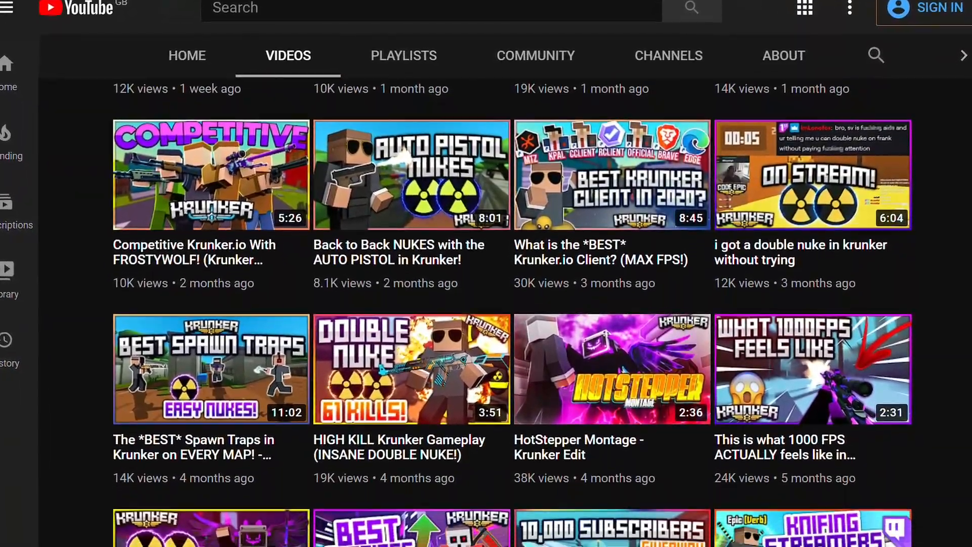
Scroll through the channel's Krunker video thumbnails and search for an Epic promo video
{"action": "scroll", "scroll_direction": "down", "scroll_amount": 3}
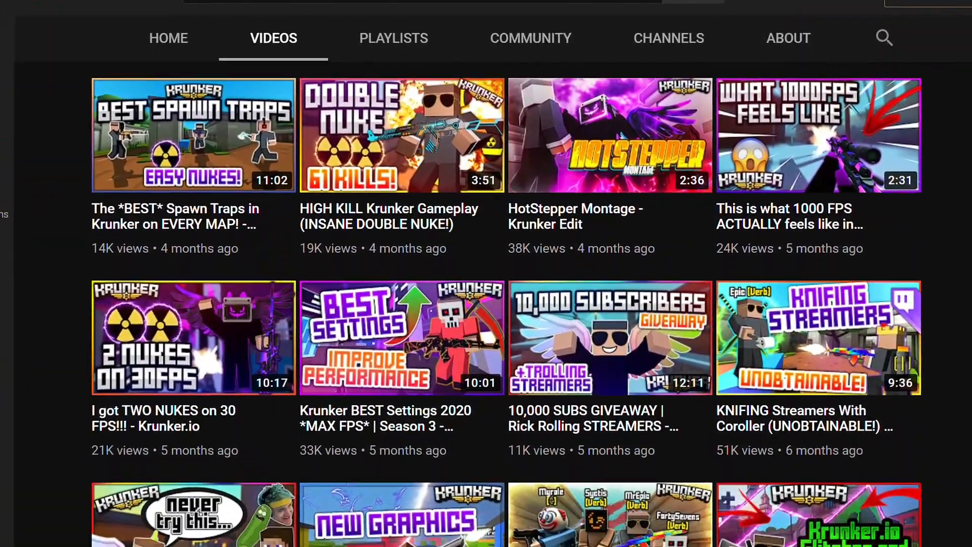
{"action": "scroll", "scroll_direction": "down", "scroll_amount": 3}
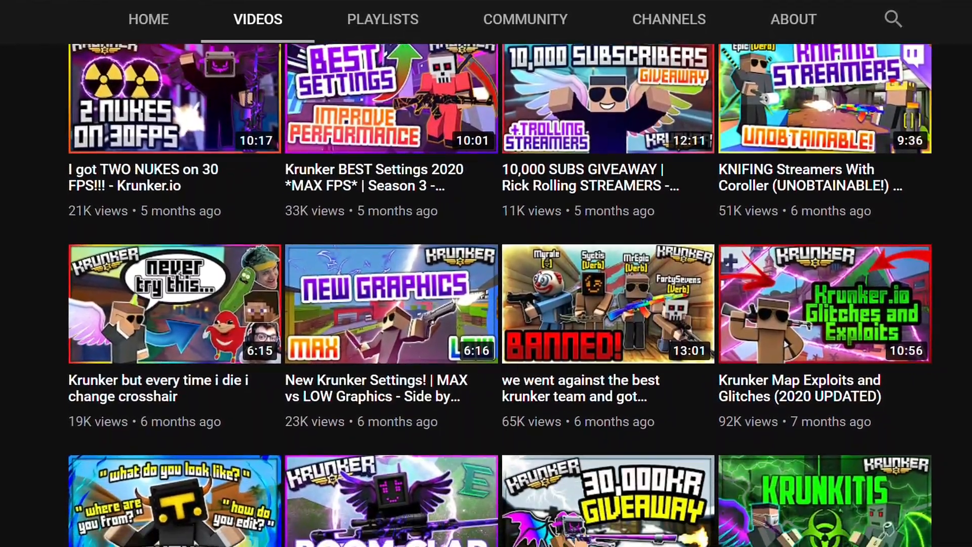
{"action": "scroll", "scroll_direction": "down", "scroll_amount": 3}
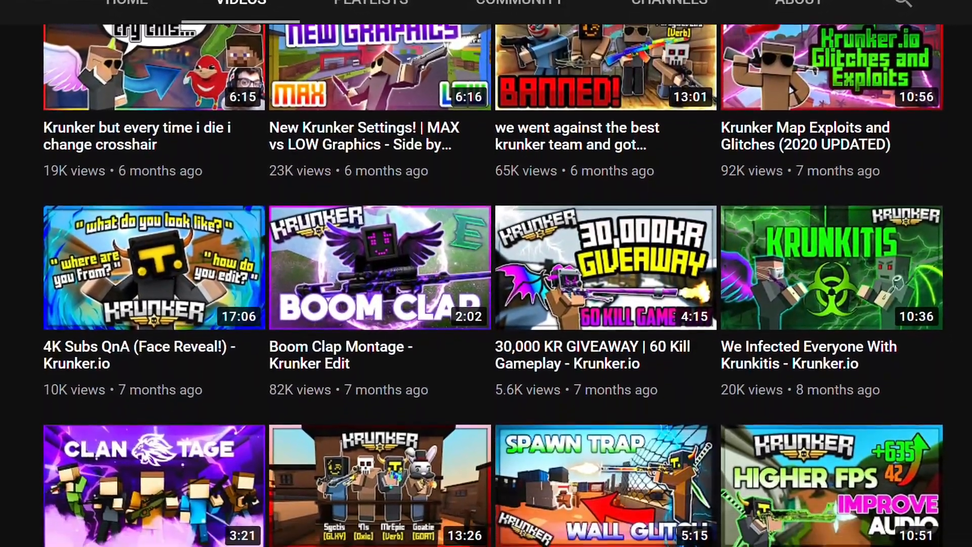
{"action": "scroll", "scroll_direction": "down", "scroll_amount": 3}
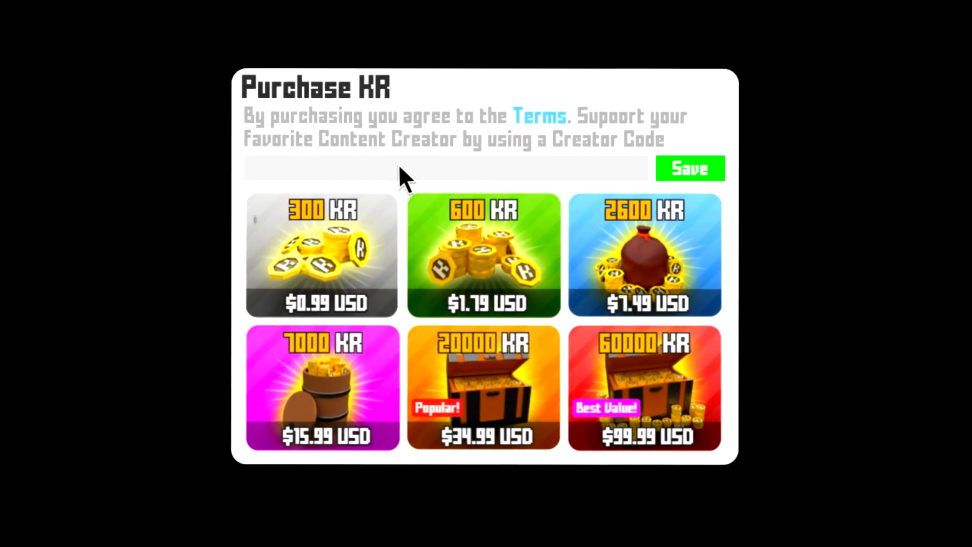
{"action": "type", "text": "Epic"}
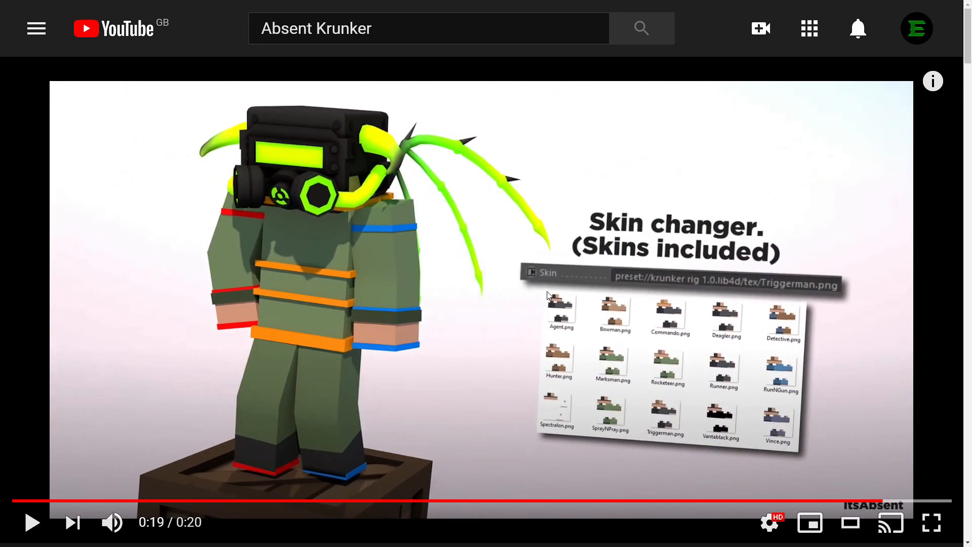
Follow the description's MediaFire link and save the Krunker Rig 1.0 zip to Downloads
{"action": "scroll", "scroll_direction": "down", "scroll_amount": 3}
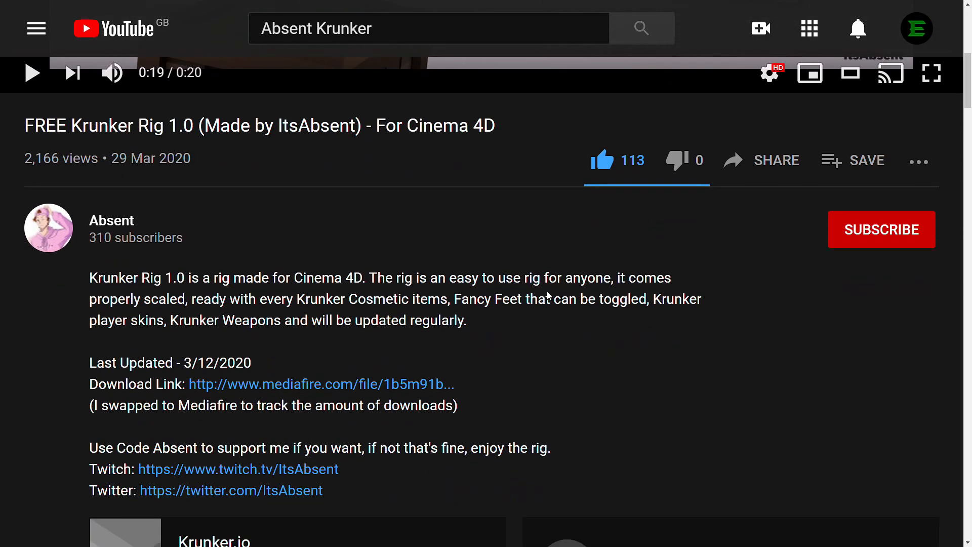
{"action": "left_click", "coordinate": [321, 384]}
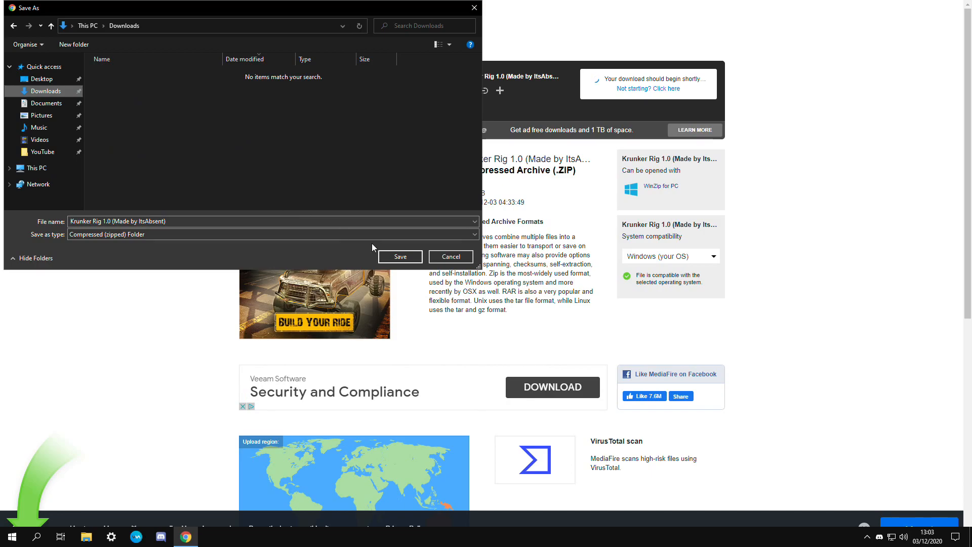
{"action": "left_click", "coordinate": [399, 257]}
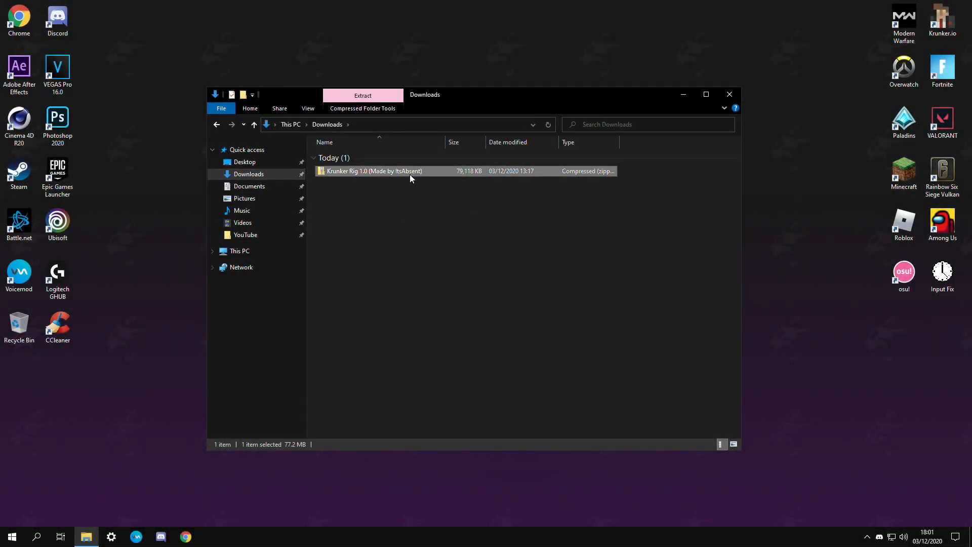
Extract the downloaded rig zip into the suggested folder
{"action": "right_click", "coordinate": [374, 171]}
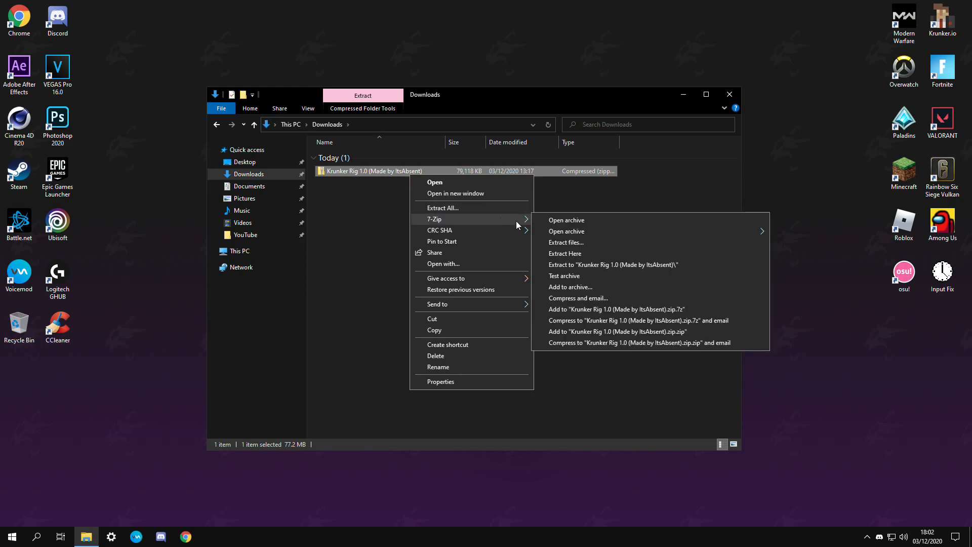
{"action": "left_click", "coordinate": [443, 208]}
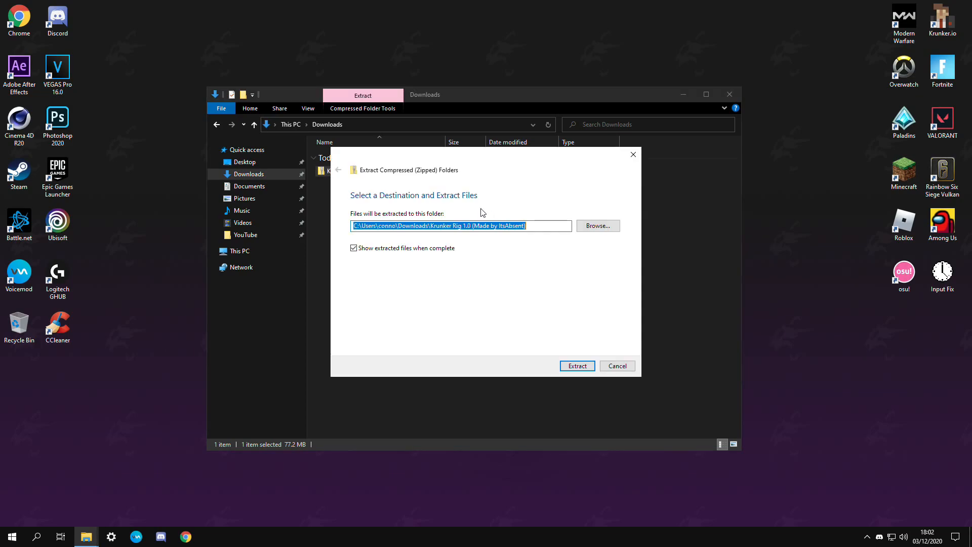
{"action": "left_click", "coordinate": [576, 366]}
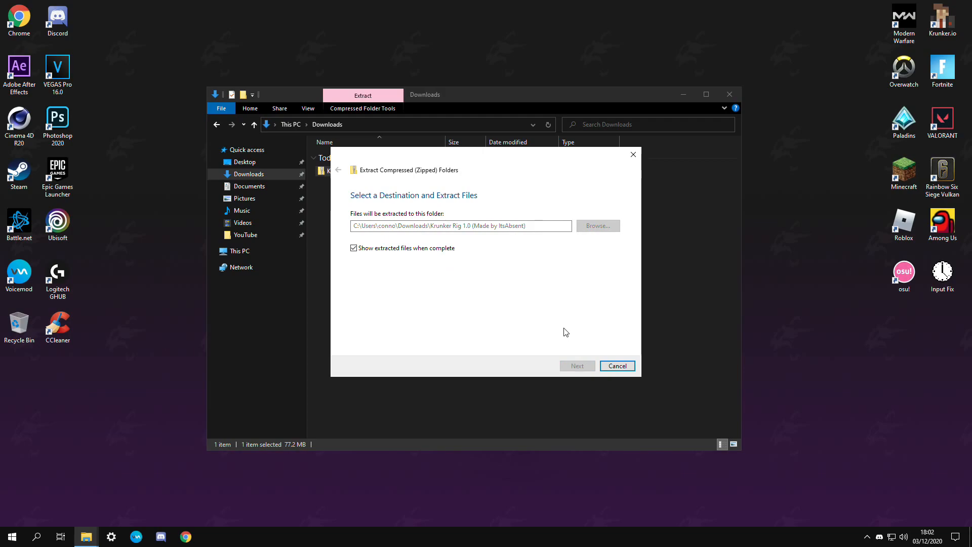
{"action": "left_click", "coordinate": [576, 366]}
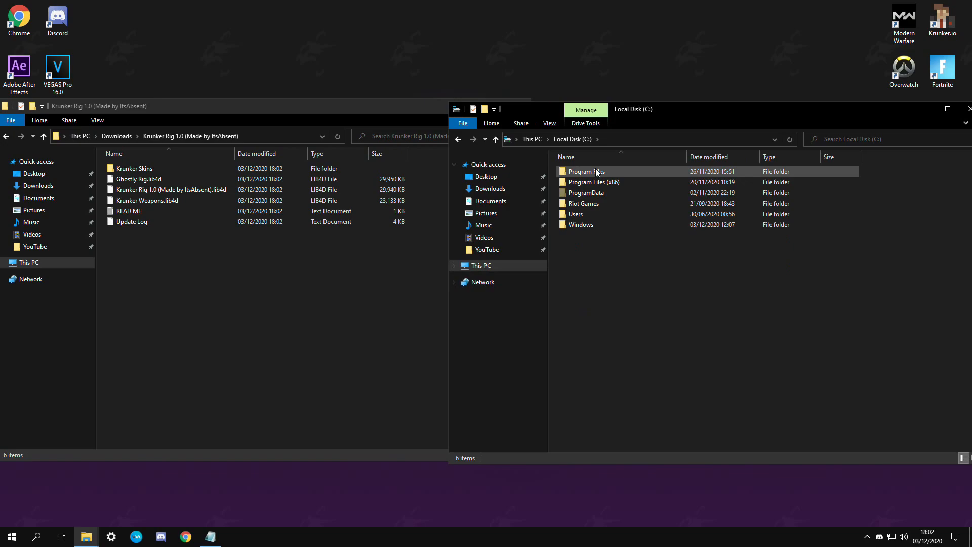
Delete the old Krunker lib4d files from Cinema 4D R20's library browser folder
{"action": "double_click", "coordinate": [586, 171]}
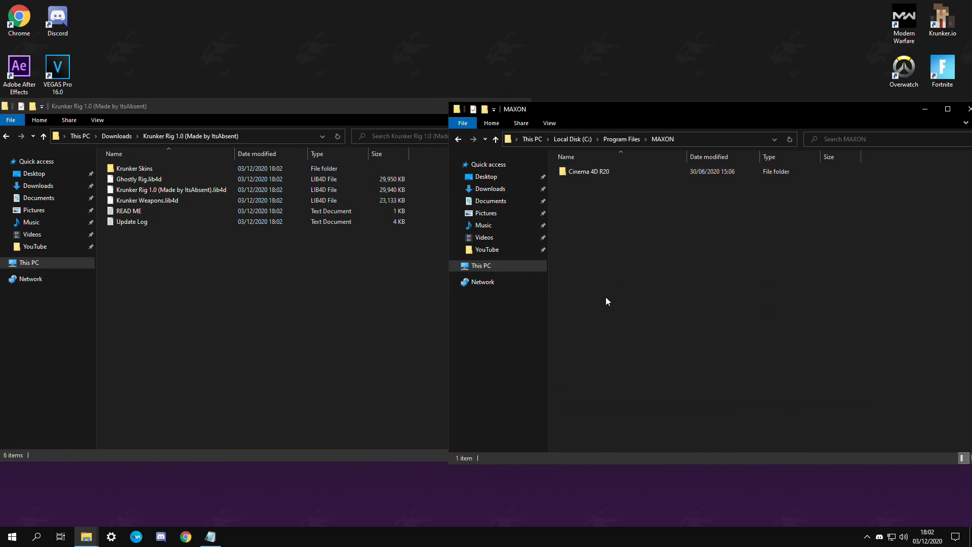
{"action": "double_click", "coordinate": [587, 171]}
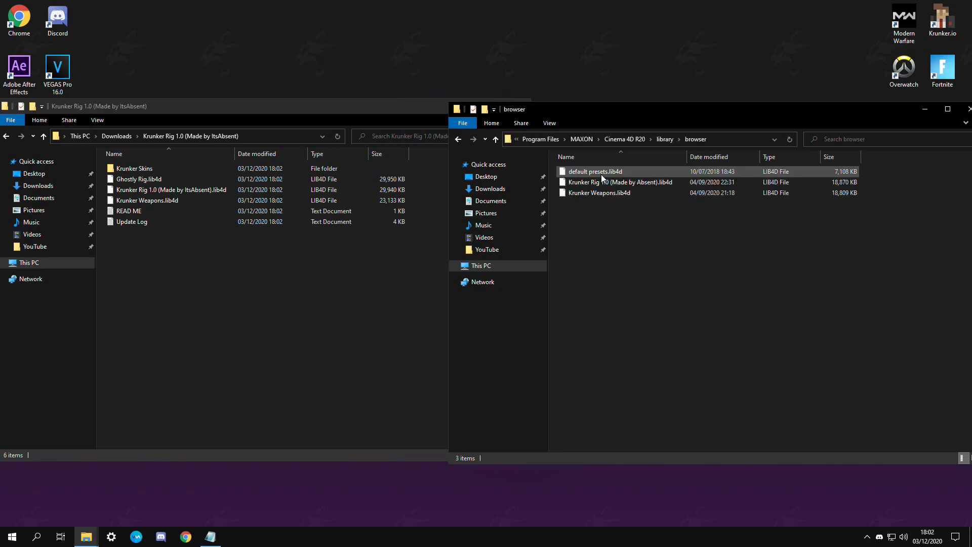
{"action": "left_click", "coordinate": [628, 202]}
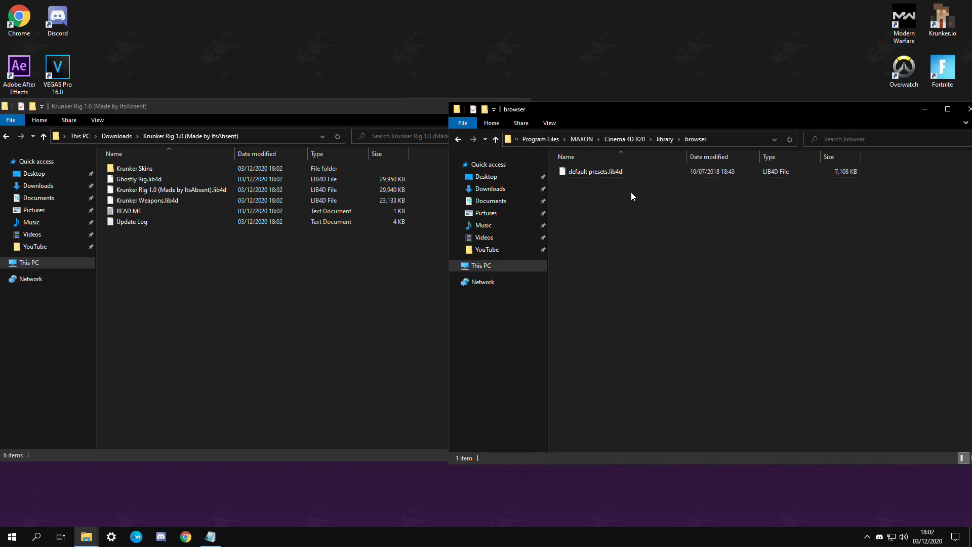
{"action": "left_click", "coordinate": [167, 190]}
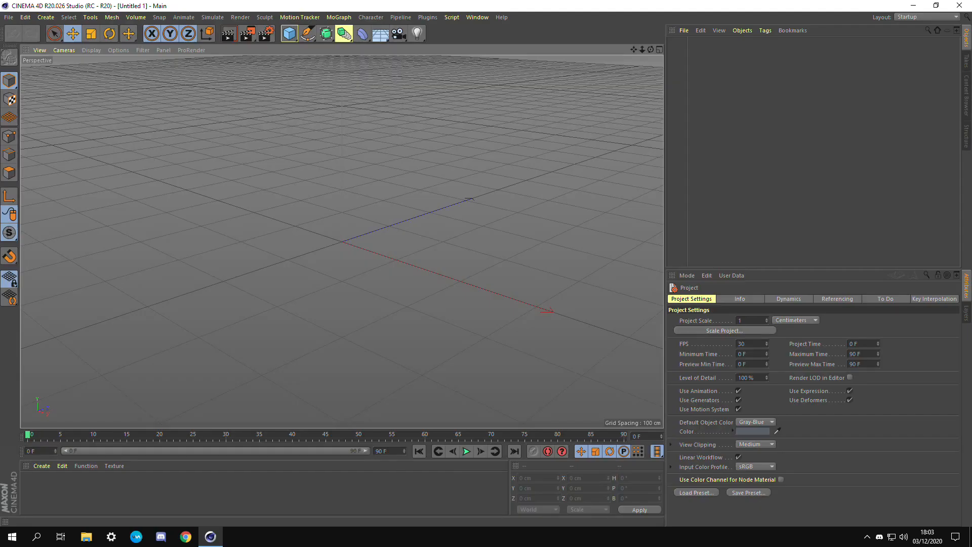
{"action": "mouse_move", "coordinate": [761, 210]}
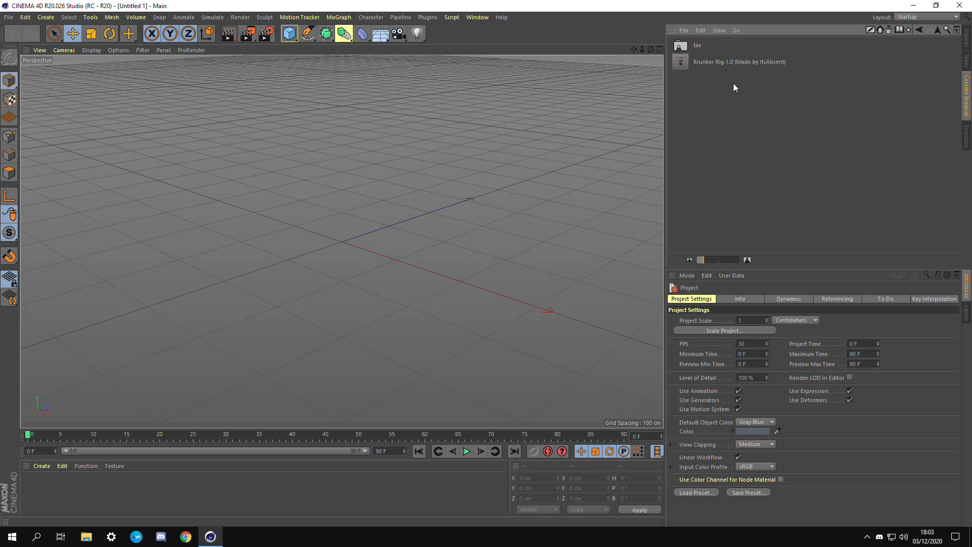
Load the Krunker Rig 1.0 character from the Content Browser into the scene
{"action": "left_click", "coordinate": [739, 62]}
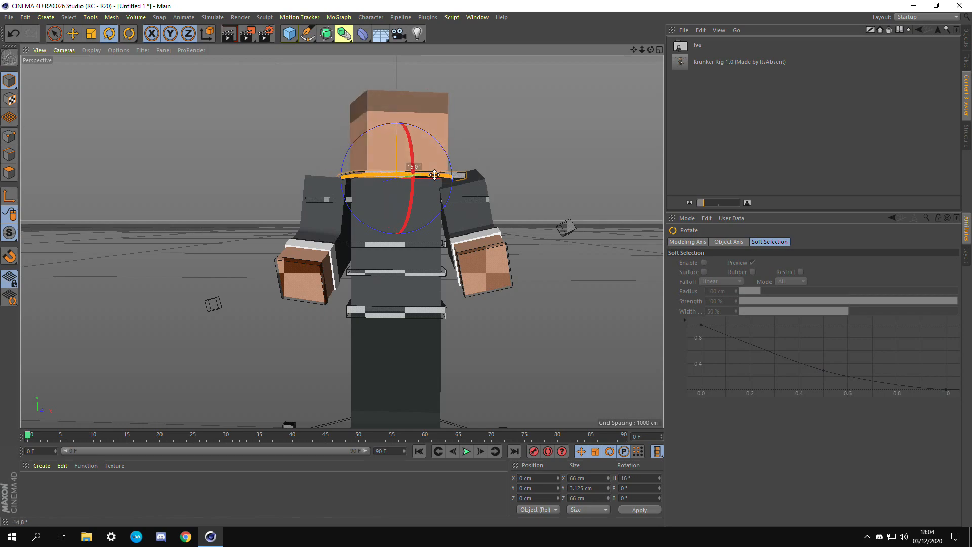
Rotate the character's body and place a Disintegrator rifle in its hands
{"action": "left_click_drag", "start_coordinate": [434, 175], "coordinate": [396, 176]}
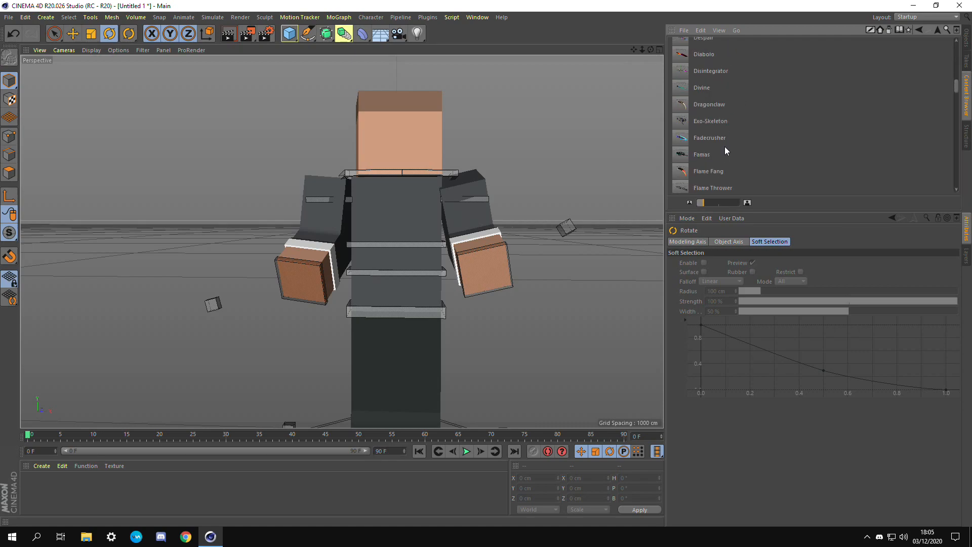
{"action": "left_click", "coordinate": [711, 71]}
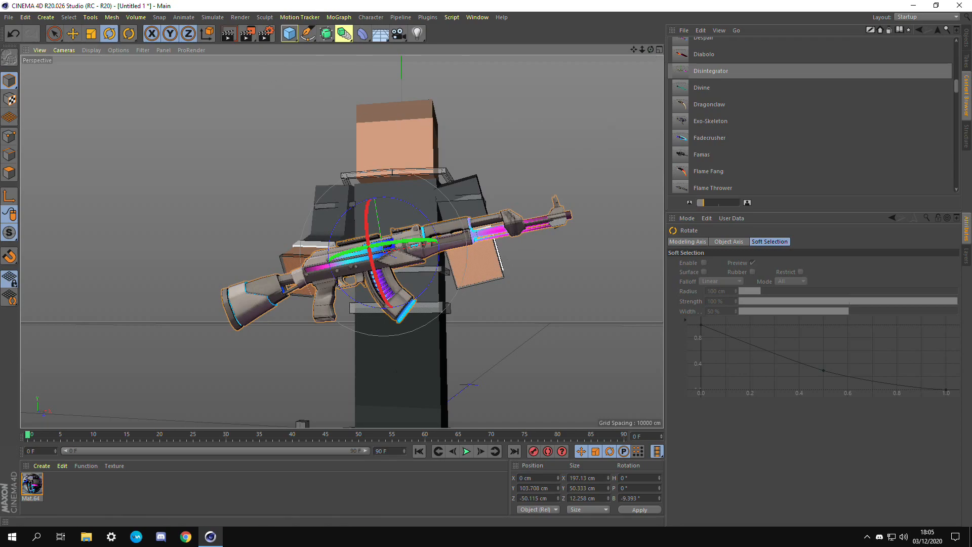
{"action": "left_click", "coordinate": [73, 33]}
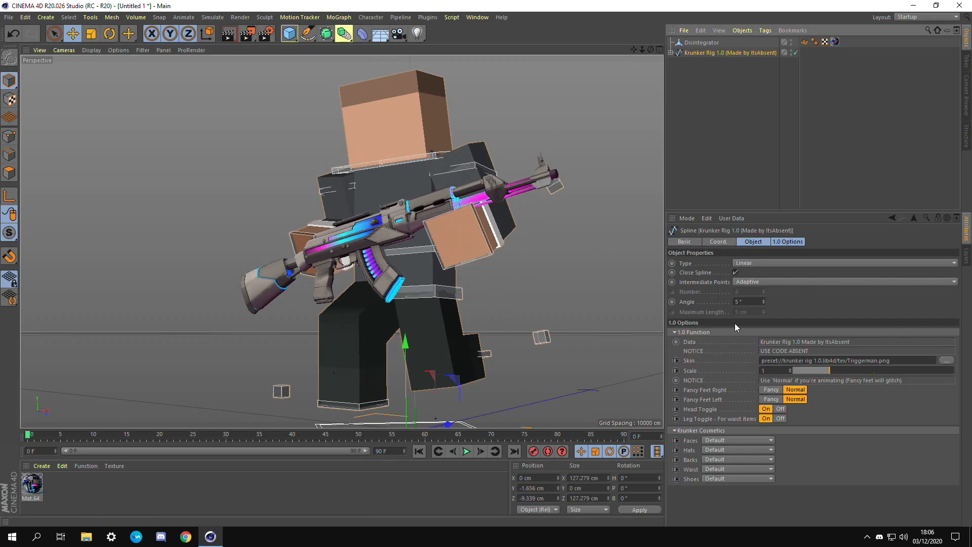
Set the rig cosmetics: Smooch face, Cat Ears hat, Egg Tamer back, new waist and shoes
{"action": "left_click", "coordinate": [737, 439]}
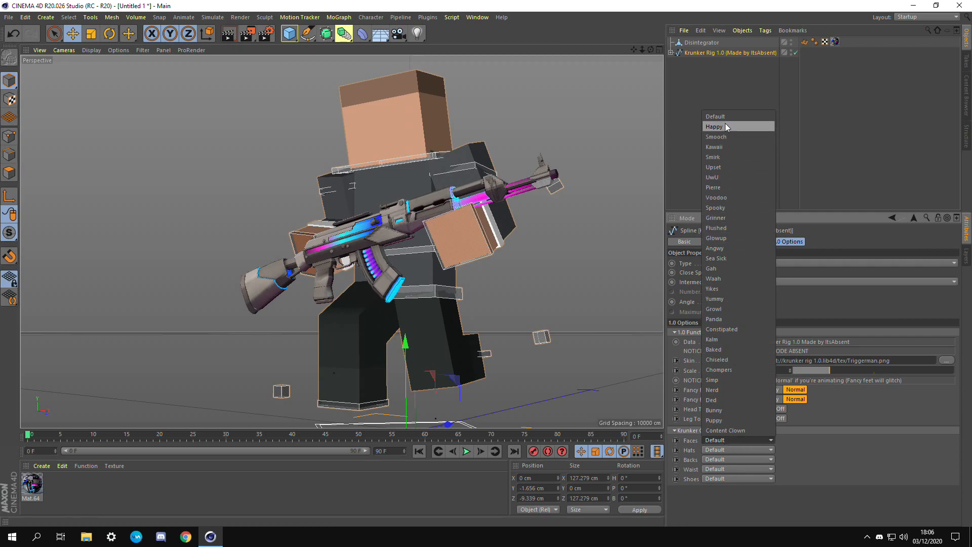
{"action": "mouse_move", "coordinate": [729, 137]}
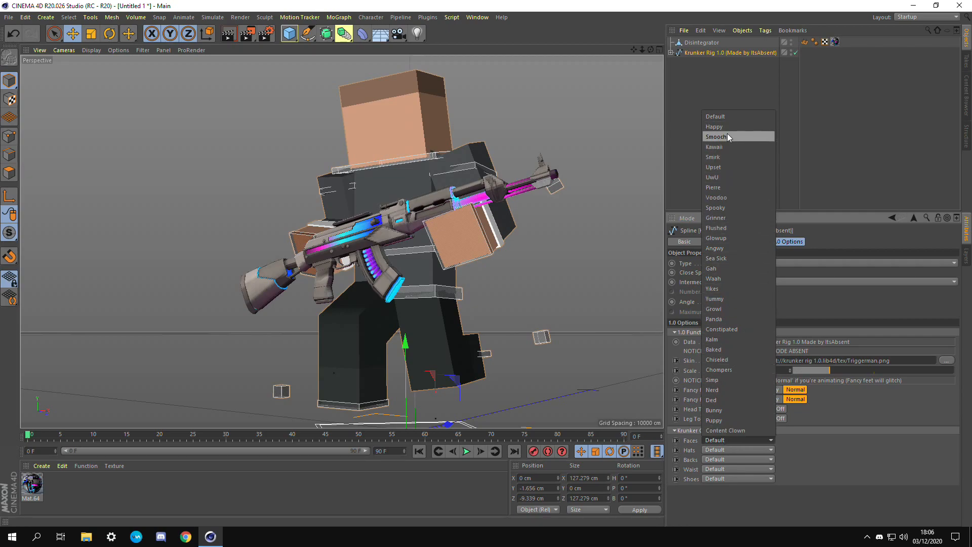
{"action": "left_click", "coordinate": [716, 137]}
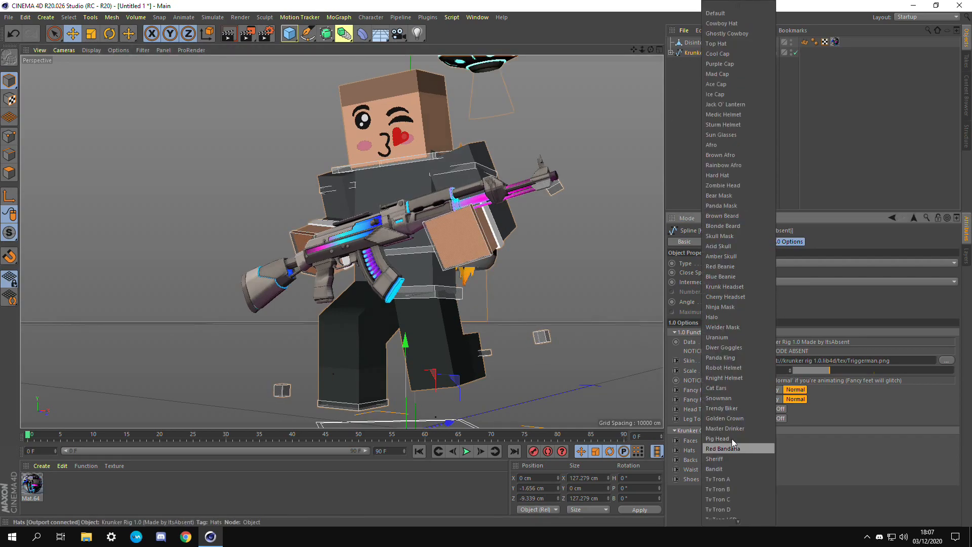
{"action": "left_click", "coordinate": [717, 450]}
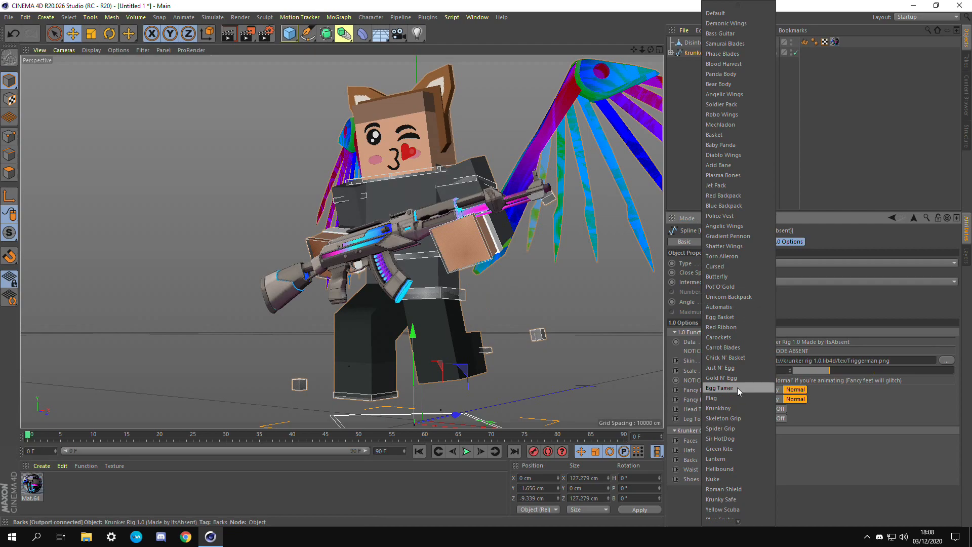
{"action": "left_click", "coordinate": [719, 388]}
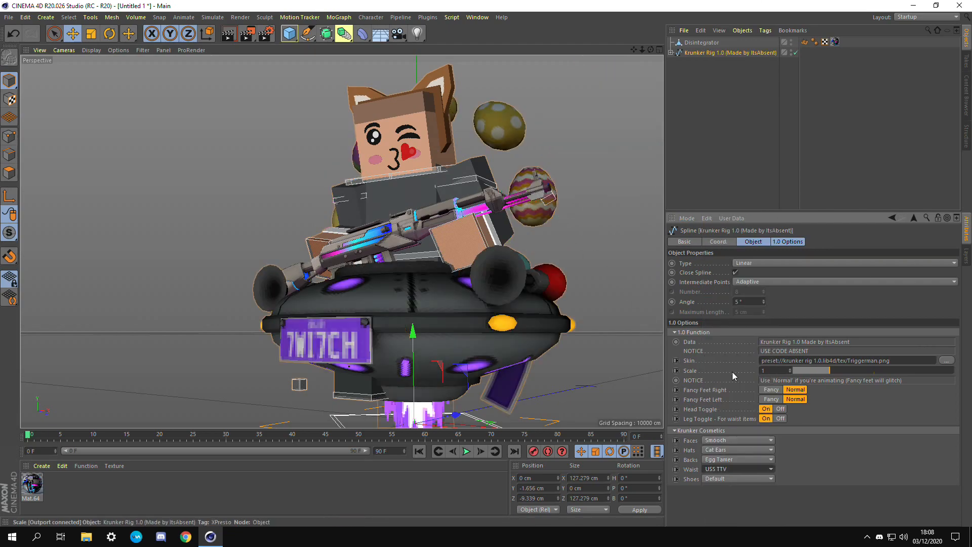
{"action": "left_click", "coordinate": [737, 460]}
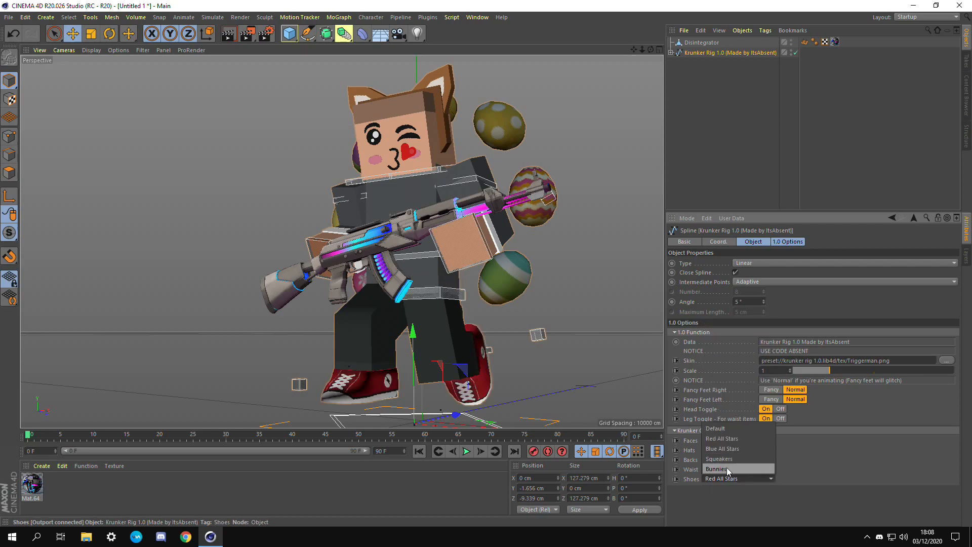
{"action": "left_click", "coordinate": [721, 478]}
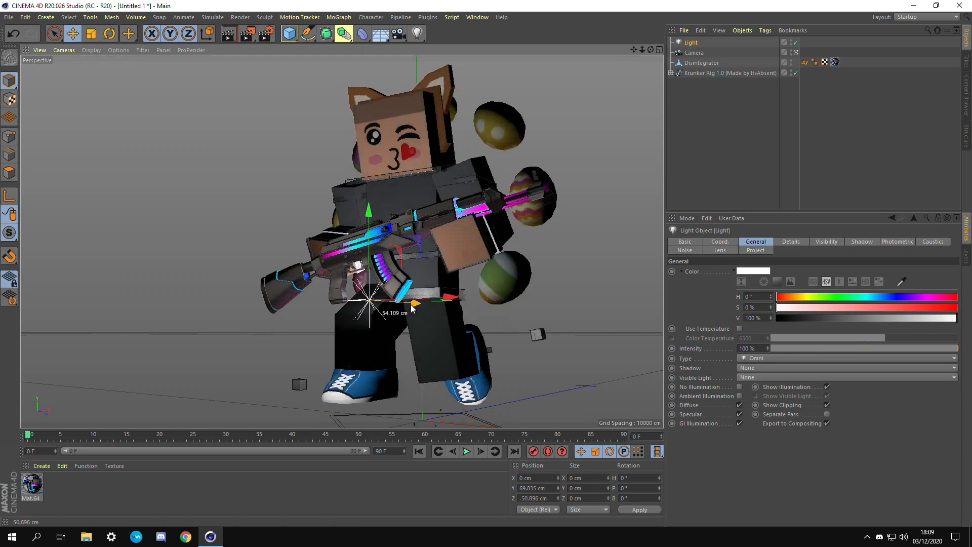
Give the scene light Area shadows with adjusted samples, then select the Krunker Rig
{"action": "left_click", "coordinate": [843, 367]}
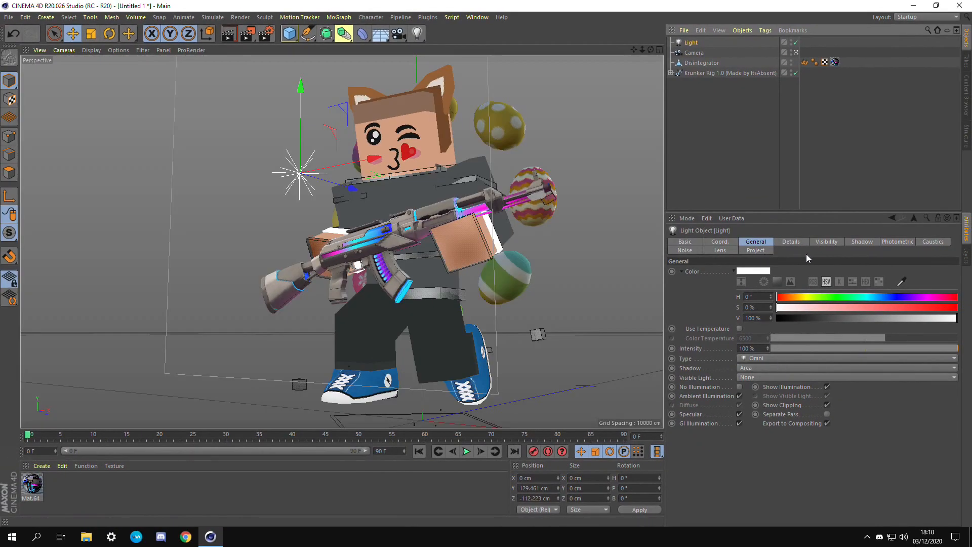
{"action": "left_click", "coordinate": [861, 242]}
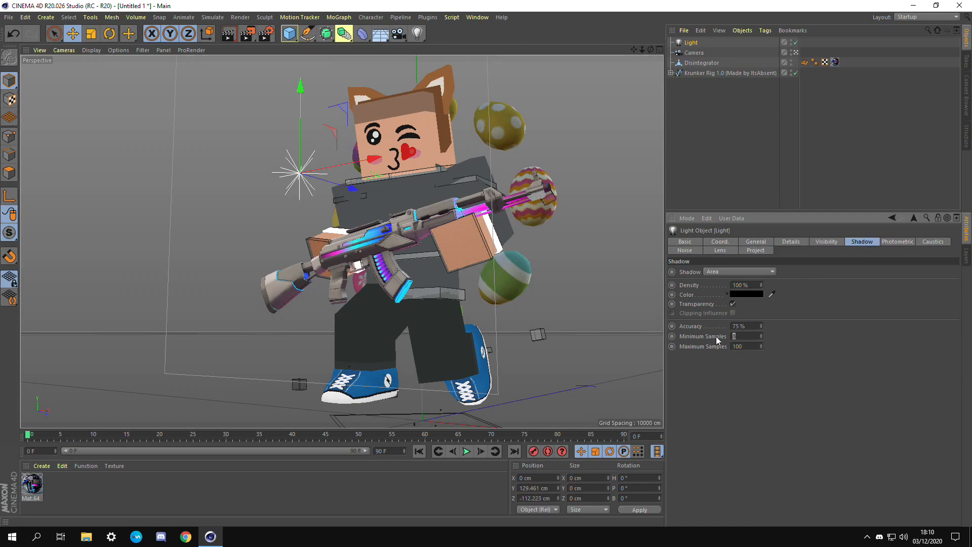
{"action": "left_click", "coordinate": [728, 73]}
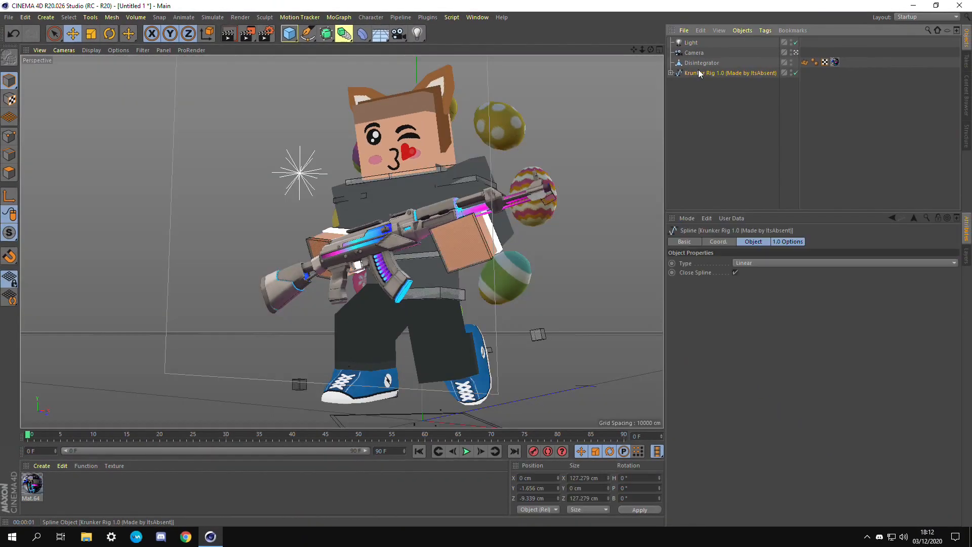
Swap the character's skin image to the red one from the Krunker Skins folder
{"action": "left_click", "coordinate": [730, 73]}
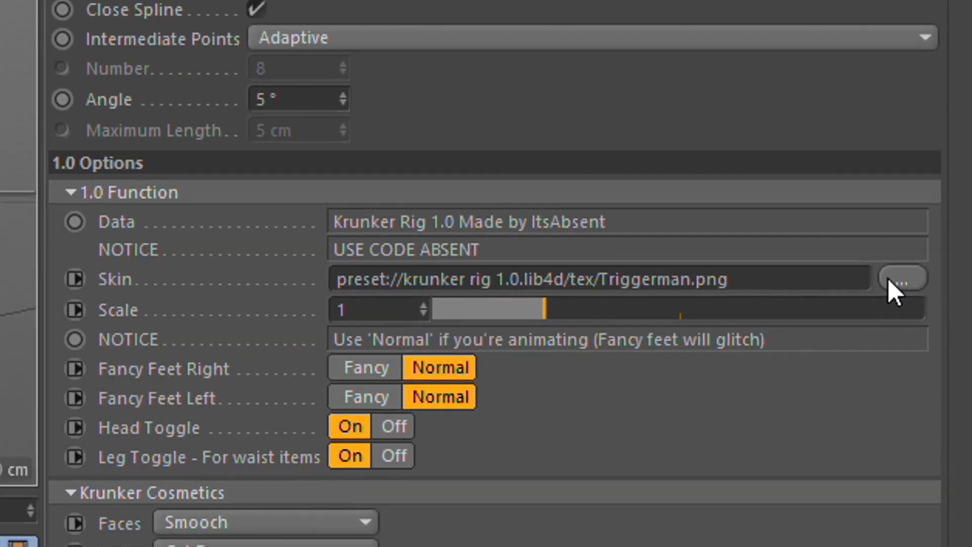
{"action": "left_click", "coordinate": [902, 277]}
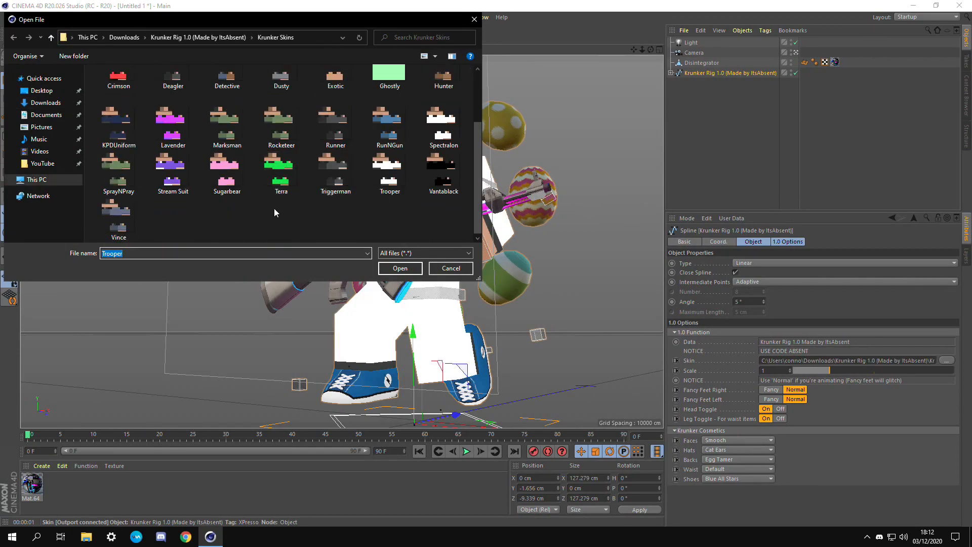
{"action": "left_click", "coordinate": [399, 268]}
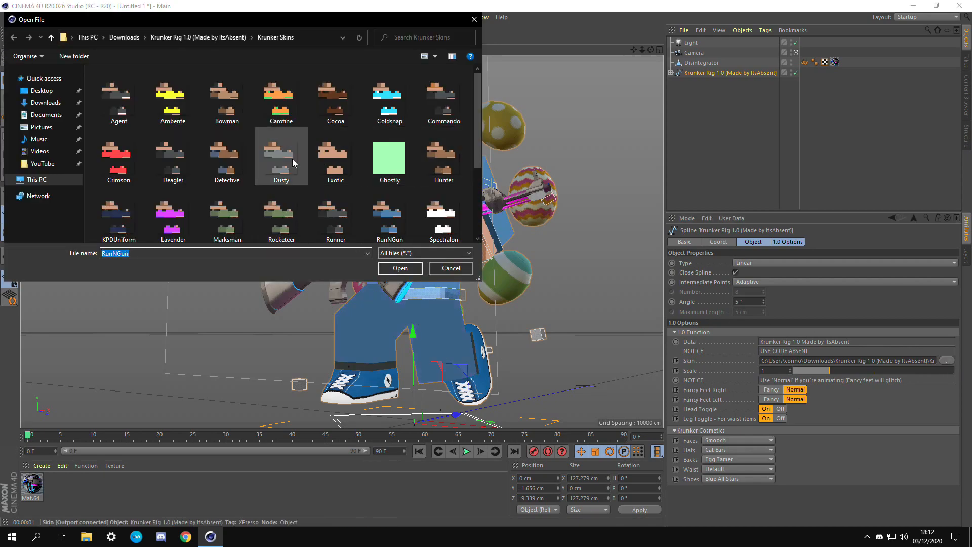
{"action": "left_click", "coordinate": [400, 267]}
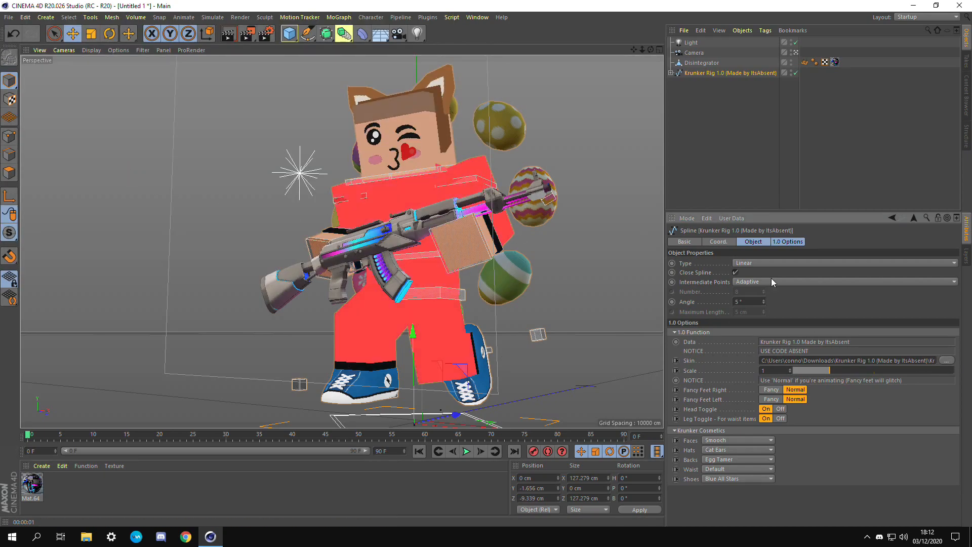
{"action": "left_click", "coordinate": [691, 43]}
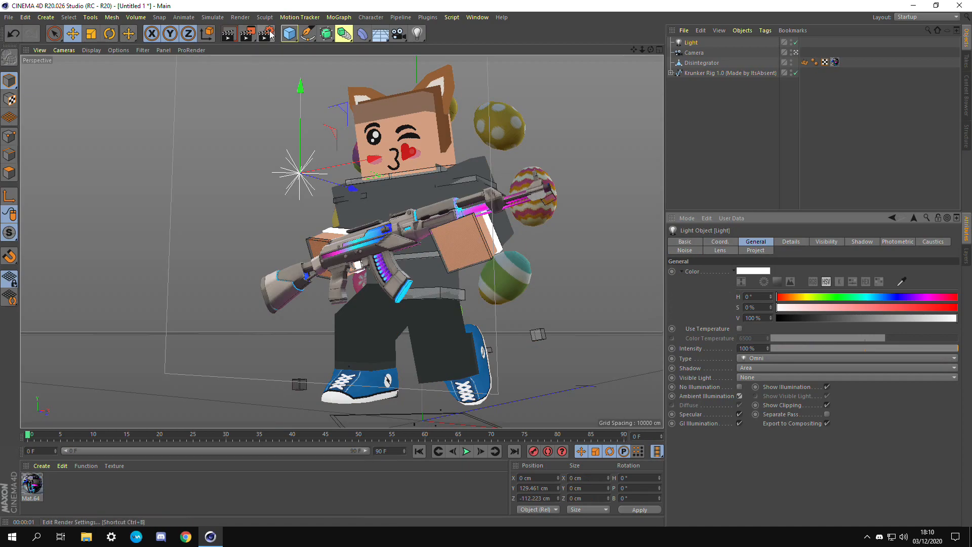
{"action": "mouse_move", "coordinate": [269, 34]}
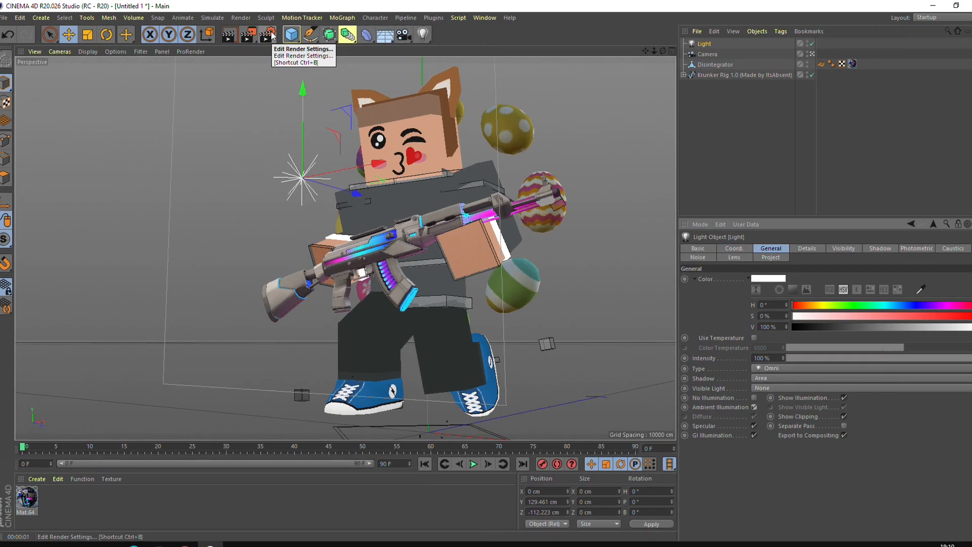
Set render output to Downloads/Test as PNG with an alpha channel
{"action": "left_click", "coordinate": [269, 34]}
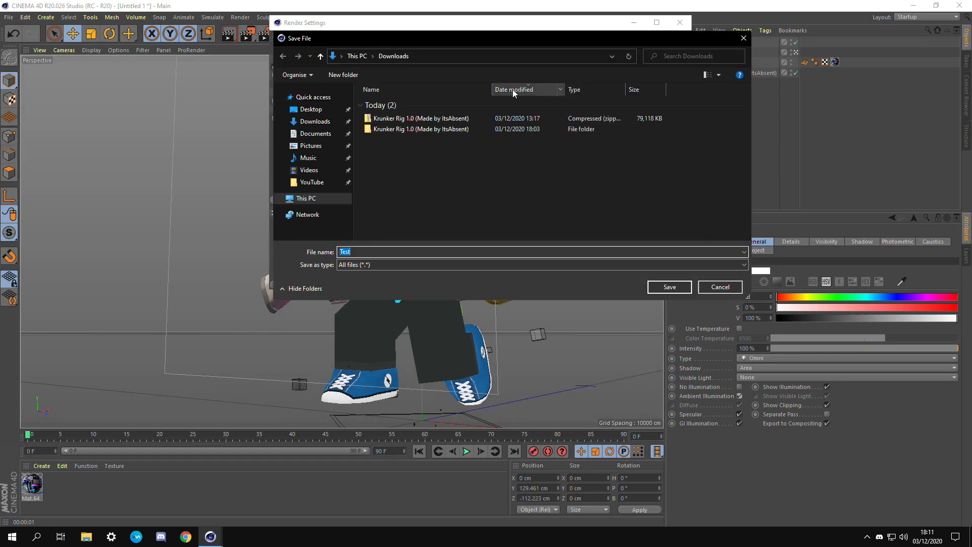
{"action": "left_click", "coordinate": [669, 287]}
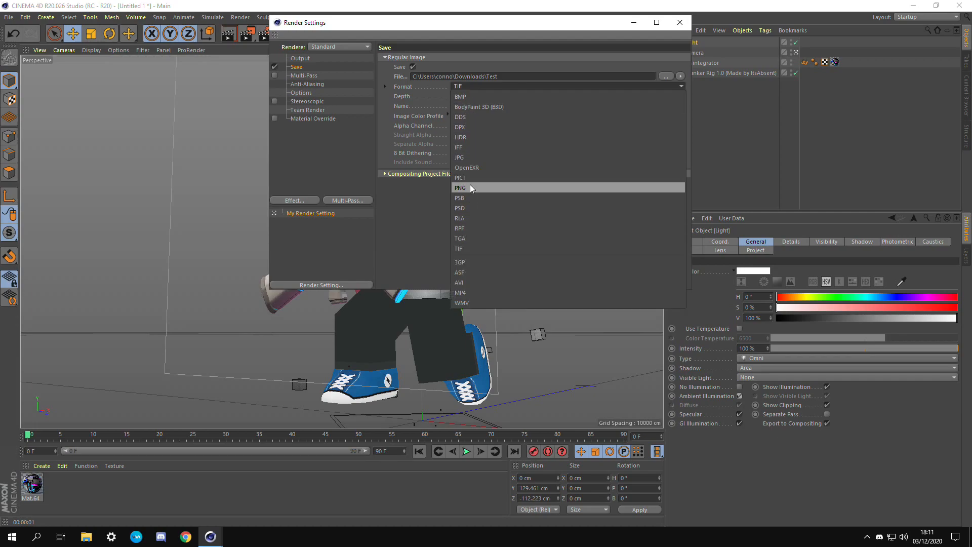
{"action": "left_click", "coordinate": [461, 187]}
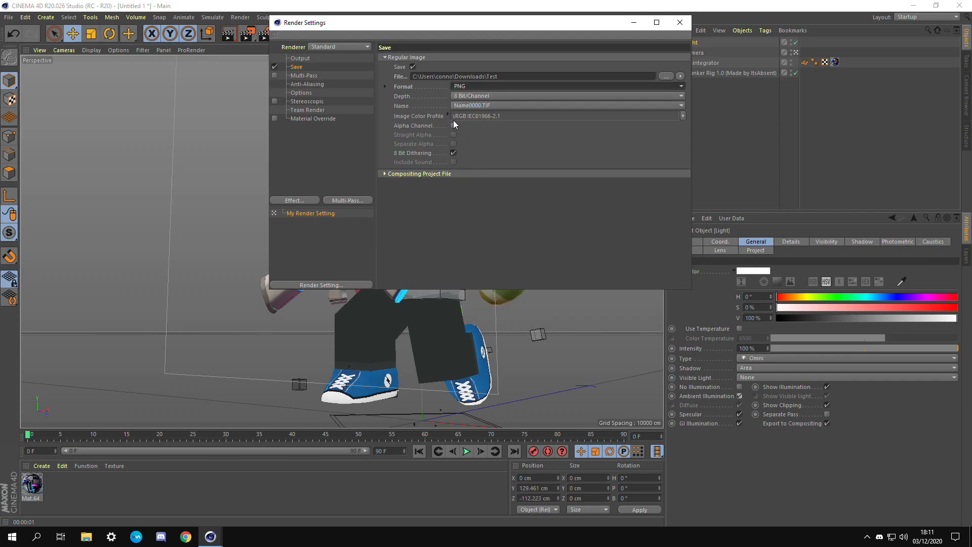
{"action": "left_click", "coordinate": [454, 125]}
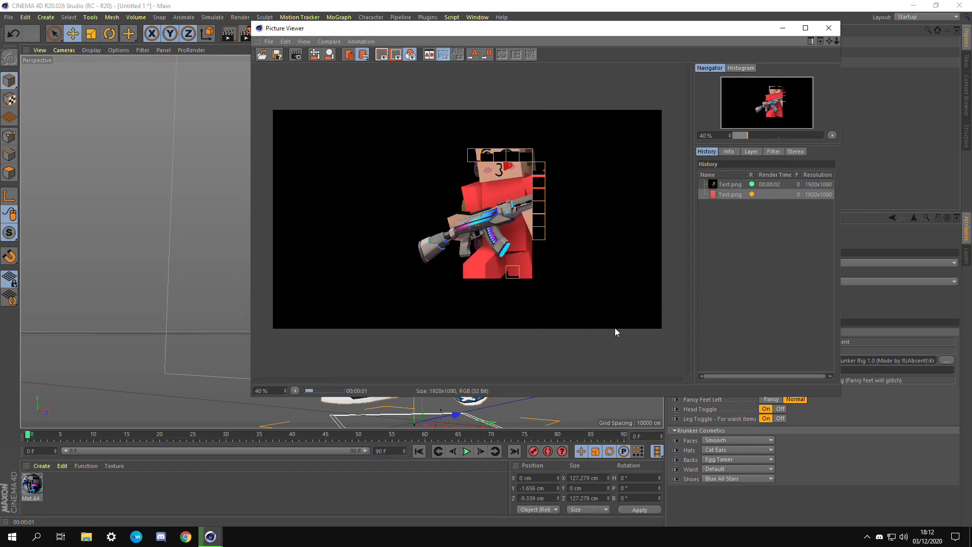
Load the MediaFire link and save the Epic Krunker Pack PSD to Downloads
{"action": "left_click", "coordinate": [184, 537]}
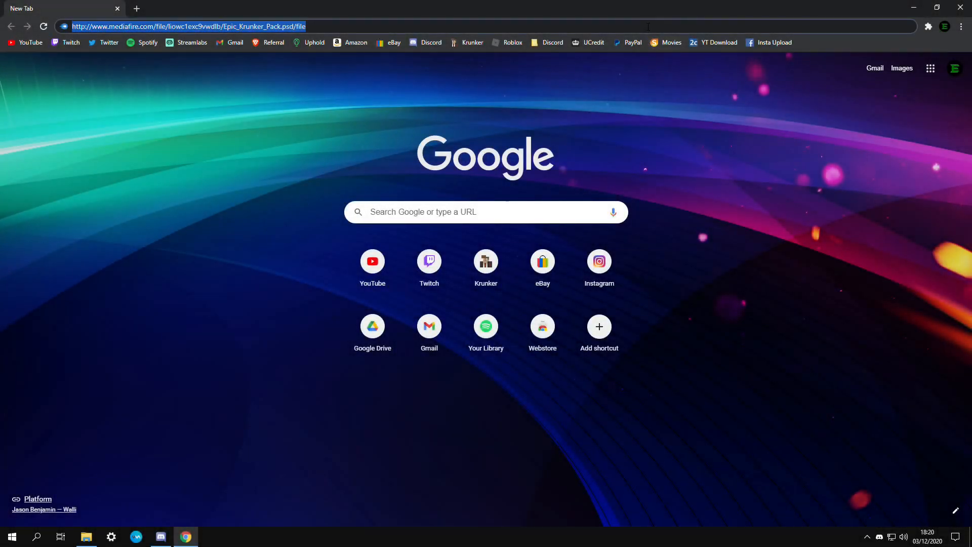
{"action": "key", "text": "Enter"}
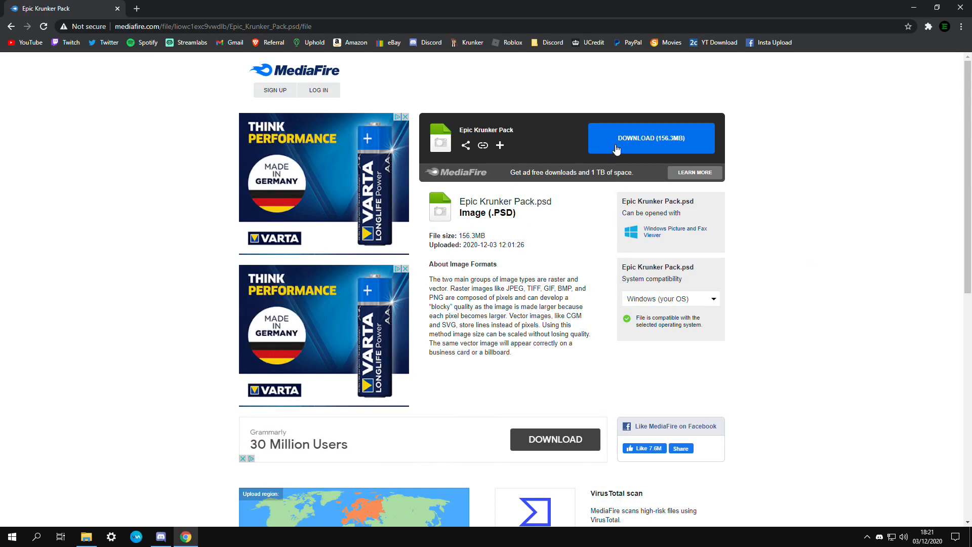
{"action": "left_click", "coordinate": [650, 139]}
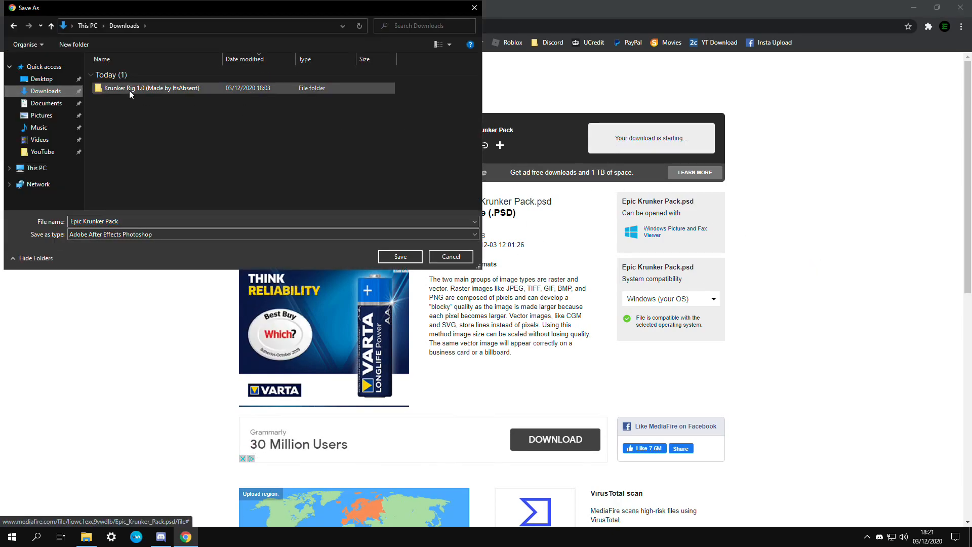
{"action": "left_click", "coordinate": [400, 256]}
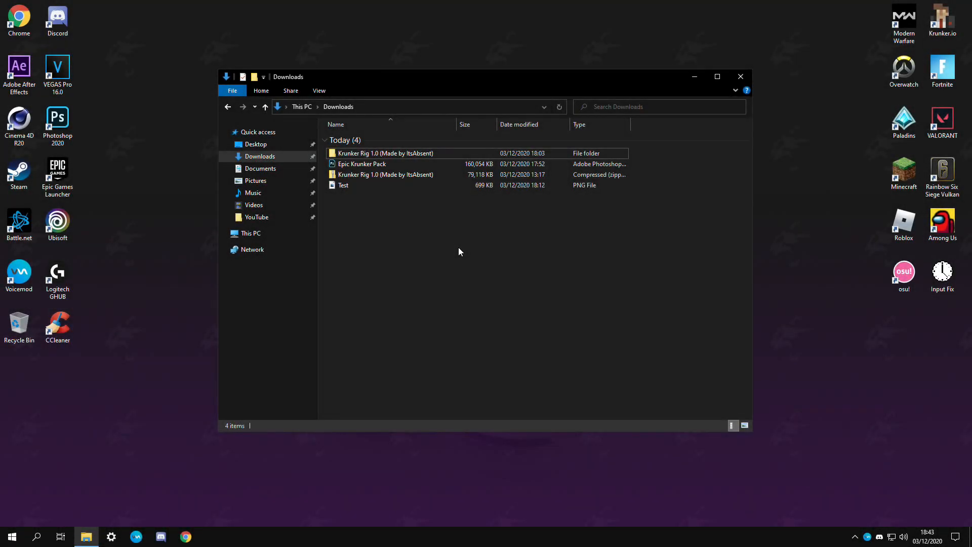
Select the Krunker Rig zip in Downloads and open the Epic Krunker Pack in Photoshop
{"action": "left_click", "coordinate": [363, 164]}
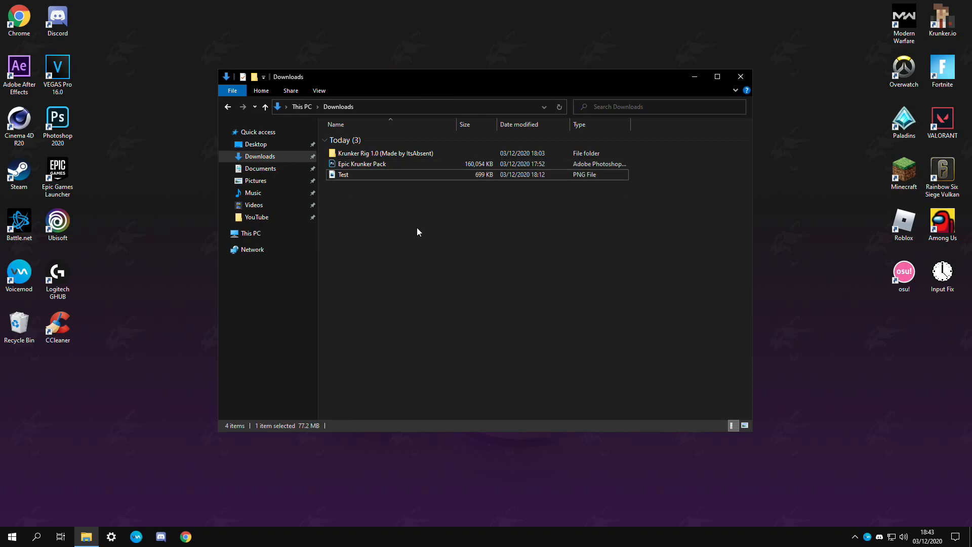
{"action": "double_click", "coordinate": [342, 174]}
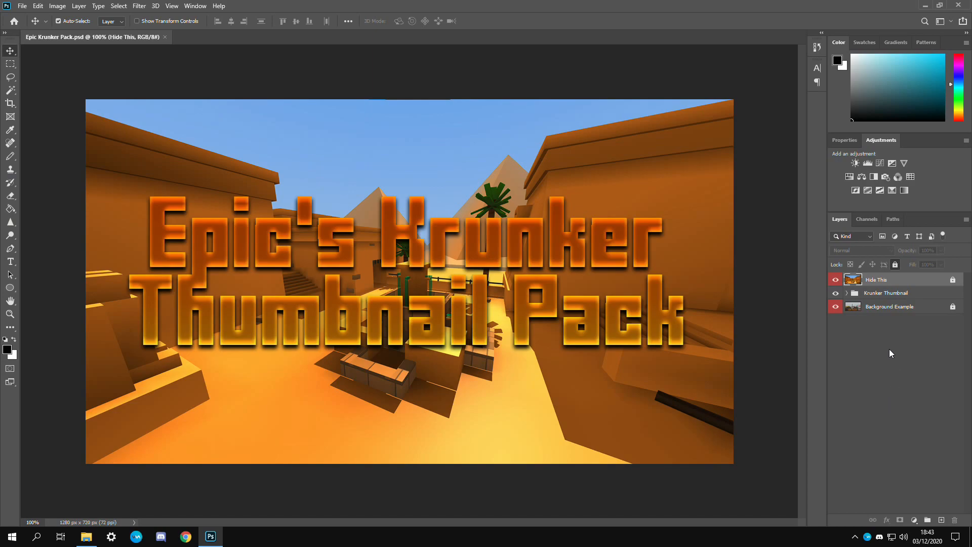
{"action": "mouse_move", "coordinate": [885, 280]}
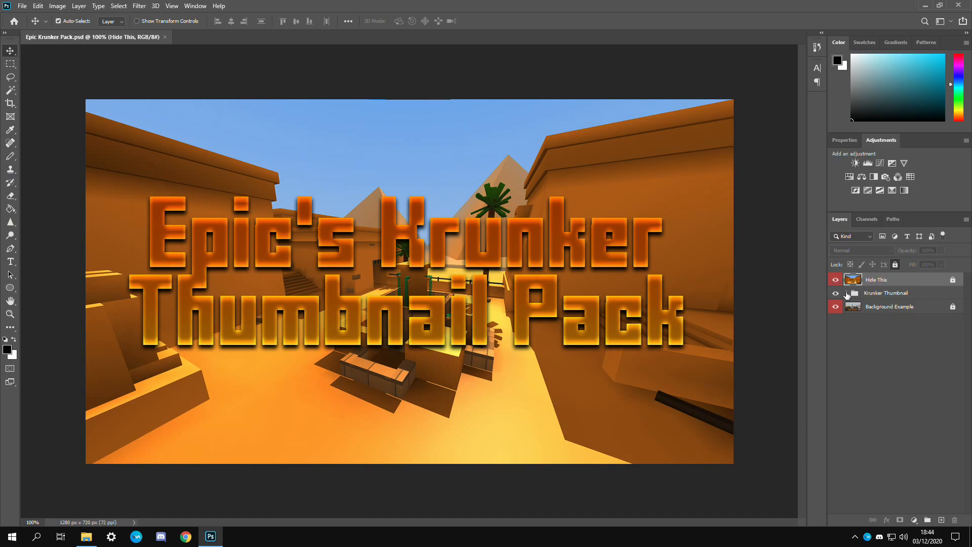
Expand Krunker Thumbnail, hide the 'Hide This' title layer and select Background Example
{"action": "left_click", "coordinate": [847, 292]}
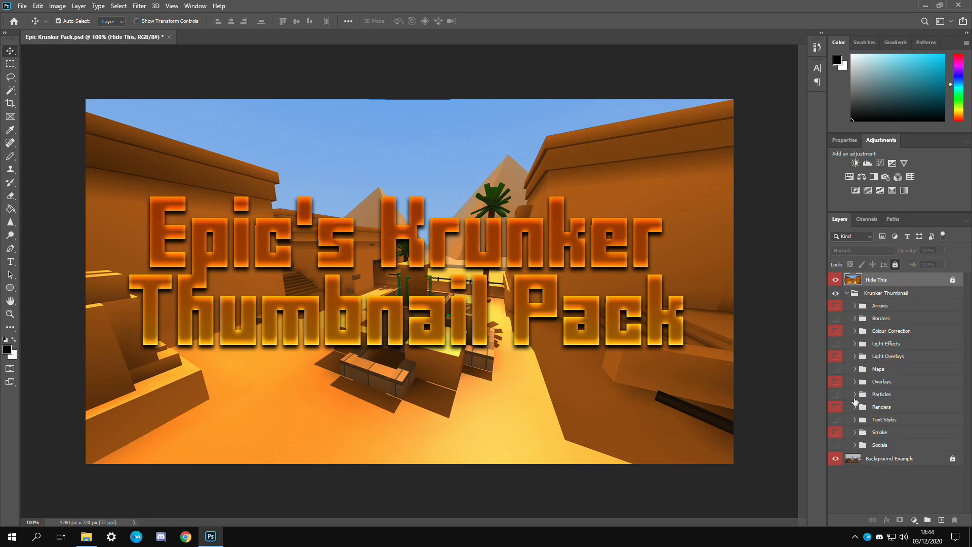
{"action": "left_click", "coordinate": [836, 293]}
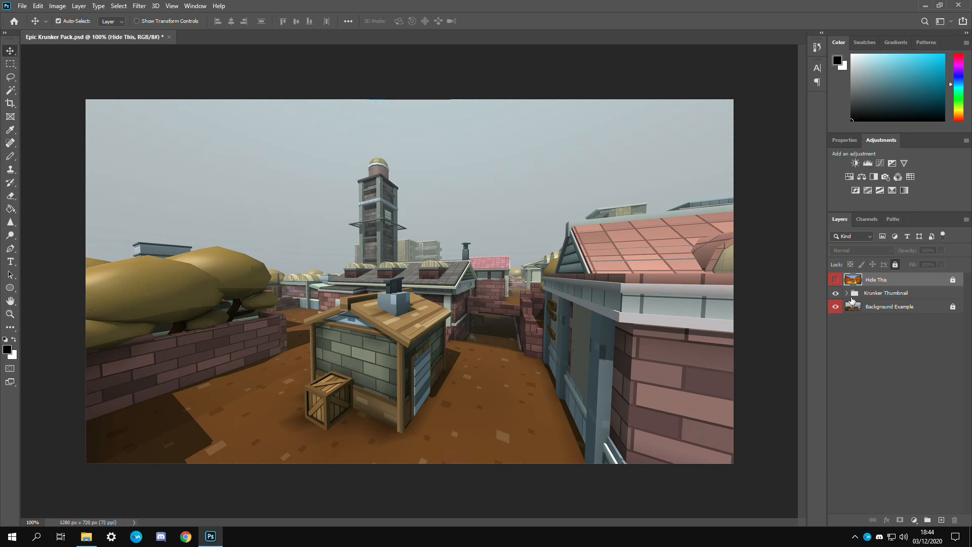
{"action": "left_click", "coordinate": [889, 306]}
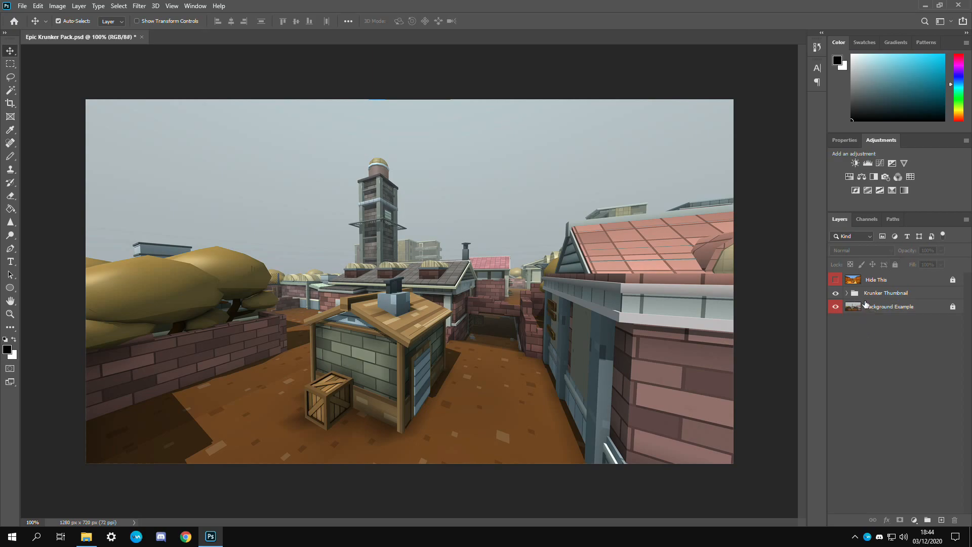
{"action": "left_click", "coordinate": [847, 293]}
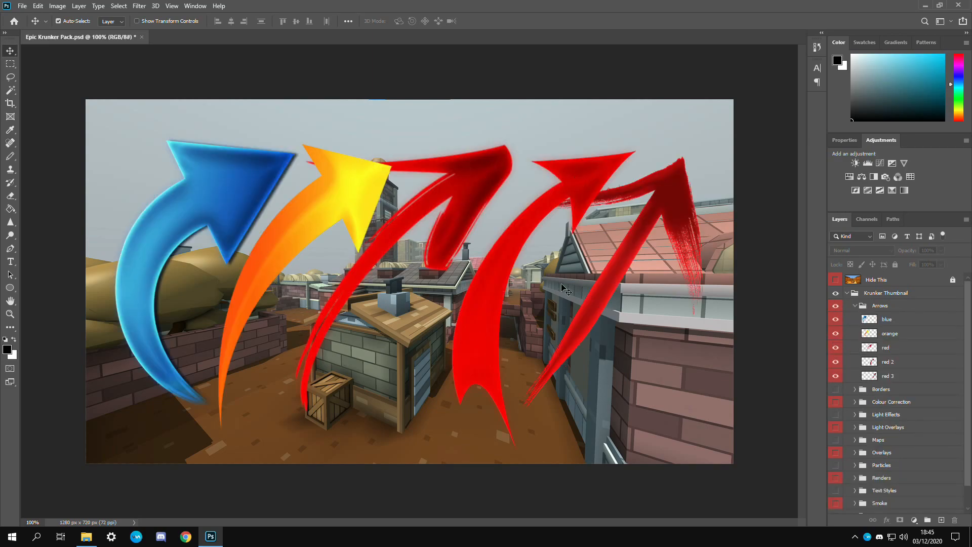
{"action": "mouse_move", "coordinate": [761, 272]}
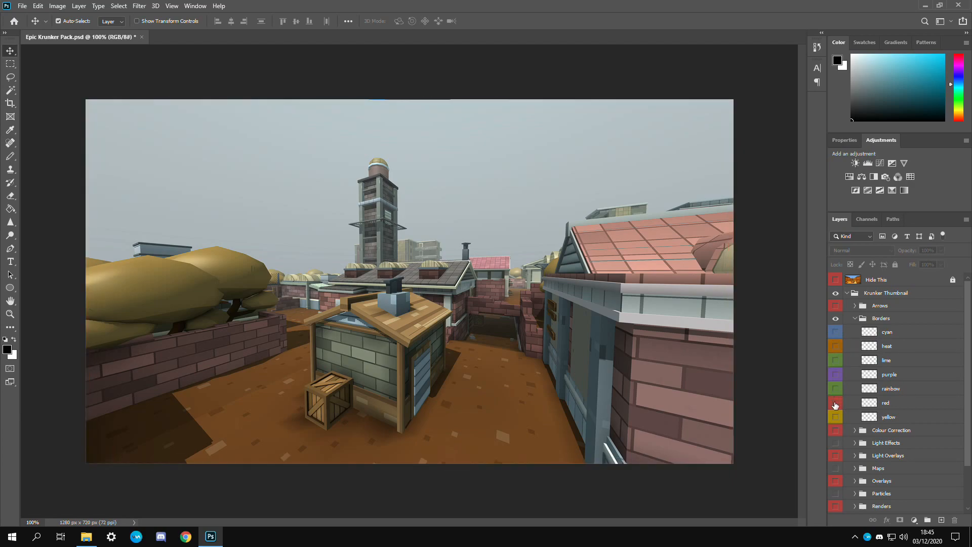
{"action": "left_click", "coordinate": [855, 318]}
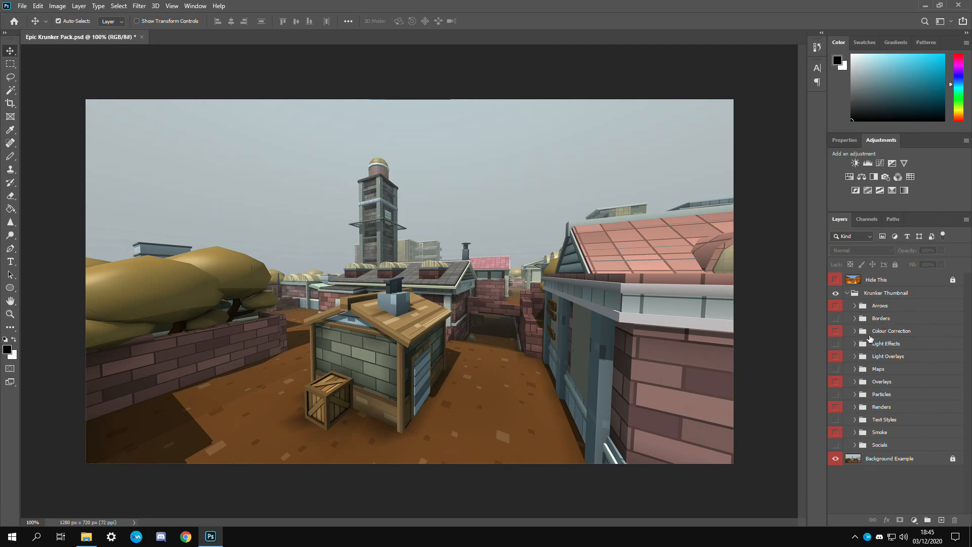
Preview the Colour Correction presets, expand the high set and hide its purple tint
{"action": "left_click", "coordinate": [855, 331]}
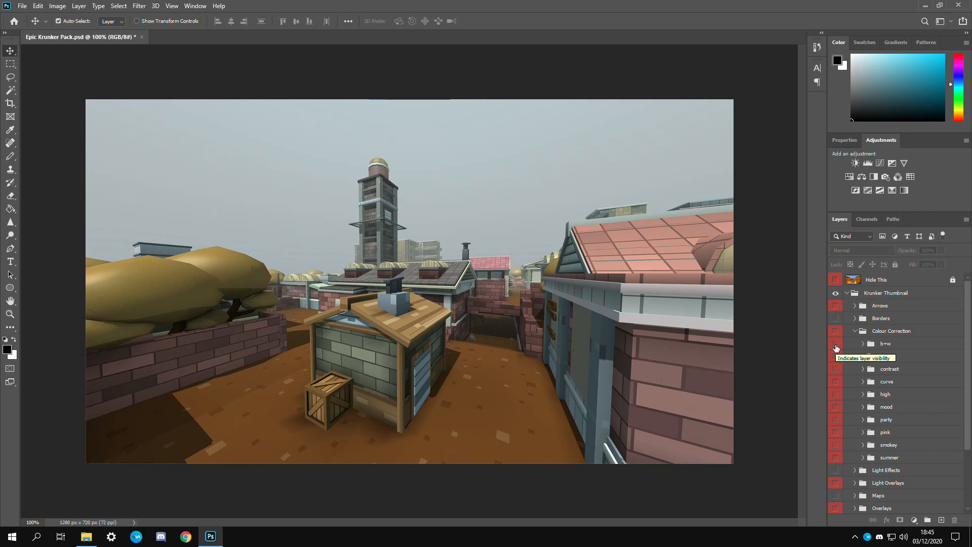
{"action": "left_click", "coordinate": [836, 331]}
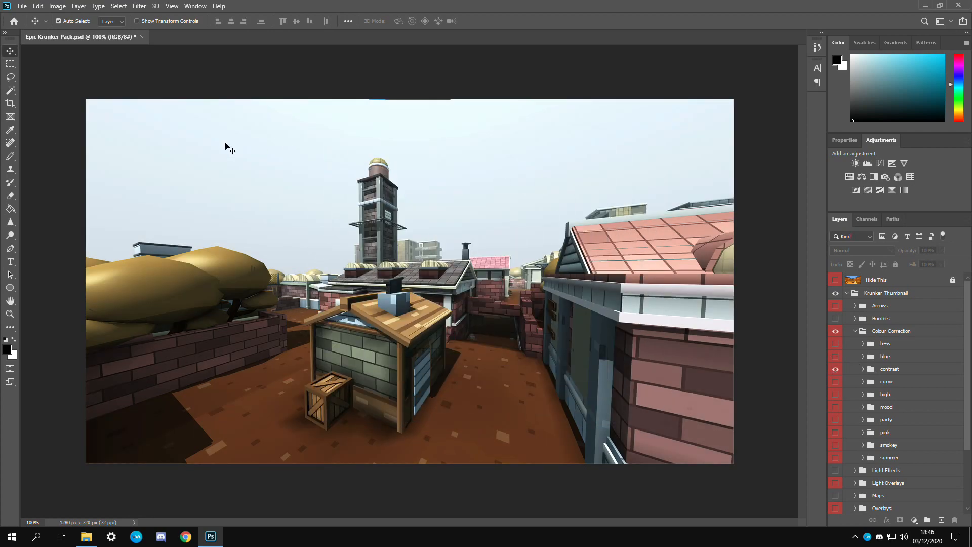
{"action": "mouse_move", "coordinate": [707, 322]}
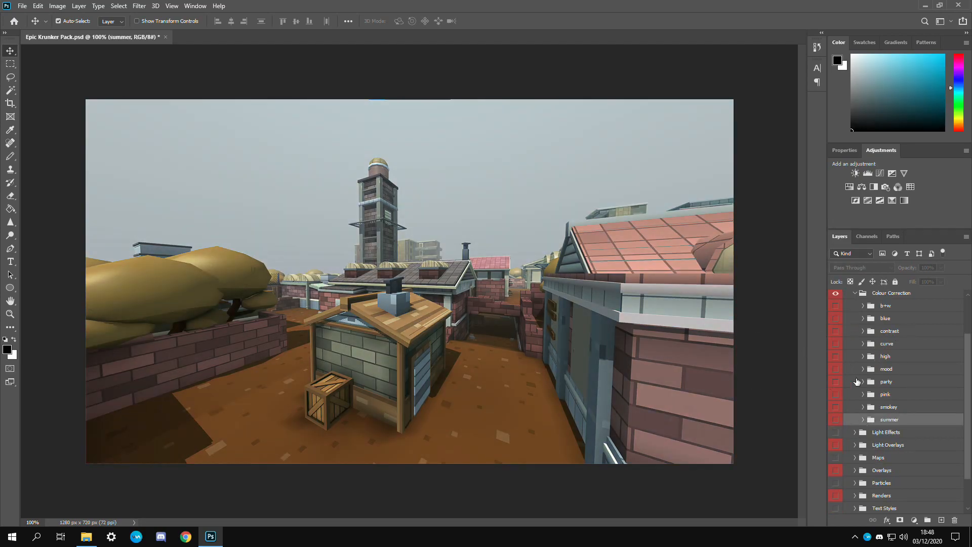
{"action": "left_click", "coordinate": [835, 355]}
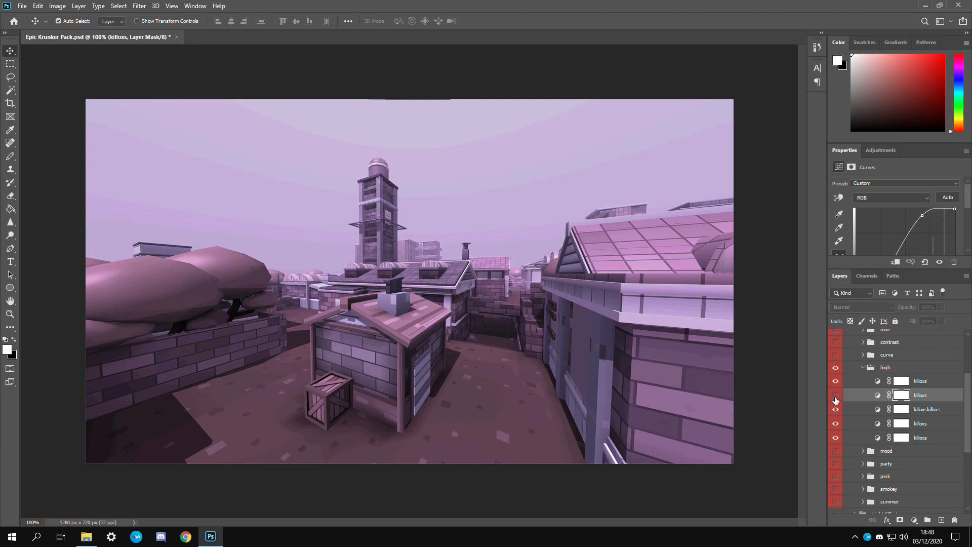
{"action": "left_click", "coordinate": [836, 438]}
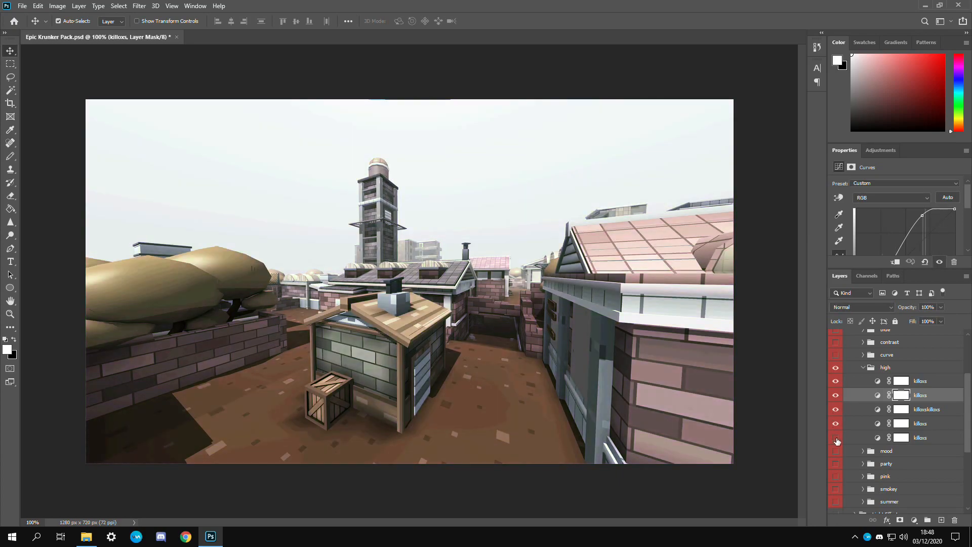
Weaken the violet Photo Filter, reshape the Inferno curves, then collapse Colour Correction
{"action": "left_click", "coordinate": [908, 184]}
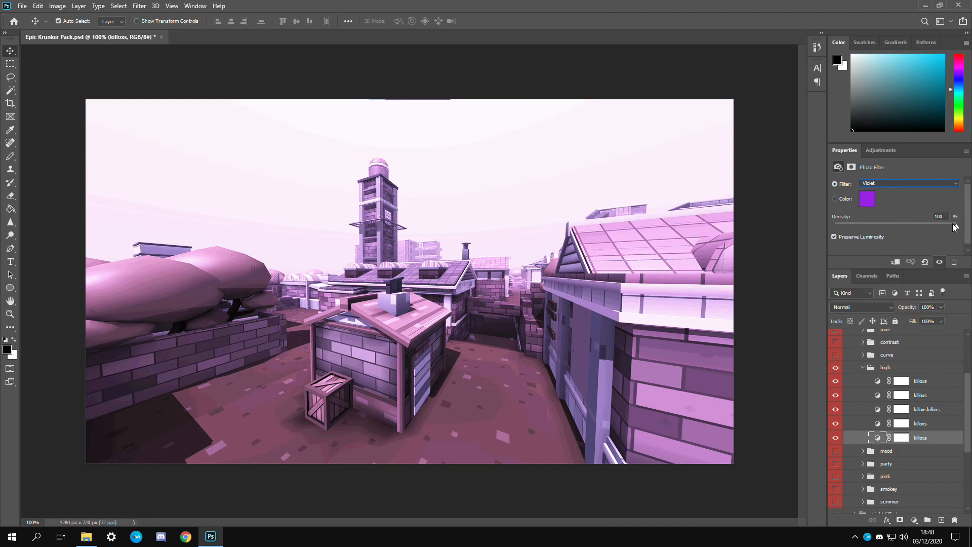
{"action": "left_click_drag", "start_coordinate": [953, 225], "coordinate": [913, 226]}
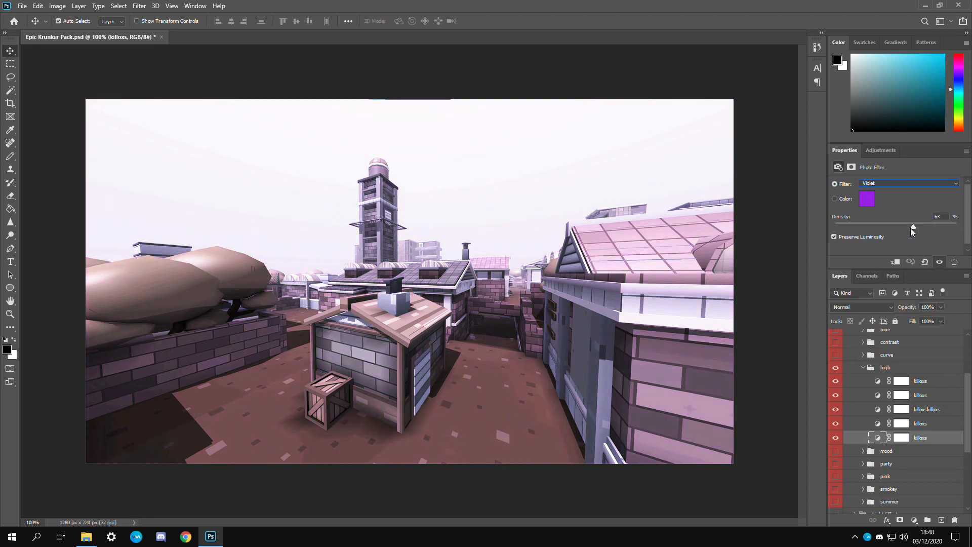
{"action": "left_click_drag", "start_coordinate": [913, 225], "coordinate": [871, 225]}
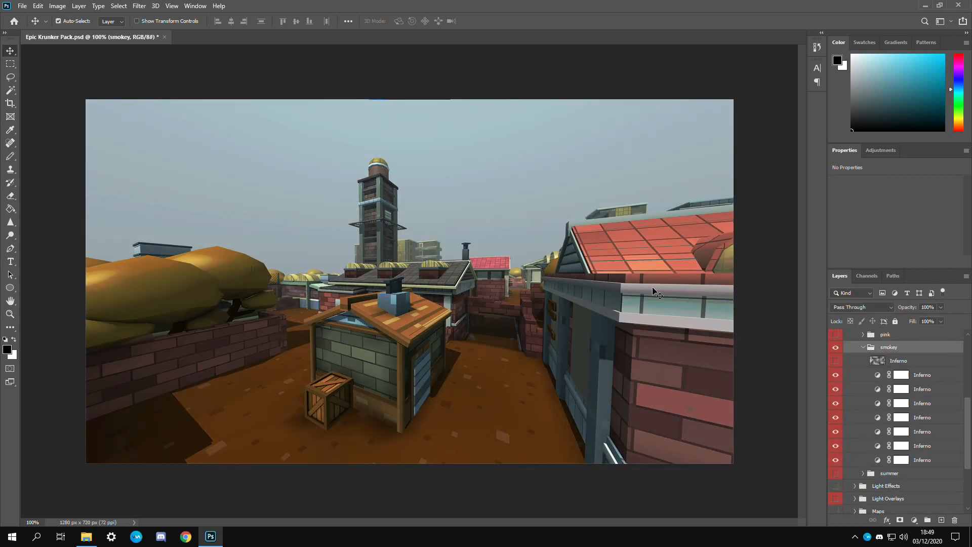
{"action": "left_click", "coordinate": [922, 446]}
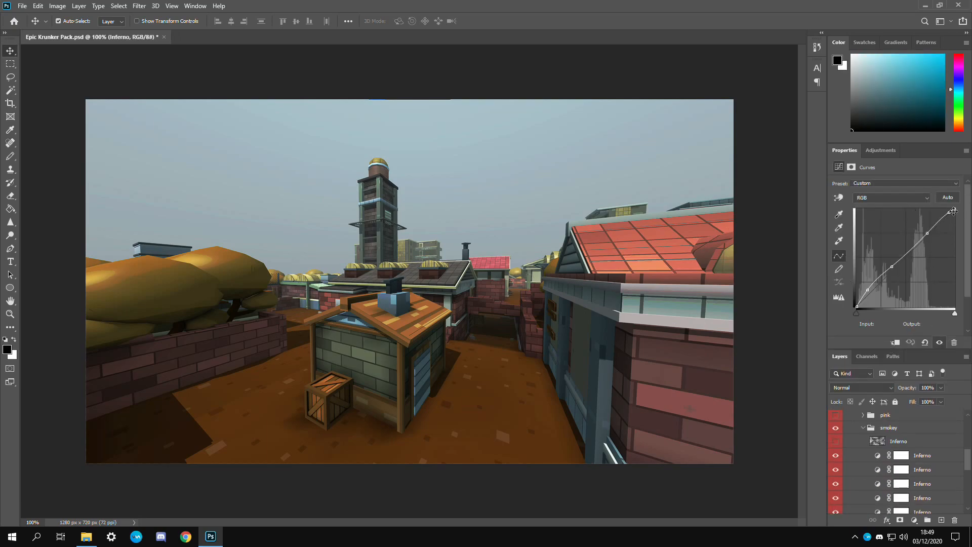
{"action": "left_click_drag", "start_coordinate": [888, 267], "coordinate": [891, 245]}
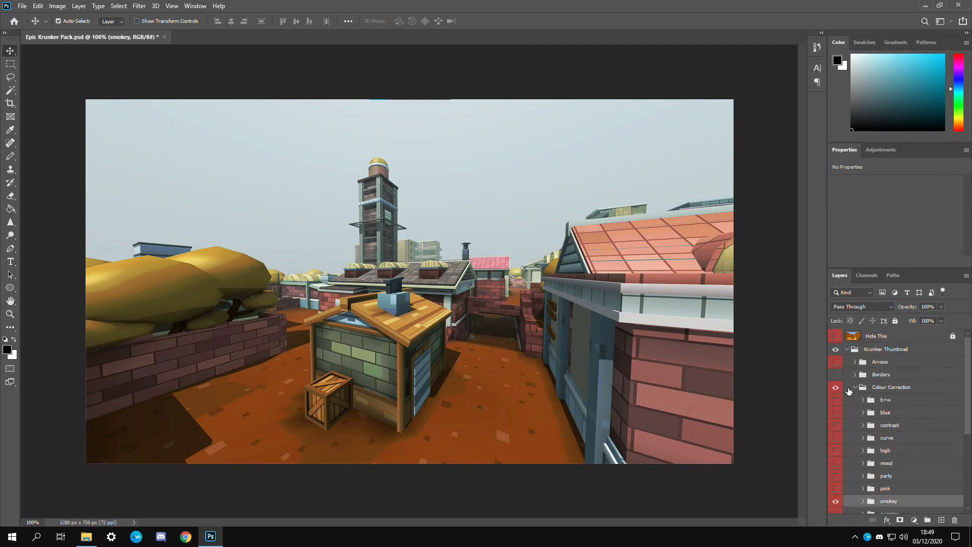
{"action": "left_click", "coordinate": [855, 387]}
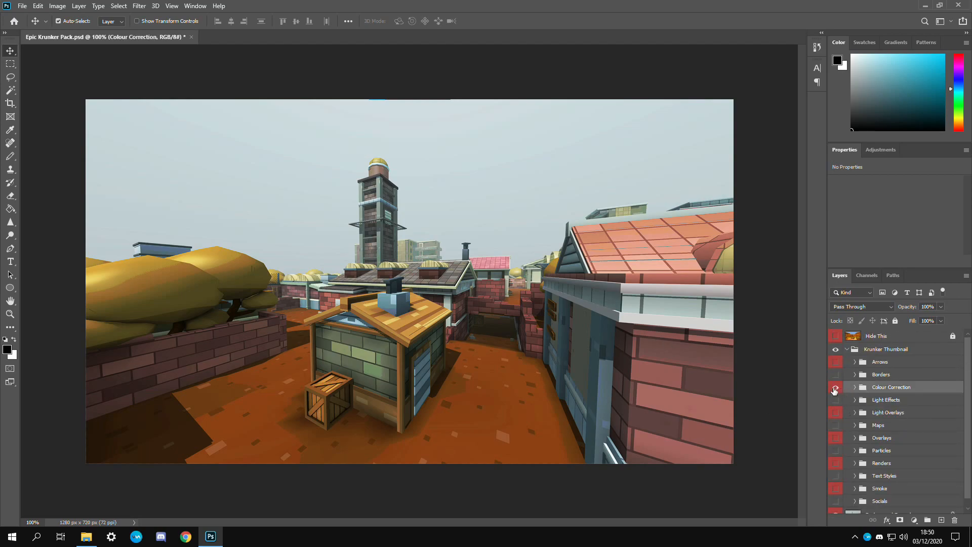
Expand Light Effects and preview the lazer and ring 2 light layers
{"action": "left_click", "coordinate": [836, 387]}
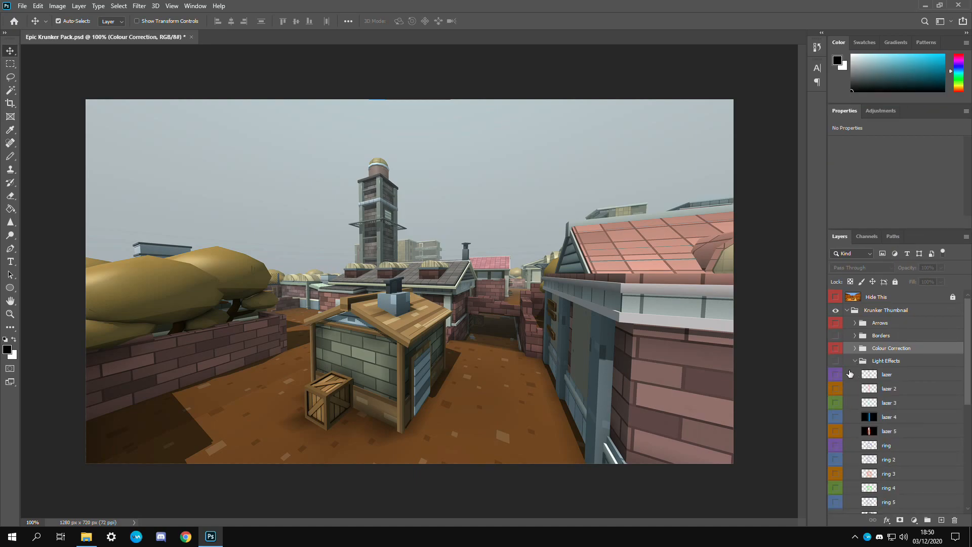
{"action": "left_click", "coordinate": [887, 360]}
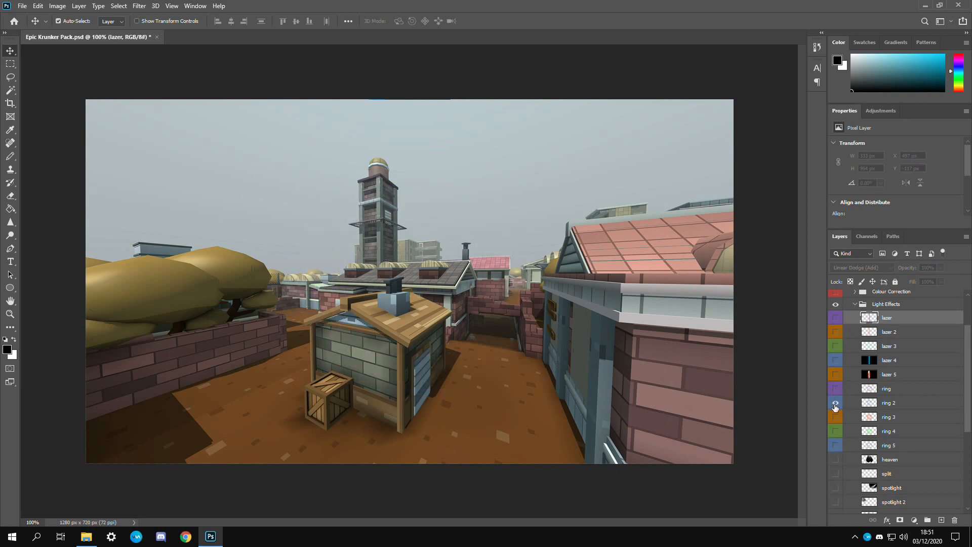
{"action": "left_click", "coordinate": [836, 388]}
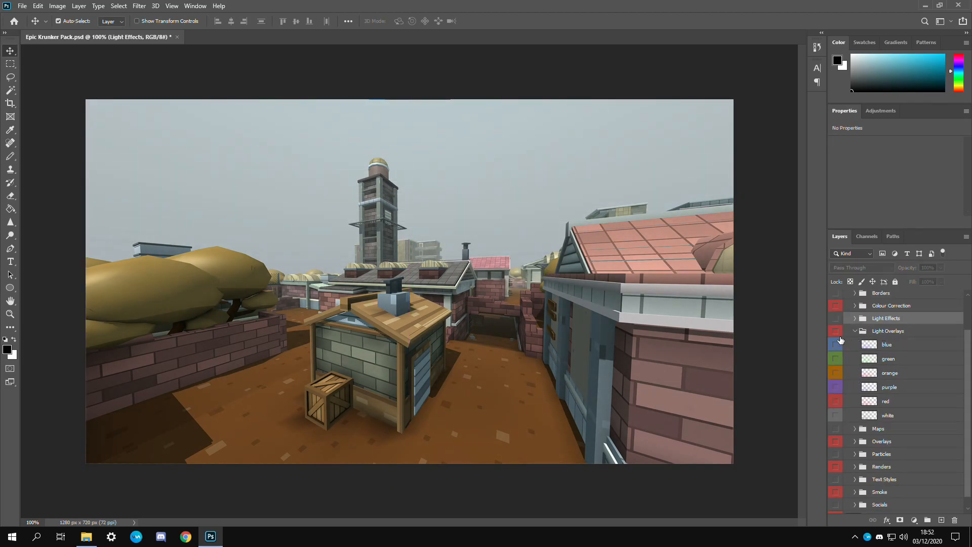
Show the blue Light Overlay instead of green and lower its opacity to about 39%
{"action": "left_click", "coordinate": [836, 344]}
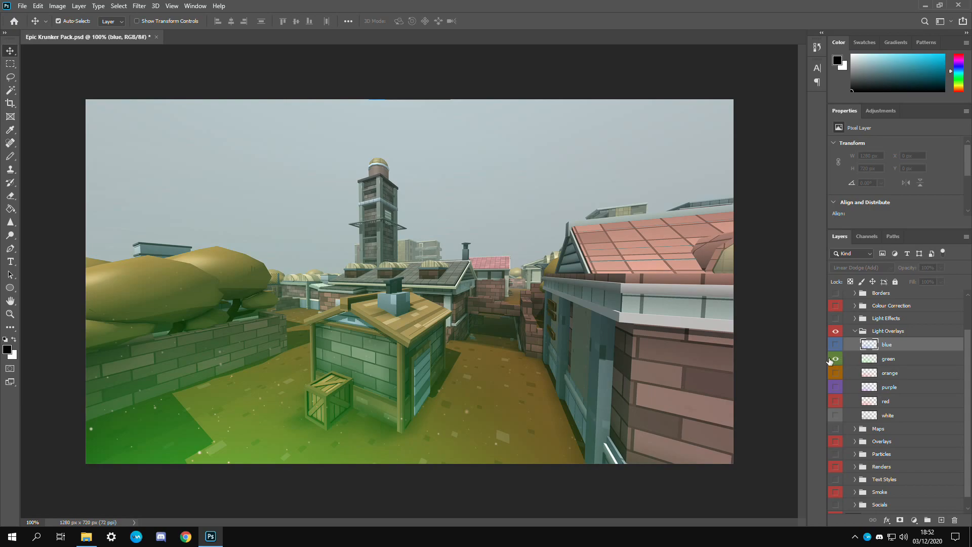
{"action": "left_click", "coordinate": [836, 344]}
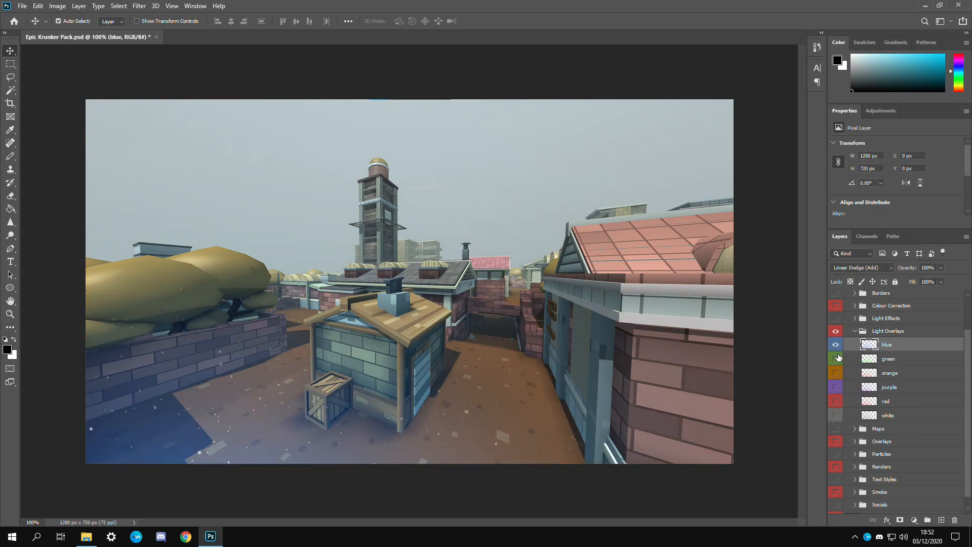
{"action": "left_click", "coordinate": [861, 267]}
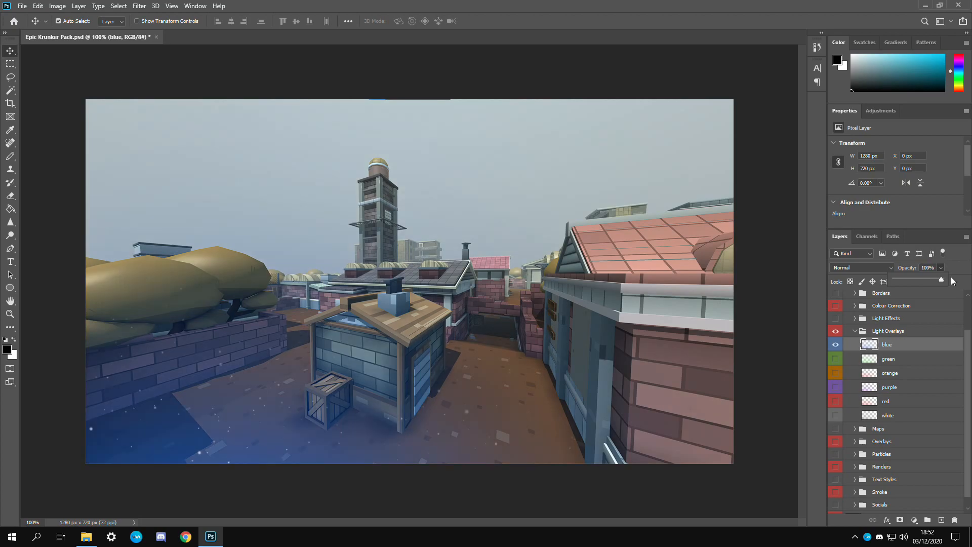
{"action": "left_click_drag", "start_coordinate": [942, 279], "coordinate": [912, 279]}
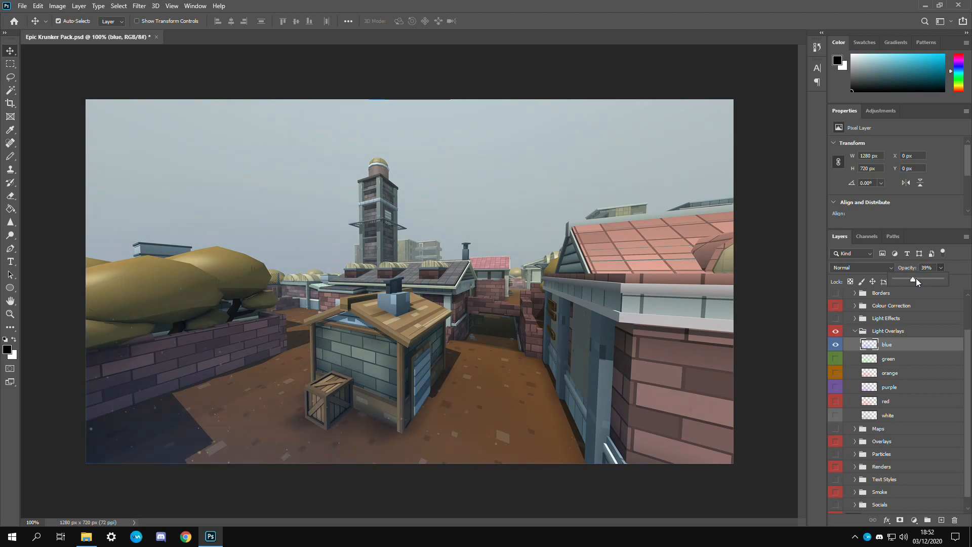
{"action": "left_click", "coordinate": [888, 330]}
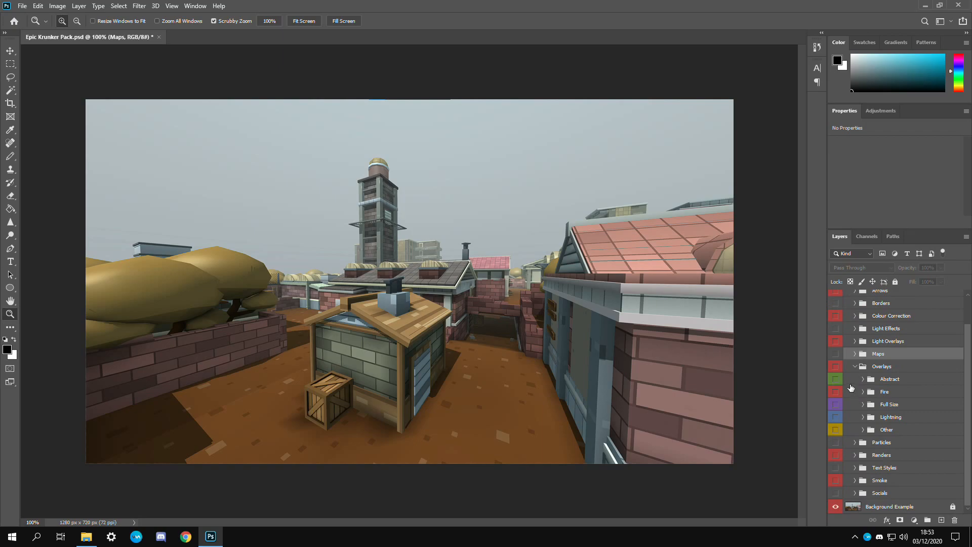
Browse the Overlays group's Full Size and Other subfolders
{"action": "left_click", "coordinate": [881, 366]}
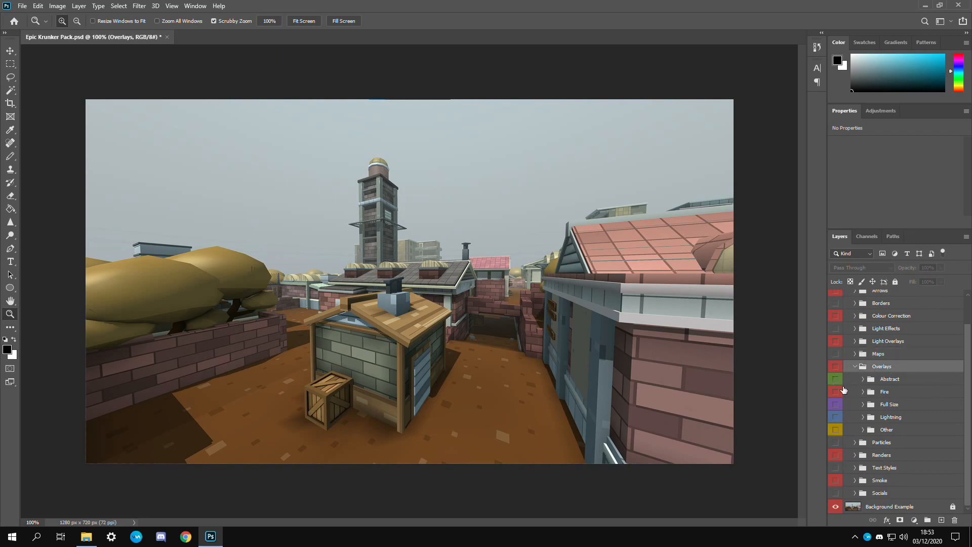
{"action": "left_click", "coordinate": [862, 379]}
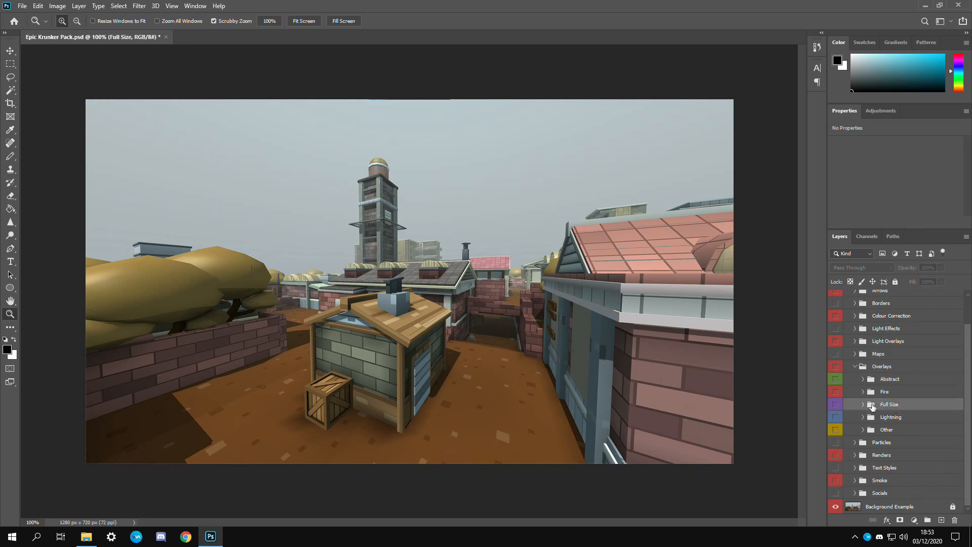
{"action": "left_click", "coordinate": [10, 51]}
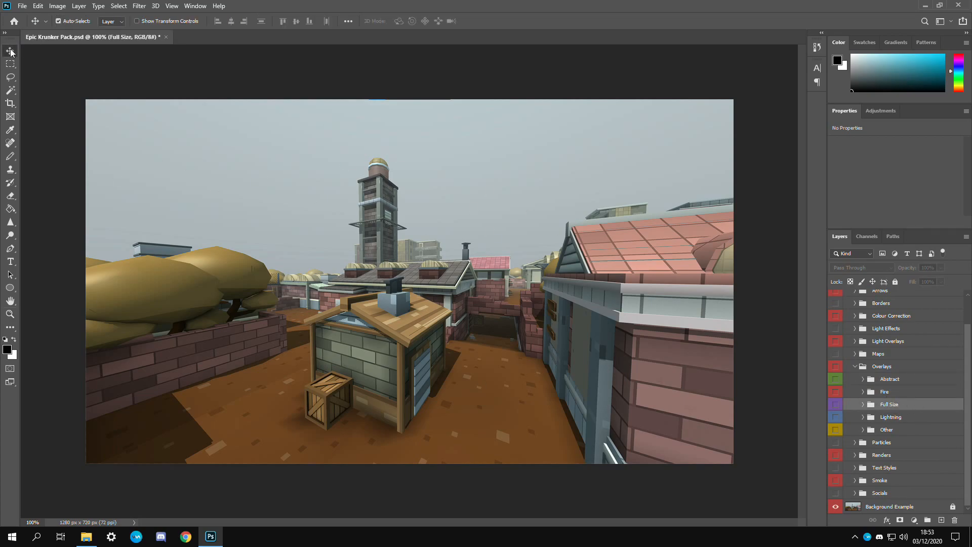
{"action": "left_click", "coordinate": [863, 430]}
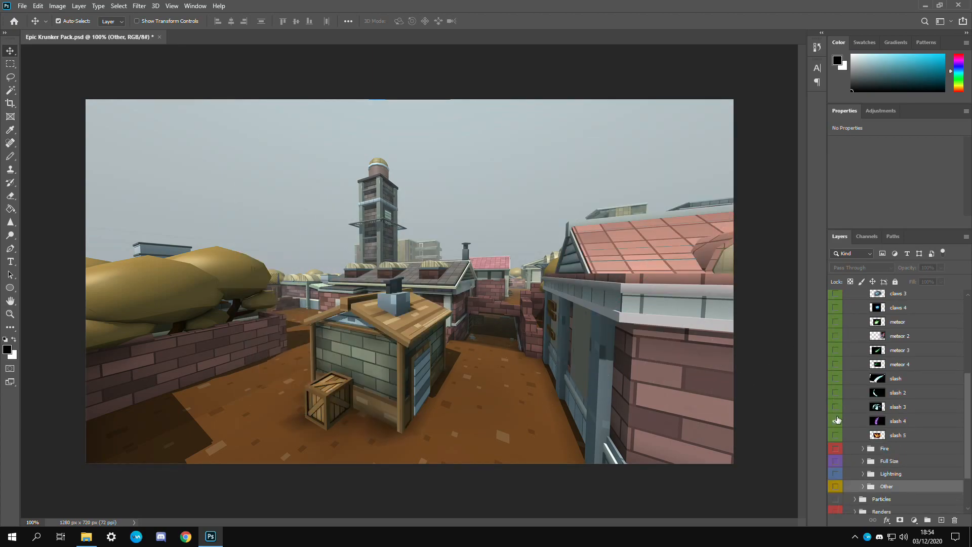
Toggle the speed lines overlay on and off, leaving a Lightning bolt layer visible
{"action": "scroll", "scroll_direction": "down", "scroll_amount": 3}
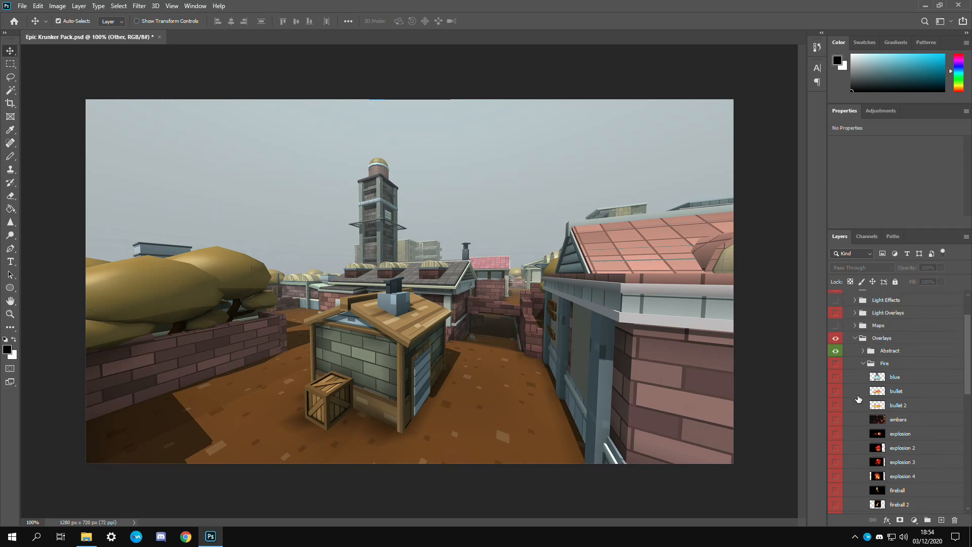
{"action": "scroll", "scroll_direction": "down", "scroll_amount": 3}
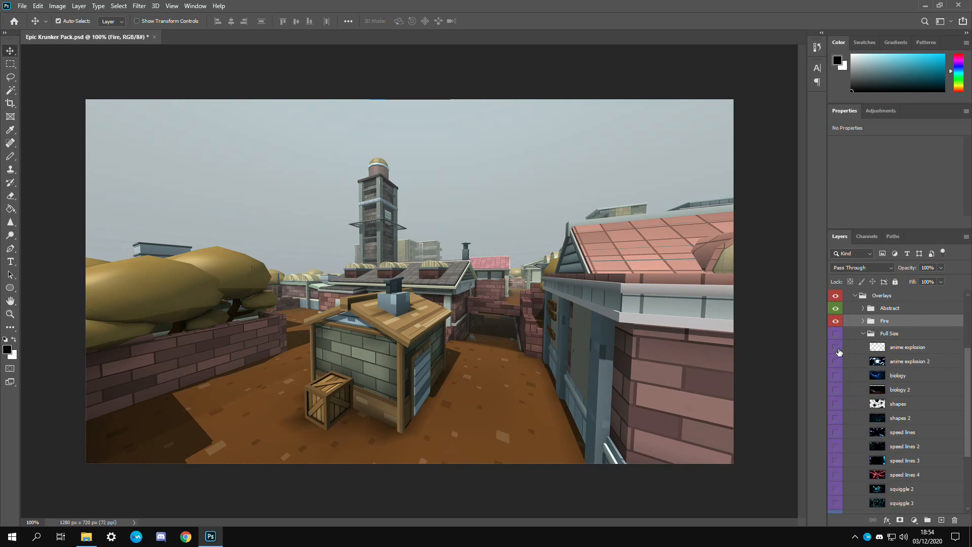
{"action": "left_click", "coordinate": [836, 375]}
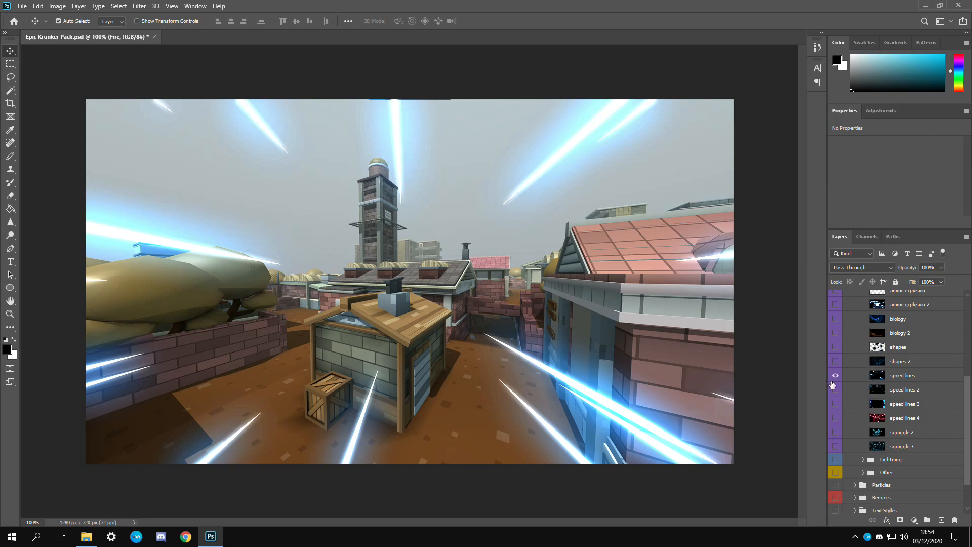
{"action": "left_click", "coordinate": [835, 417]}
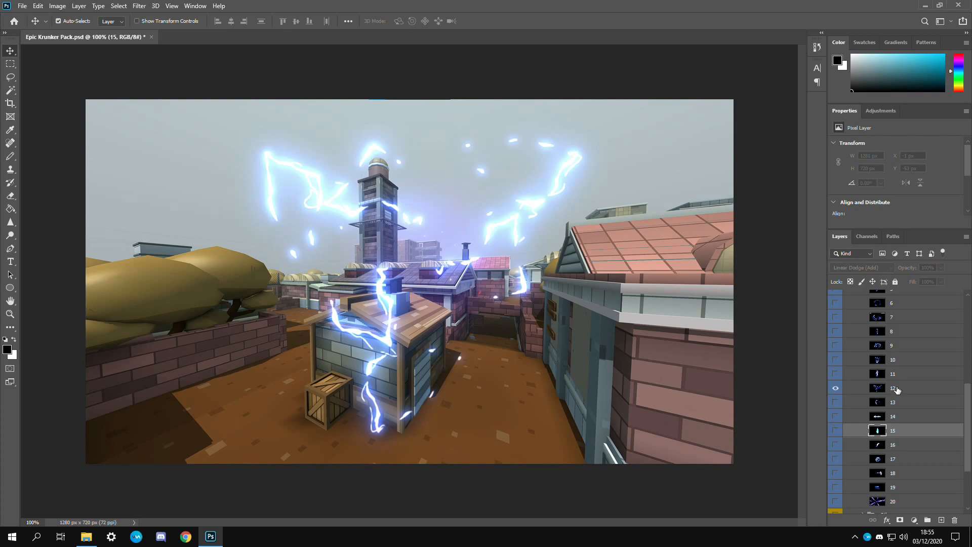
Tint the lightning layer pink with Hue/Saturation at a hue of about +122
{"action": "left_click", "coordinate": [57, 6]}
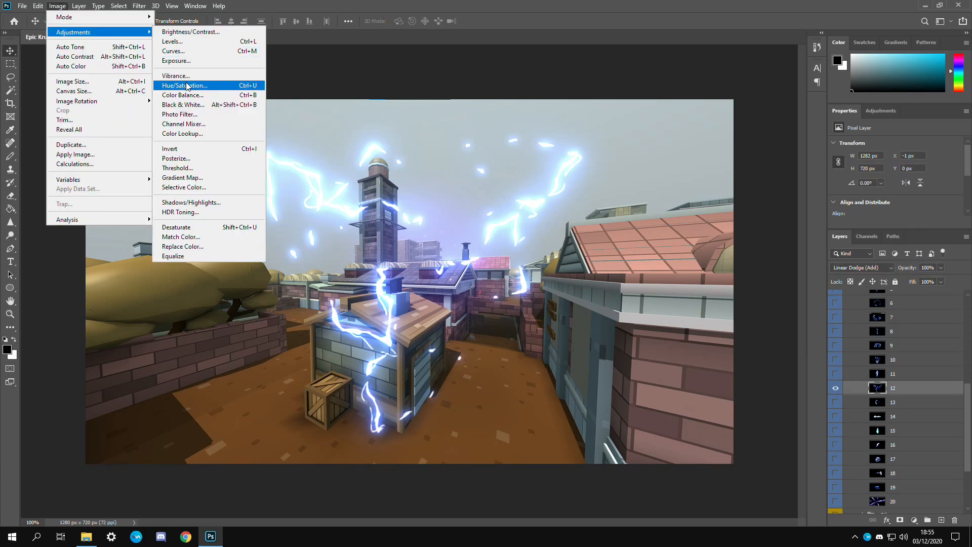
{"action": "left_click", "coordinate": [184, 85]}
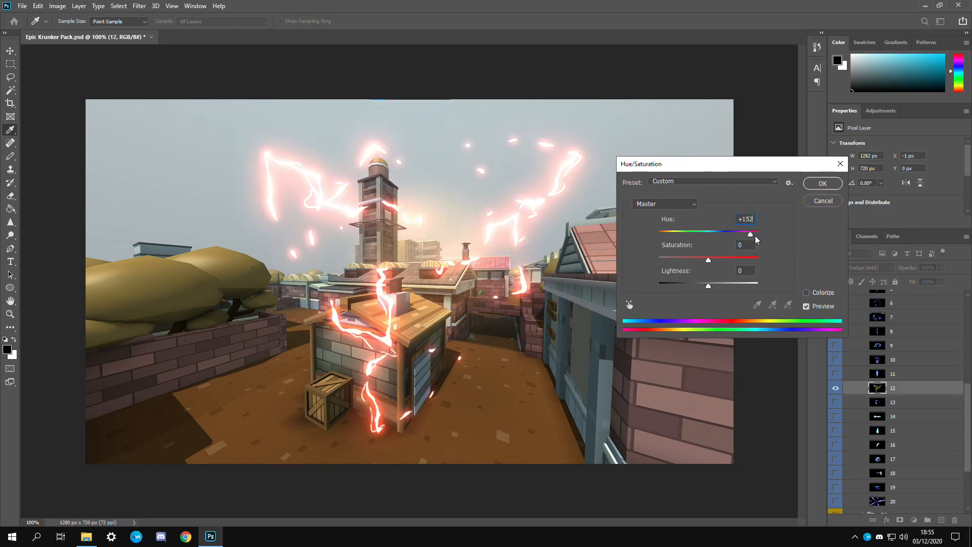
{"action": "left_click_drag", "start_coordinate": [751, 233], "coordinate": [744, 233]}
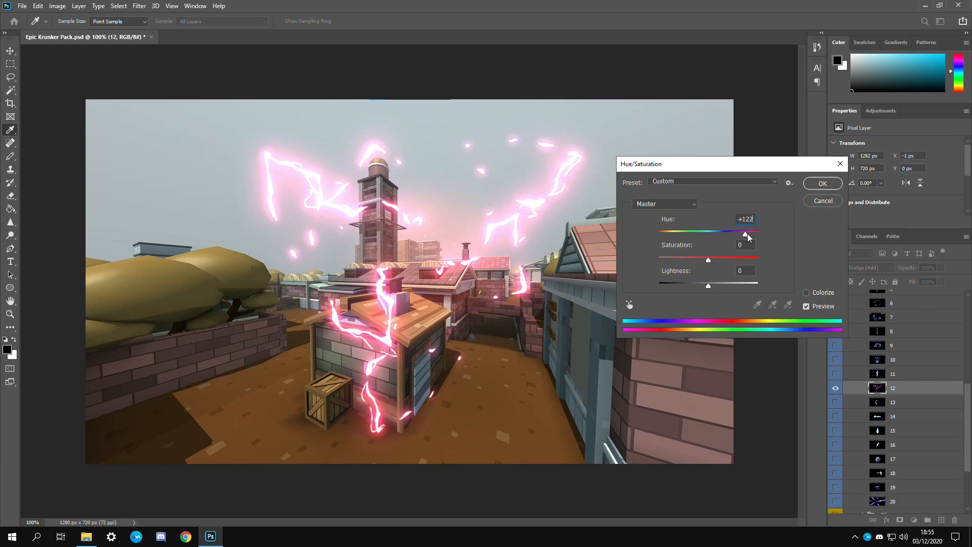
{"action": "left_click_drag", "start_coordinate": [745, 231], "coordinate": [752, 231]}
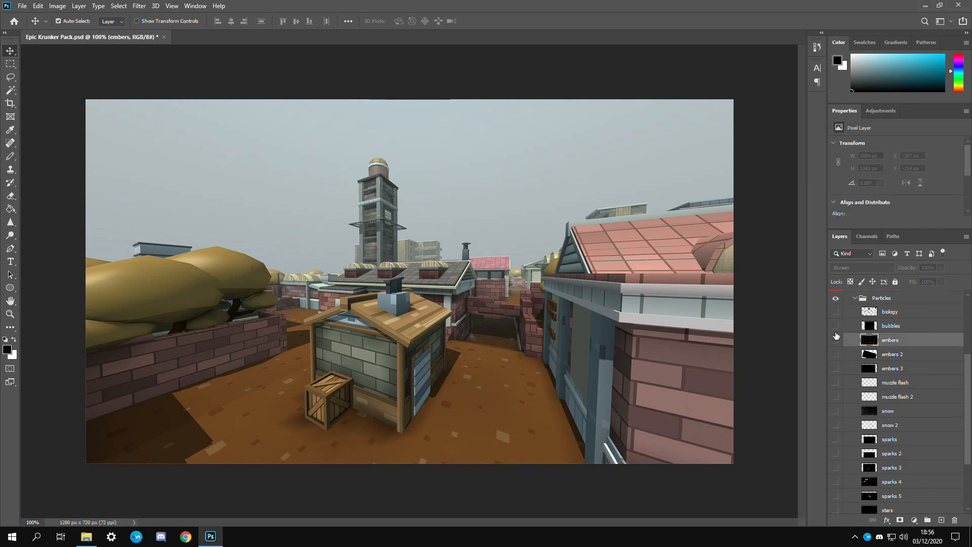
Preview the embers particles, character renders and Guns group, hiding the AK render
{"action": "left_click", "coordinate": [836, 341]}
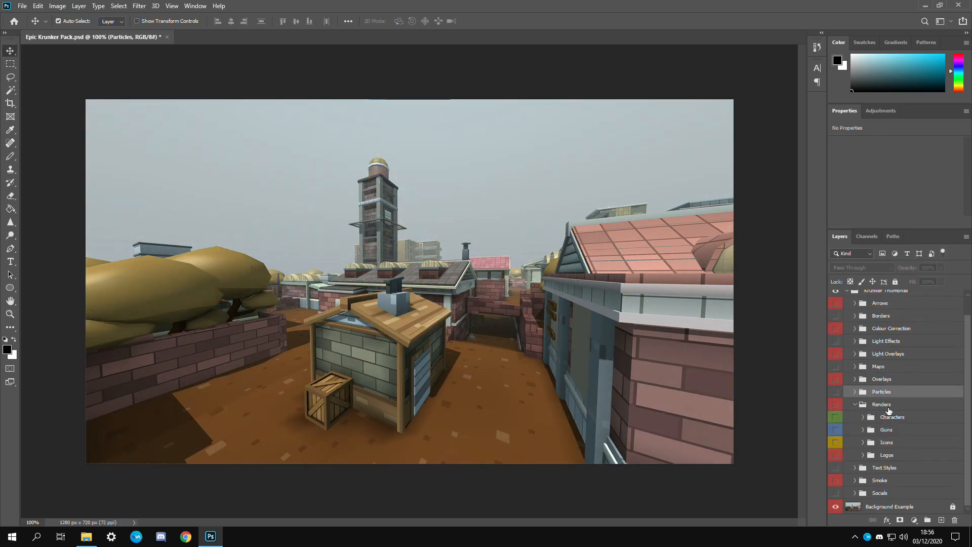
{"action": "left_click", "coordinate": [835, 405]}
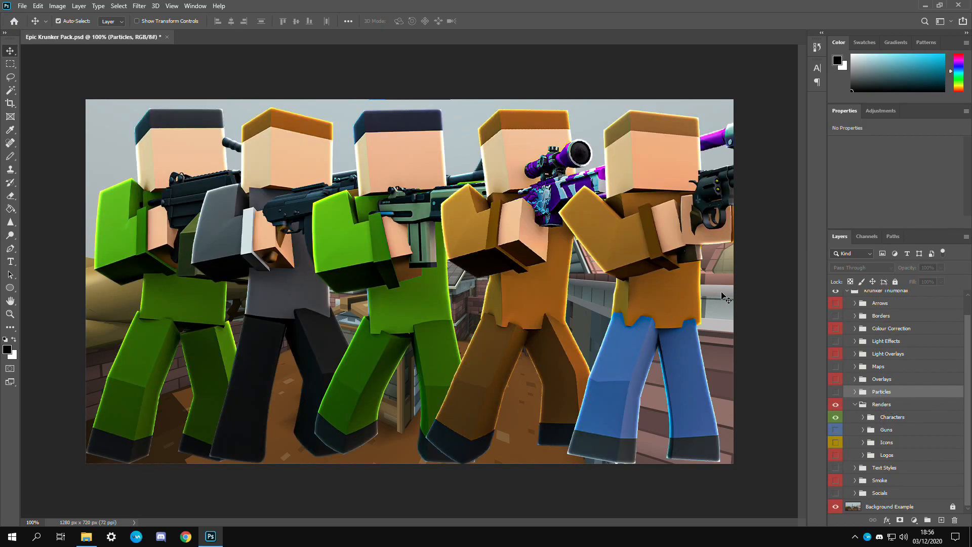
{"action": "left_click", "coordinate": [835, 417]}
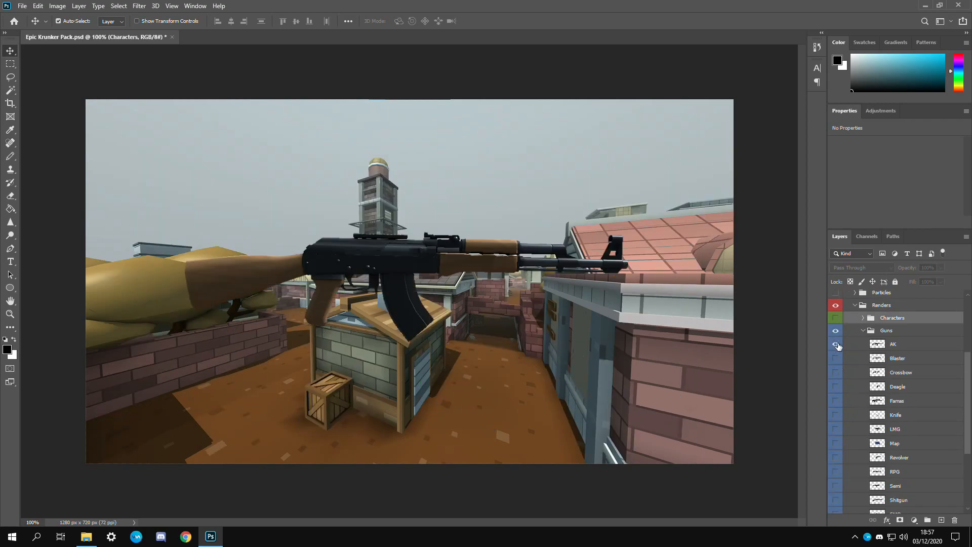
{"action": "left_click", "coordinate": [835, 344]}
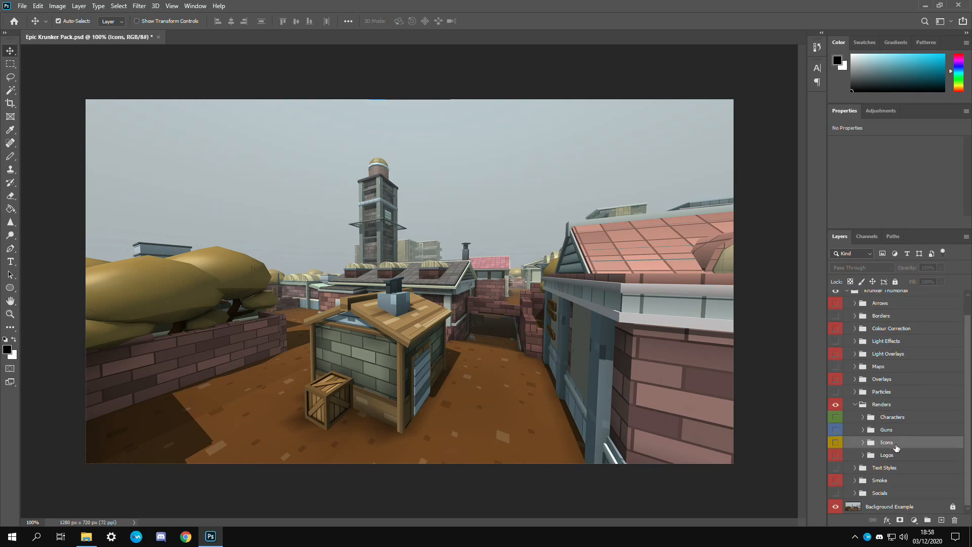
Show the three Krunker logo renders over the map, then hide them again
{"action": "left_click", "coordinate": [863, 412]}
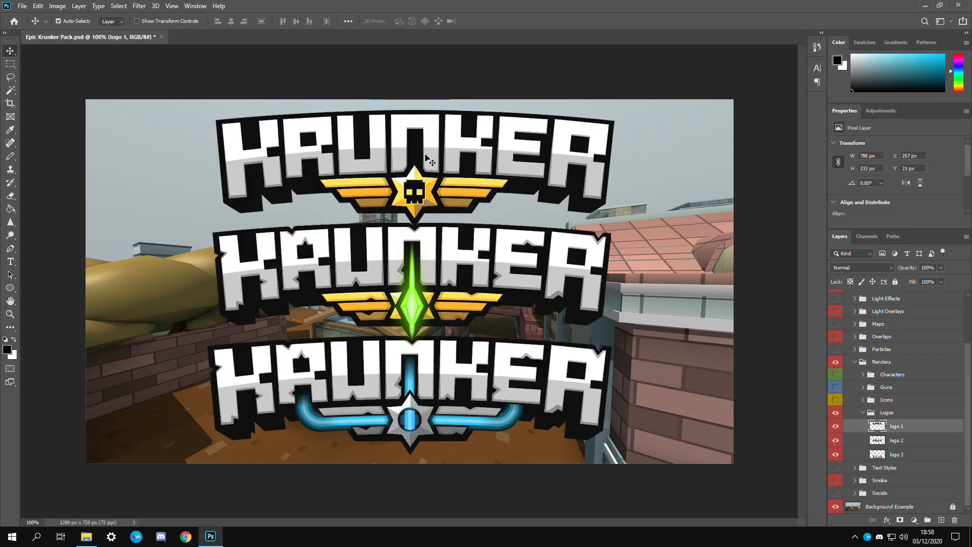
{"action": "left_click", "coordinate": [896, 454]}
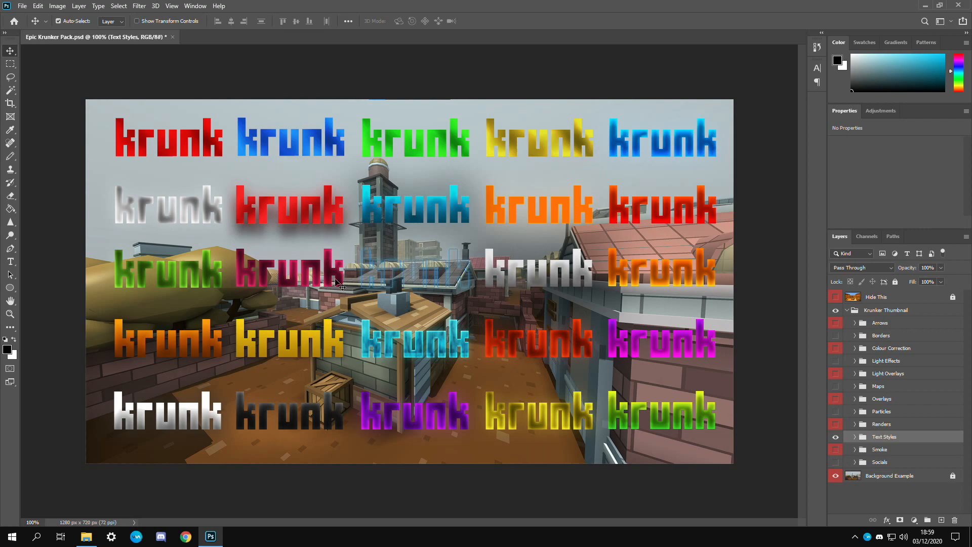
Inspect the PINK text style's Gradient Overlay and Inner Glow, then cancel without changes
{"action": "left_click", "coordinate": [897, 450]}
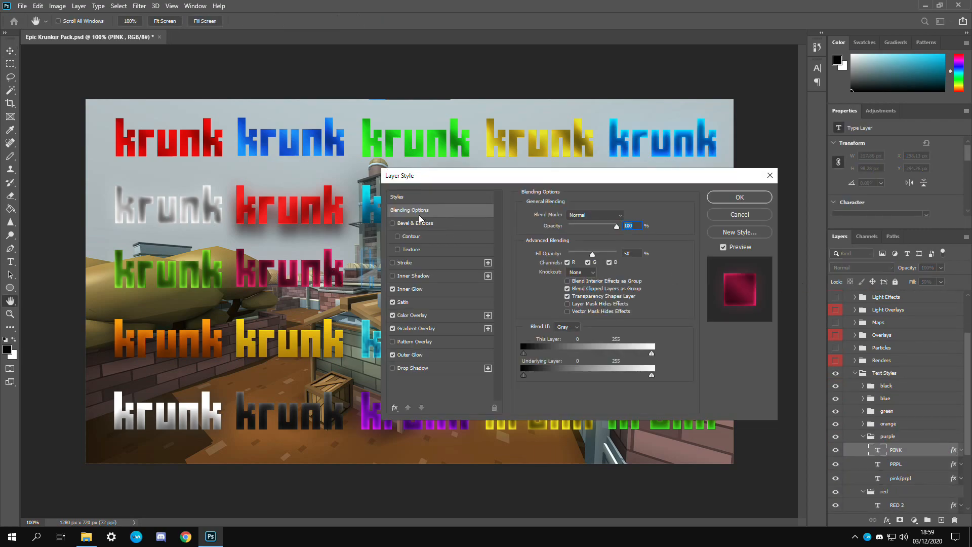
{"action": "left_click", "coordinate": [416, 329]}
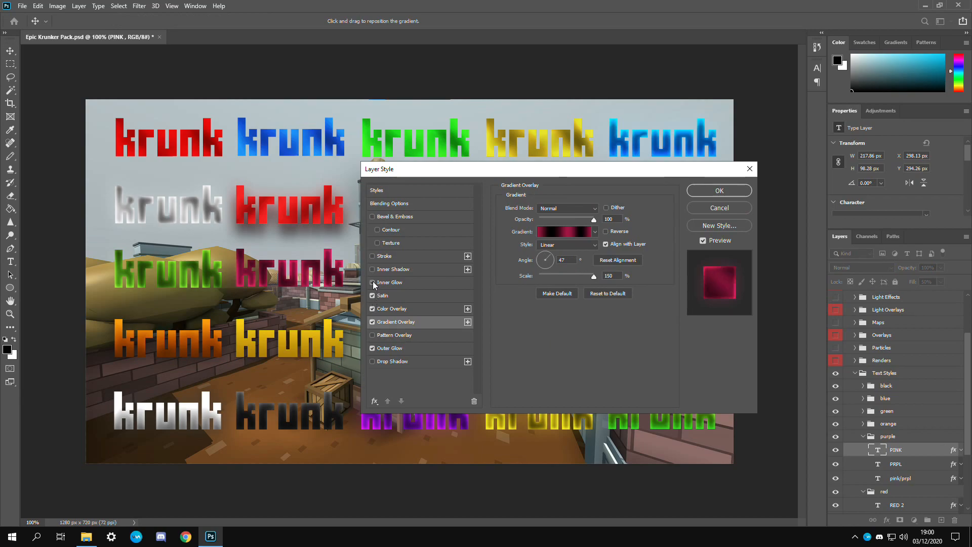
{"action": "left_click", "coordinate": [389, 282]}
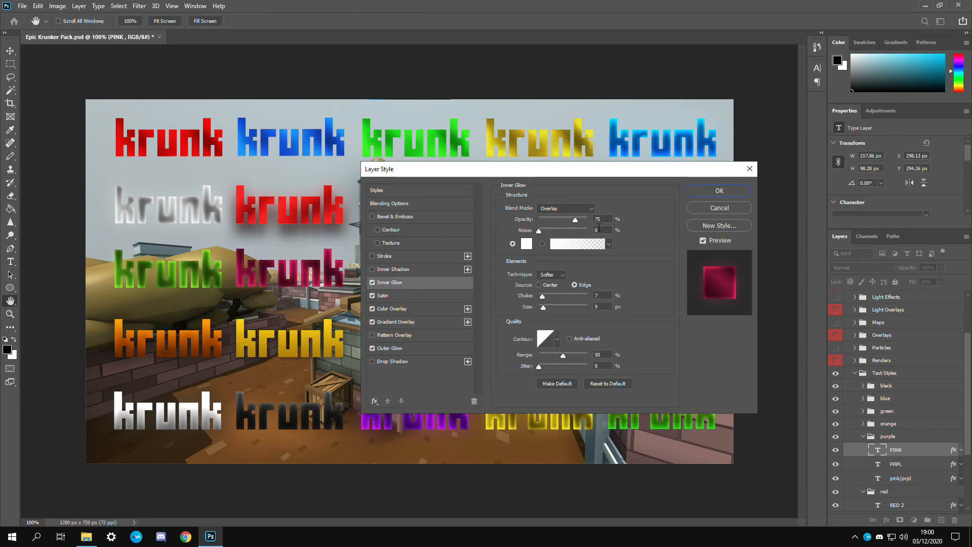
{"action": "left_click", "coordinate": [719, 190]}
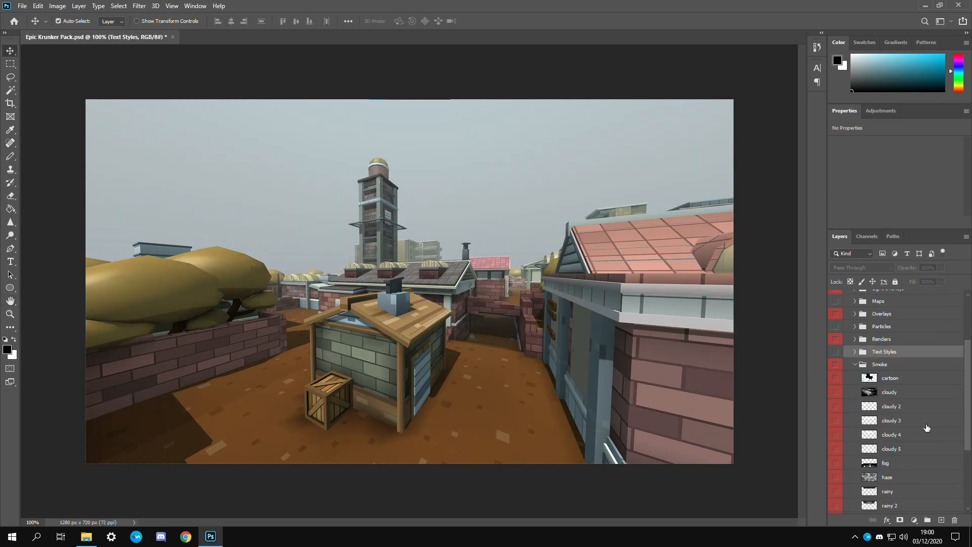
Scroll the Smoke group to reach and show the smokey layer
{"action": "scroll", "scroll_direction": "down", "scroll_amount": 3}
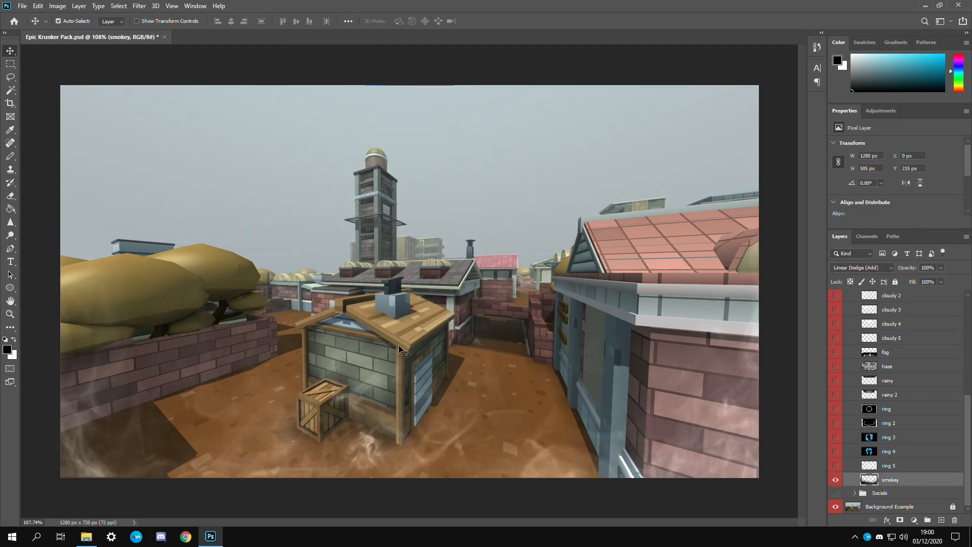
{"action": "mouse_move", "coordinate": [660, 310]}
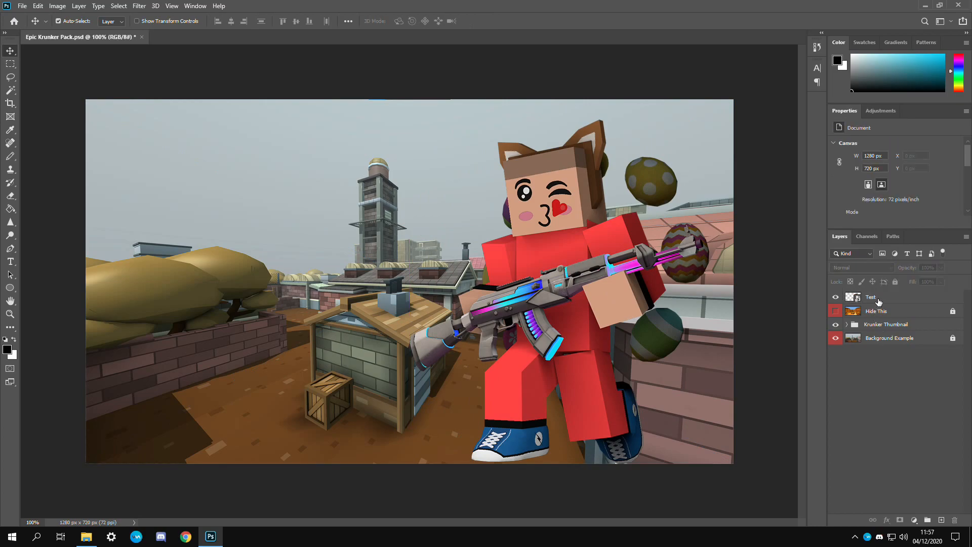
Give the Test character layer an Inner Glow and Drop Shadow layer style
{"action": "left_click", "coordinate": [871, 297]}
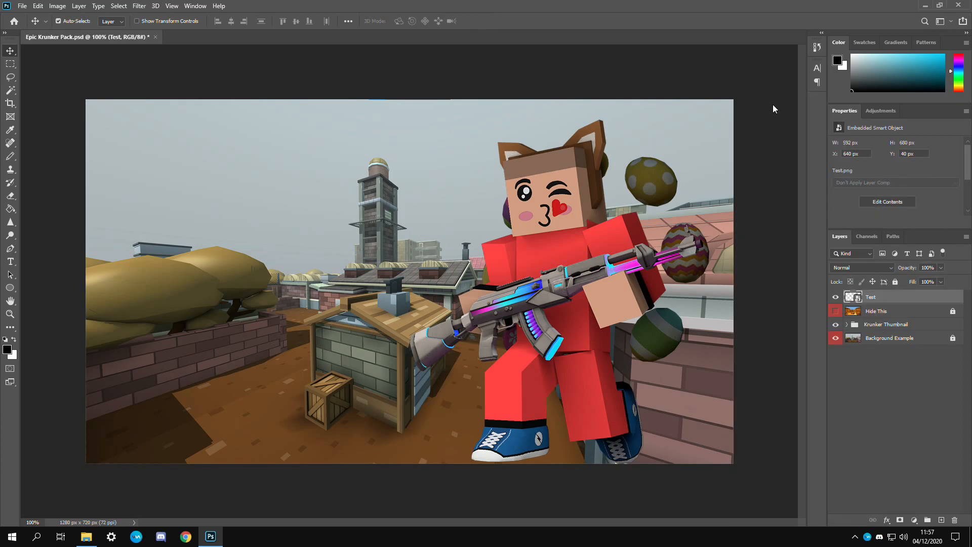
{"action": "double_click", "coordinate": [871, 297]}
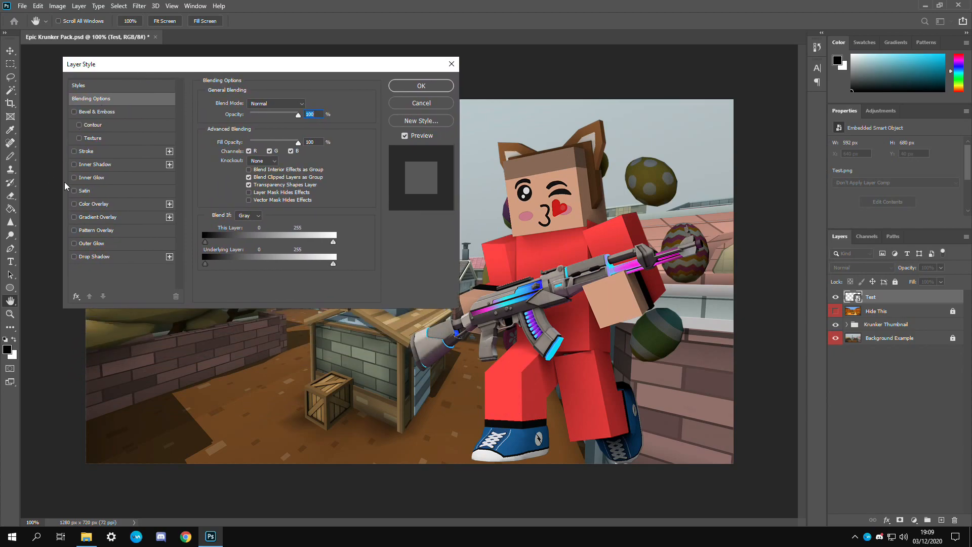
{"action": "left_click", "coordinate": [90, 178]}
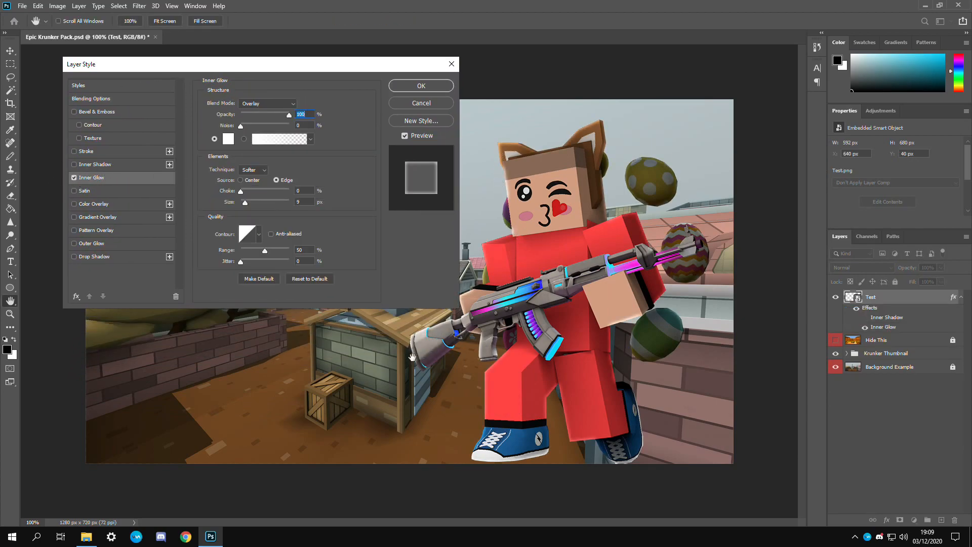
{"action": "mouse_move", "coordinate": [639, 184]}
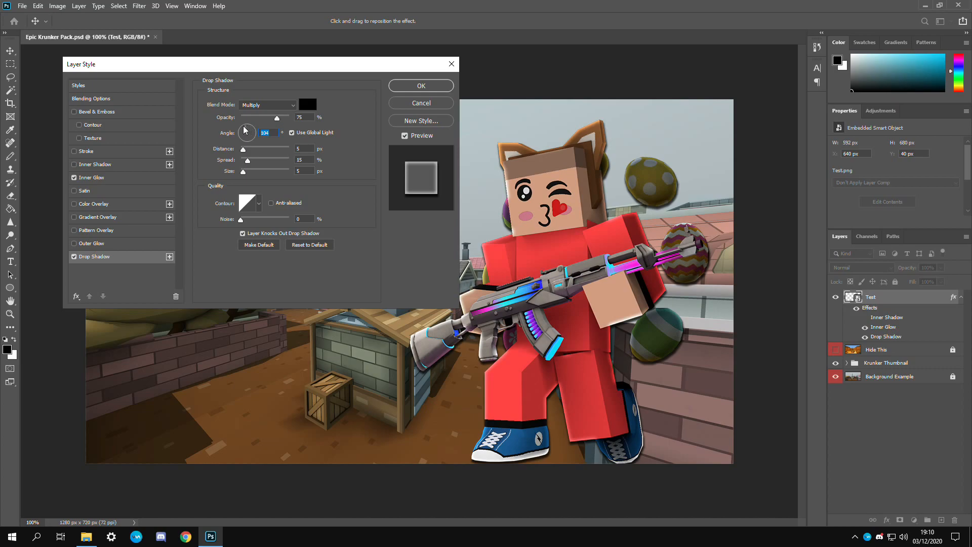
{"action": "left_click", "coordinate": [421, 85]}
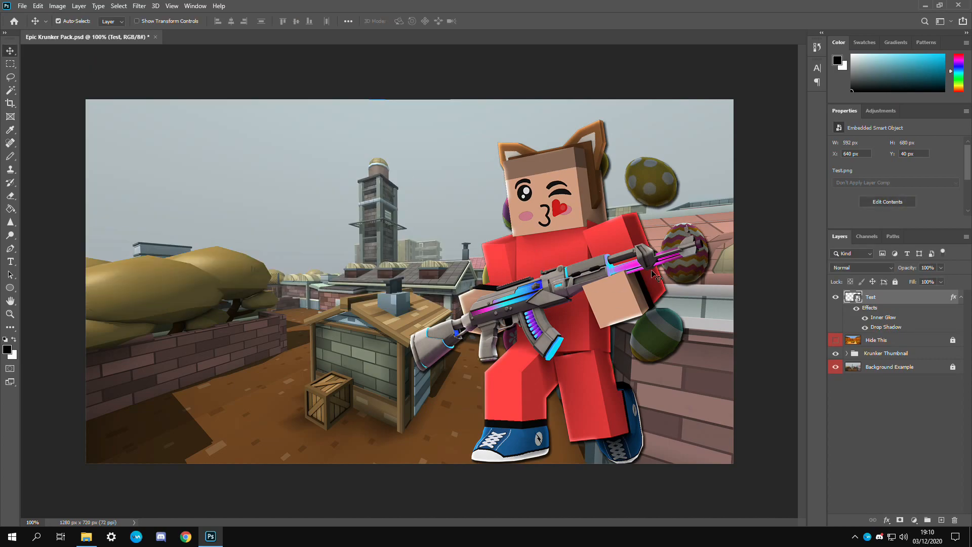
Boost the character with a Vibrance adjustment from Image > Adjustments
{"action": "left_click", "coordinate": [57, 6]}
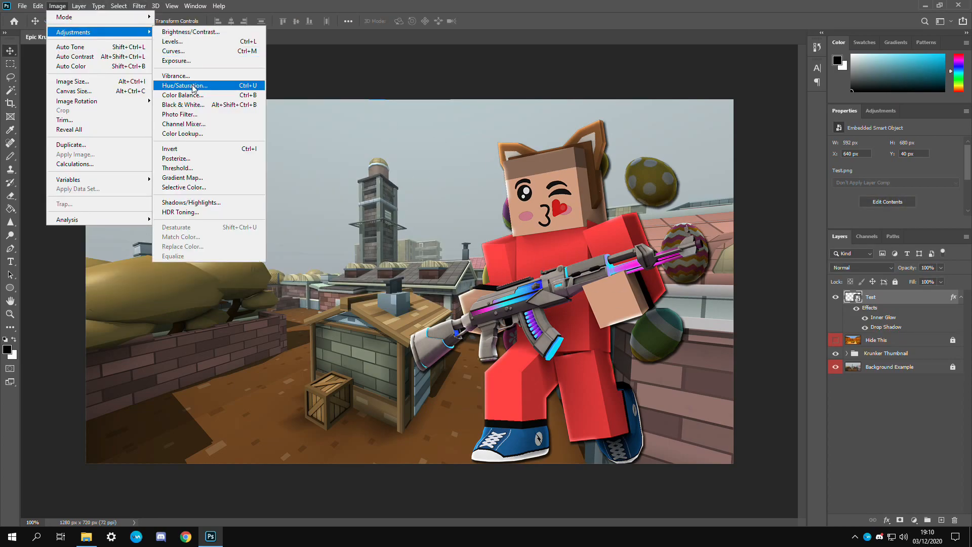
{"action": "left_click", "coordinate": [175, 76]}
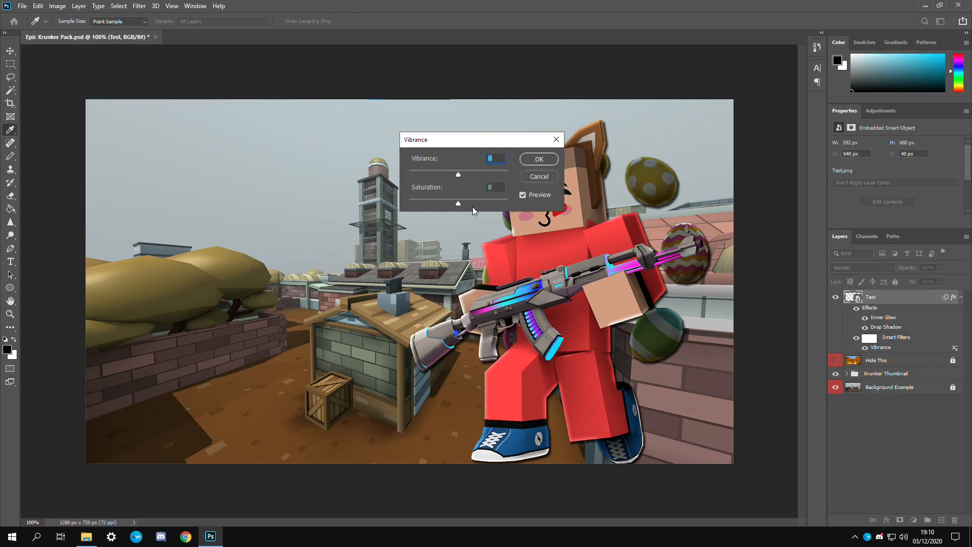
{"action": "left_click_drag", "start_coordinate": [458, 204], "coordinate": [465, 204]}
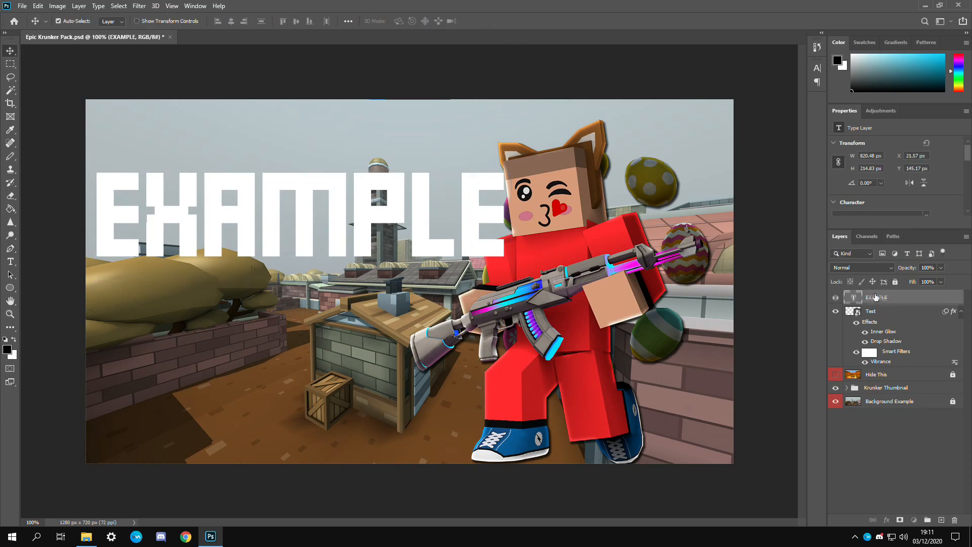
Set the EXAMPLE title's Gradient Overlay to white fading to pale pink
{"action": "right_click", "coordinate": [874, 296]}
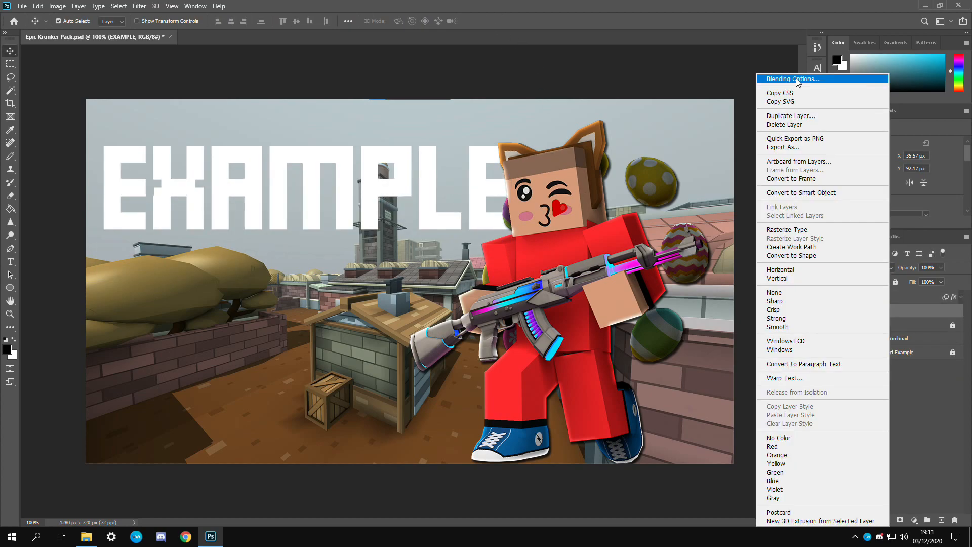
{"action": "left_click", "coordinate": [792, 79]}
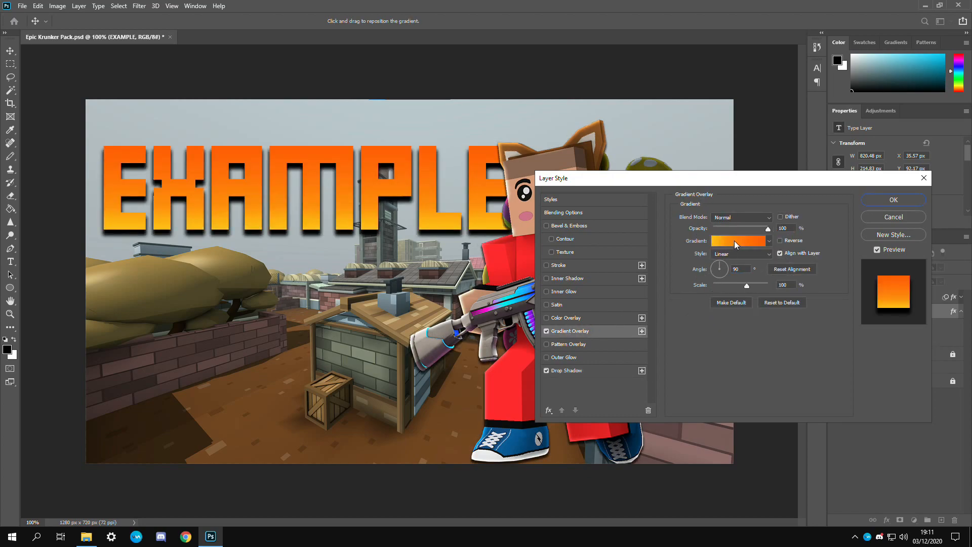
{"action": "left_click", "coordinate": [738, 241]}
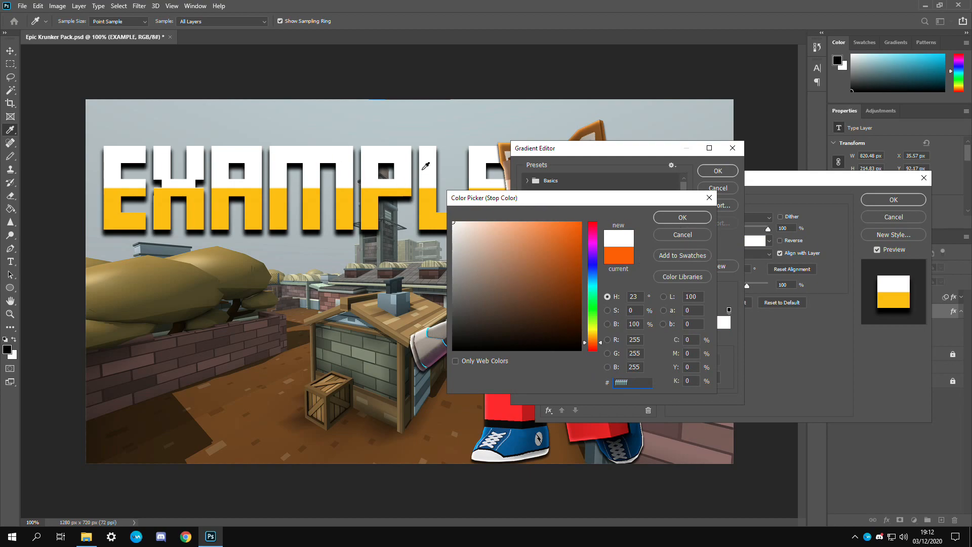
{"action": "left_click", "coordinate": [682, 216]}
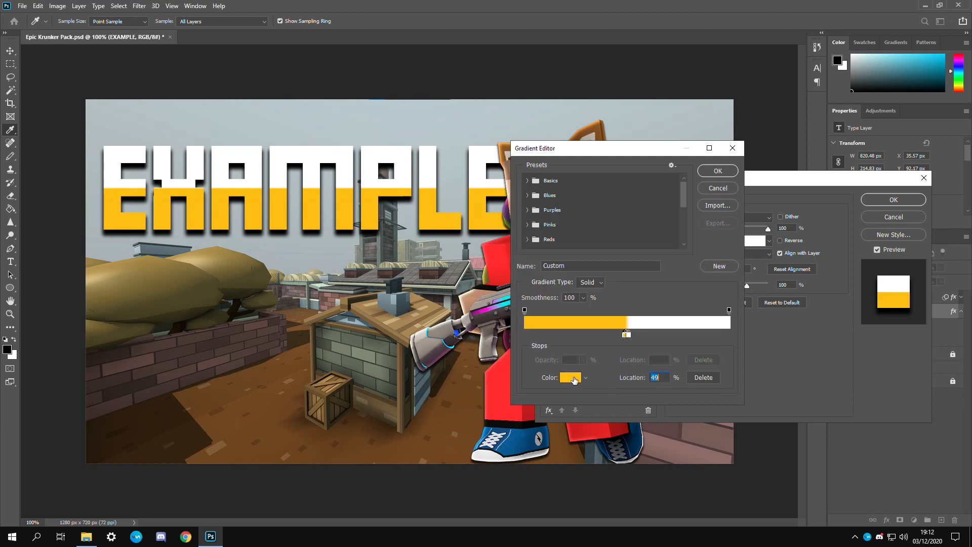
{"action": "left_click", "coordinate": [570, 378]}
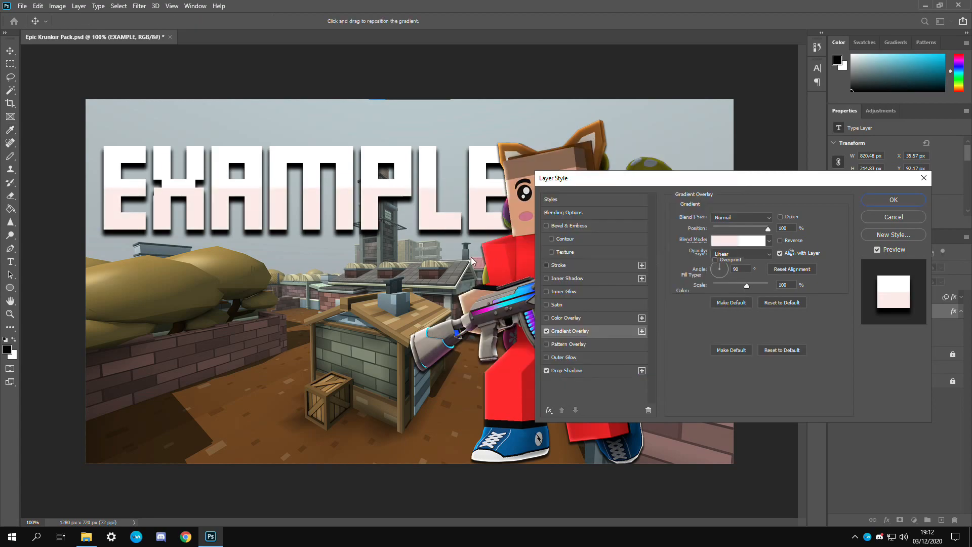
Add a black Stroke and a Chisel Soft Bevel & Emboss to the title and confirm
{"action": "left_click", "coordinate": [557, 266]}
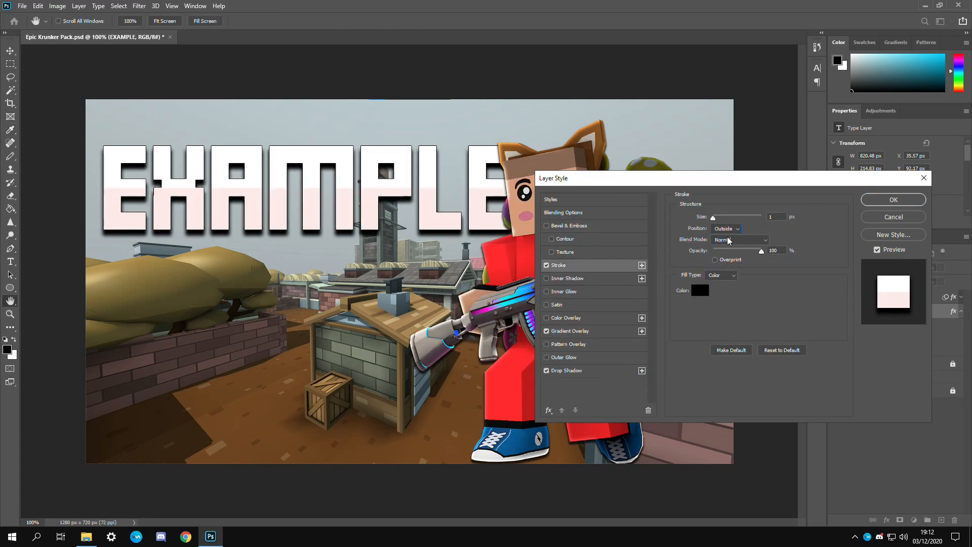
{"action": "left_click", "coordinate": [569, 225]}
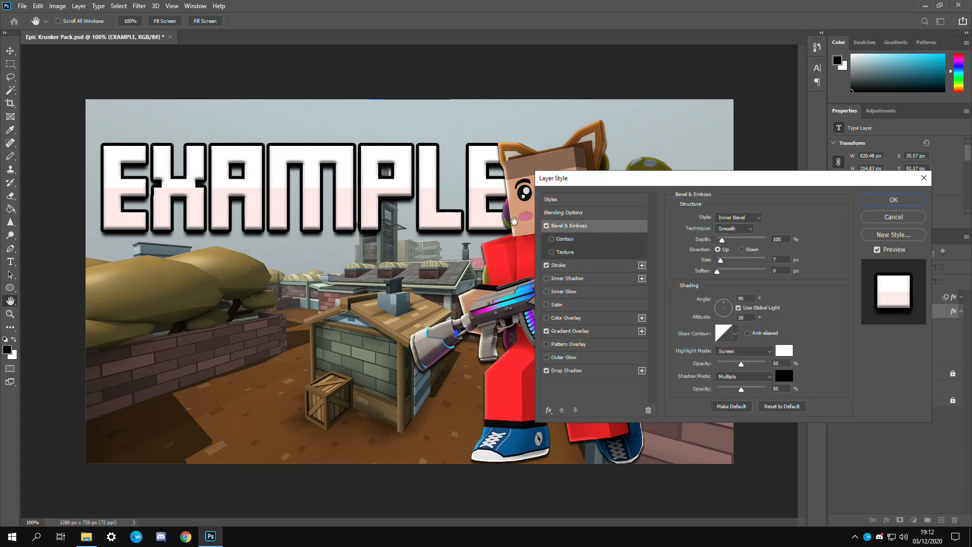
{"action": "left_click", "coordinate": [735, 228]}
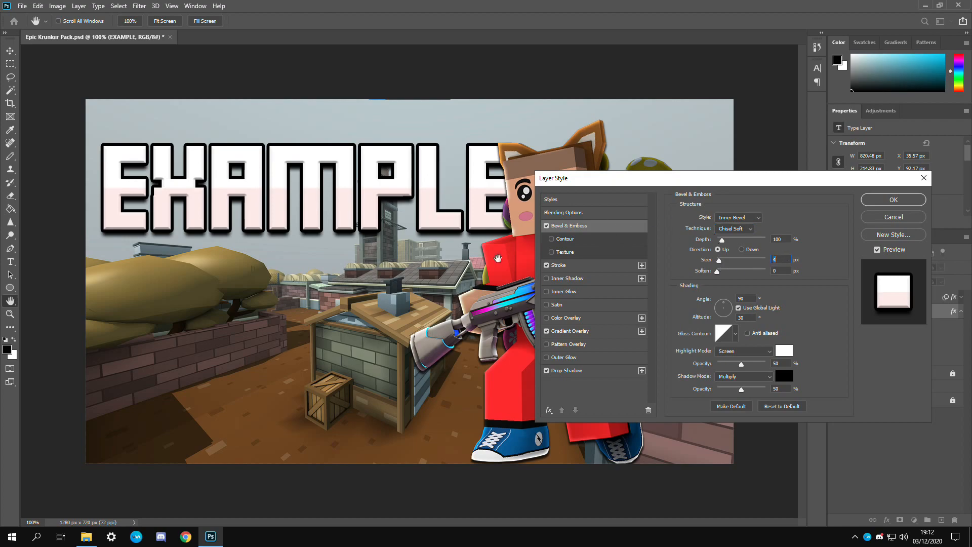
{"action": "left_click", "coordinate": [892, 199]}
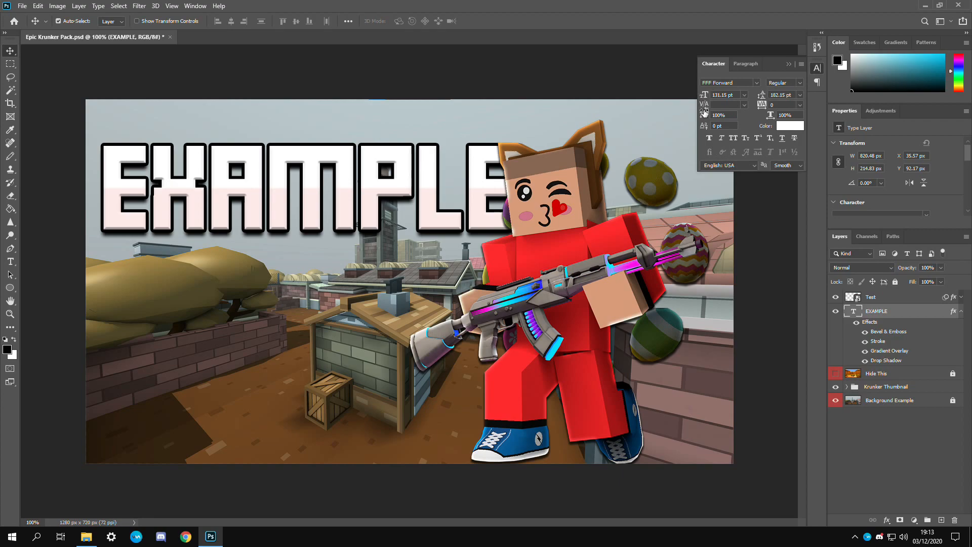
Close the character text settings, leaving the character layered in front of the title
{"action": "left_click", "coordinate": [818, 67]}
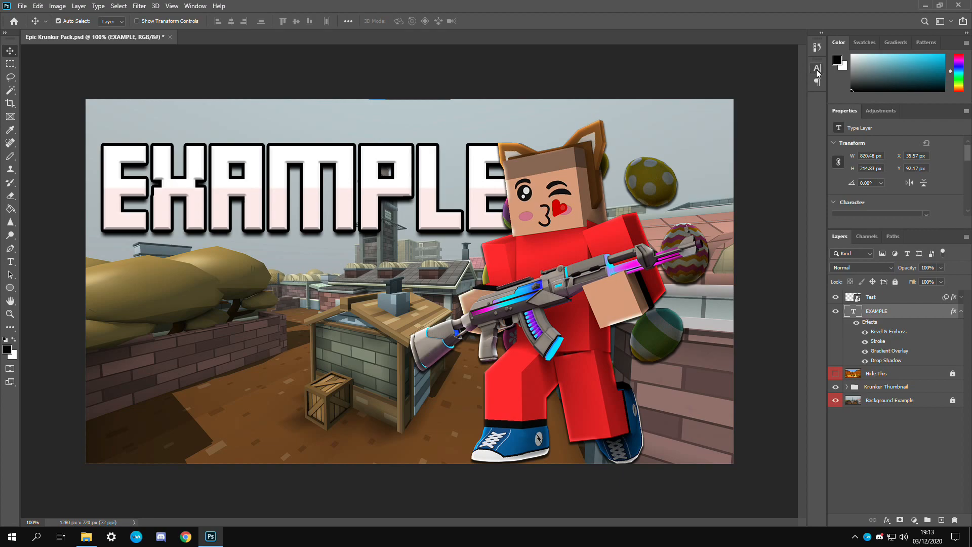
{"action": "left_click", "coordinate": [195, 6]}
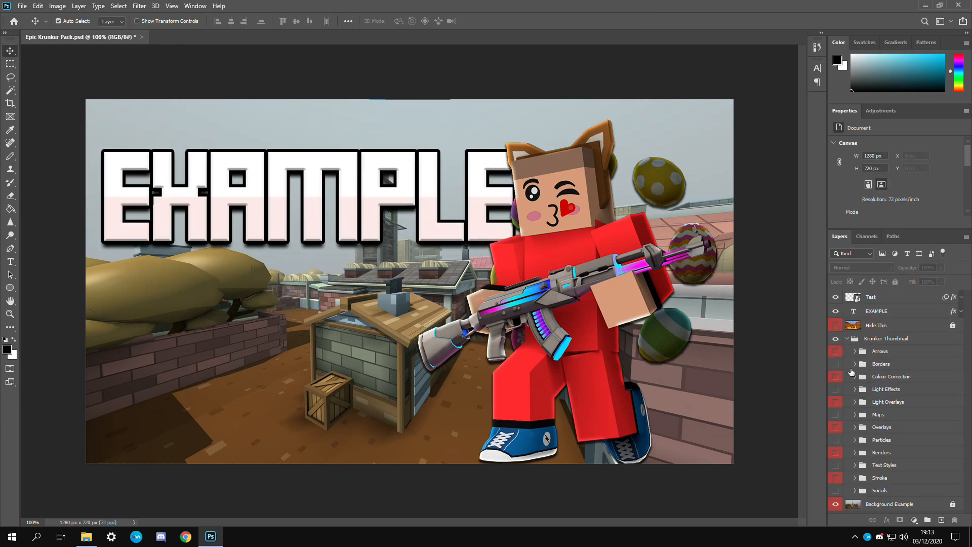
Place the pack's red arrow and rotate it to sweep toward the character
{"action": "left_click", "coordinate": [857, 351]}
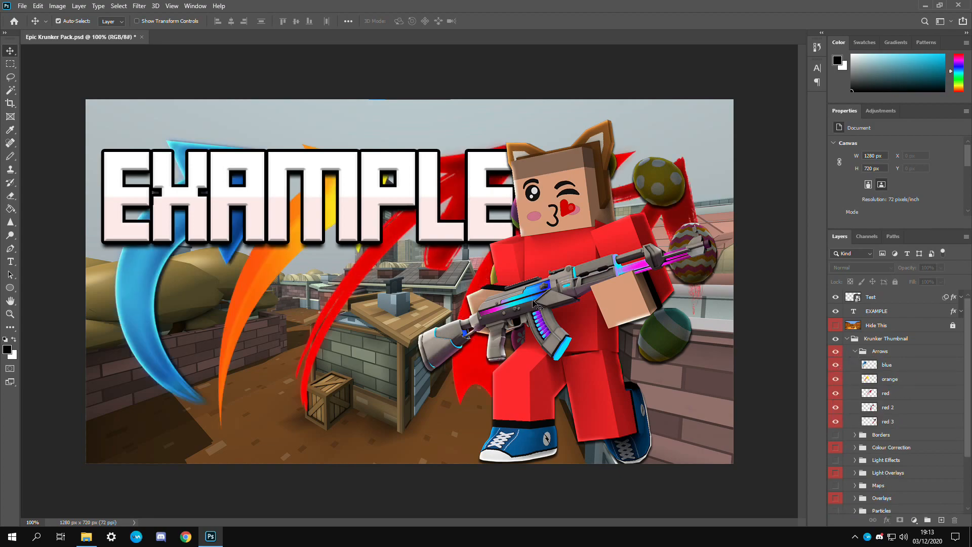
{"action": "left_click", "coordinate": [835, 297]}
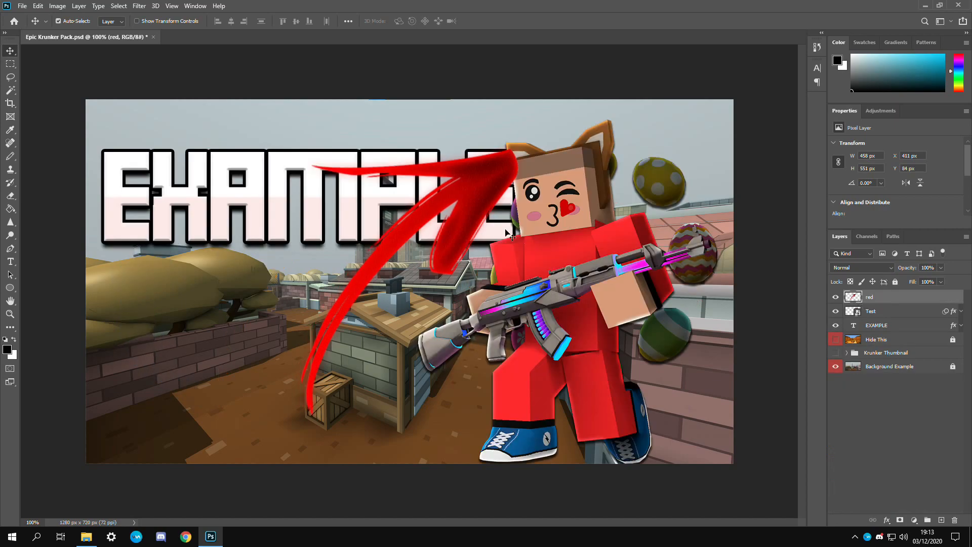
{"action": "left_click_drag", "start_coordinate": [503, 233], "coordinate": [372, 310]}
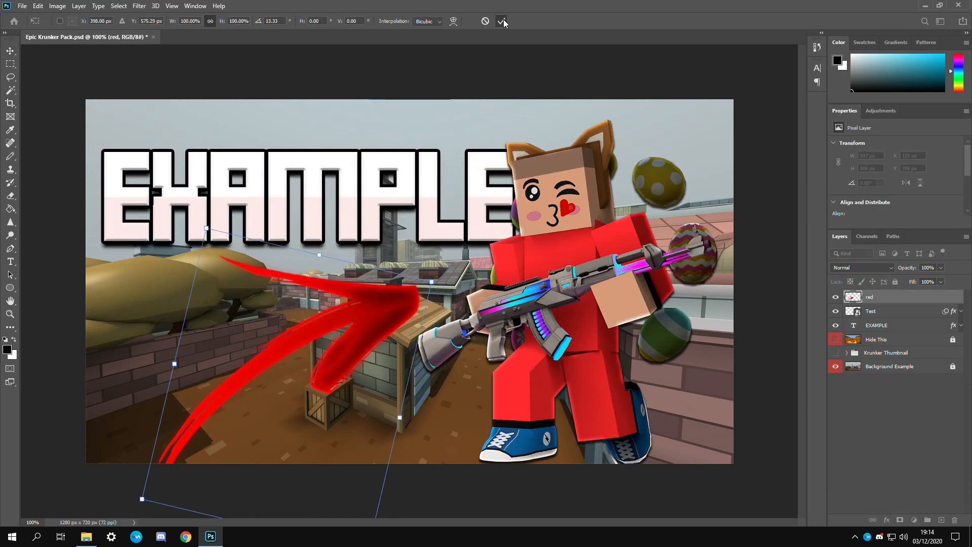
Shift the arrow's hue to blue with a Hue/Saturation adjustment
{"action": "left_click", "coordinate": [56, 6]}
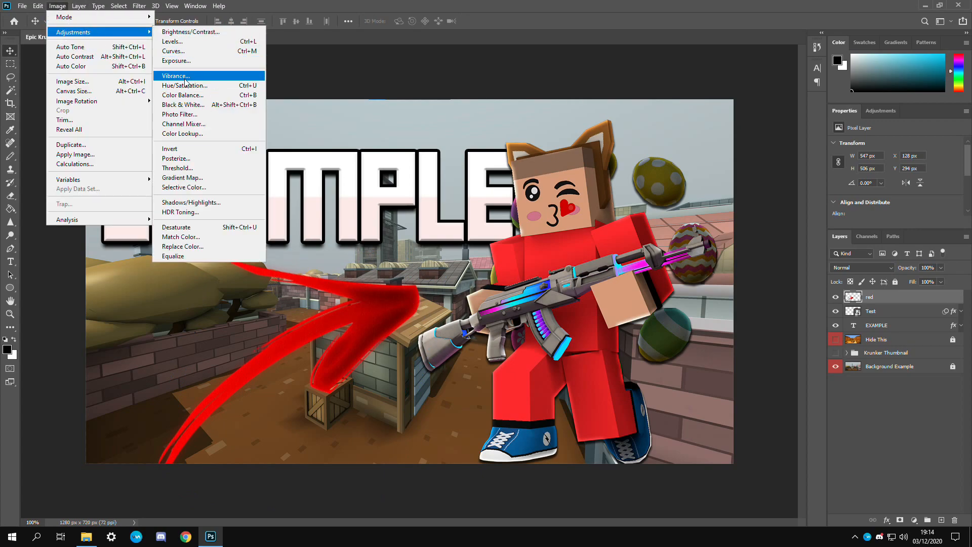
{"action": "left_click", "coordinate": [184, 85]}
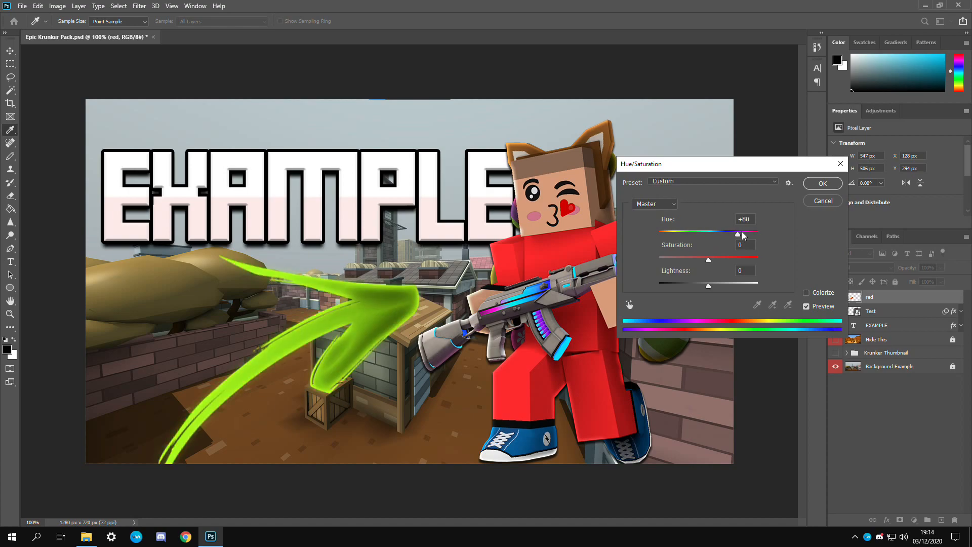
{"action": "left_click_drag", "start_coordinate": [736, 233], "coordinate": [663, 233]}
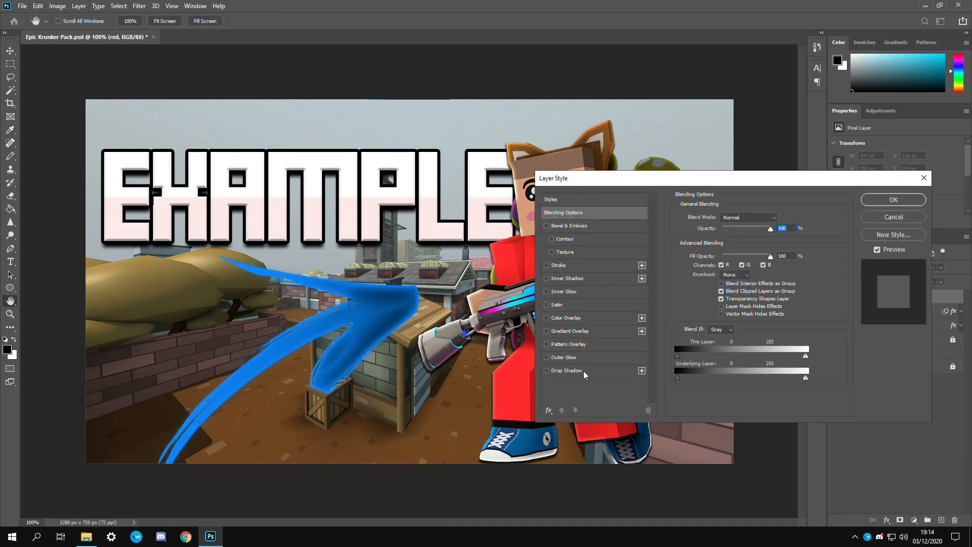
Add a Drop Shadow layer style to the blue arrow
{"action": "left_click", "coordinate": [567, 371]}
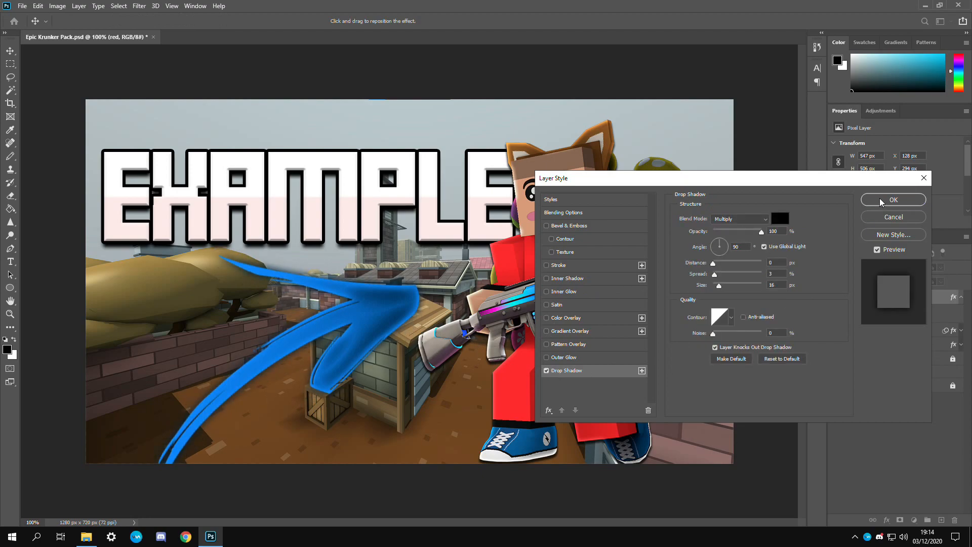
{"action": "left_click", "coordinate": [894, 199]}
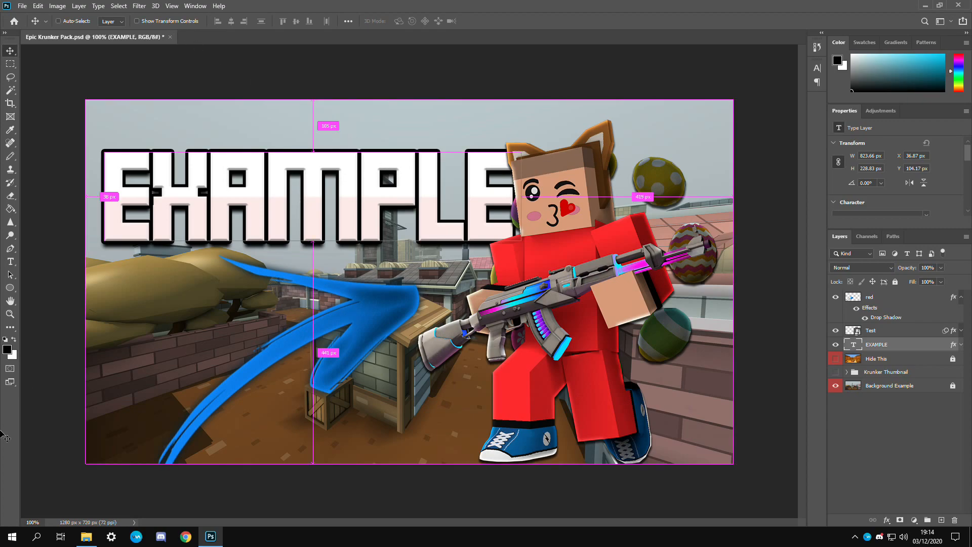
{"action": "left_click", "coordinate": [455, 20]}
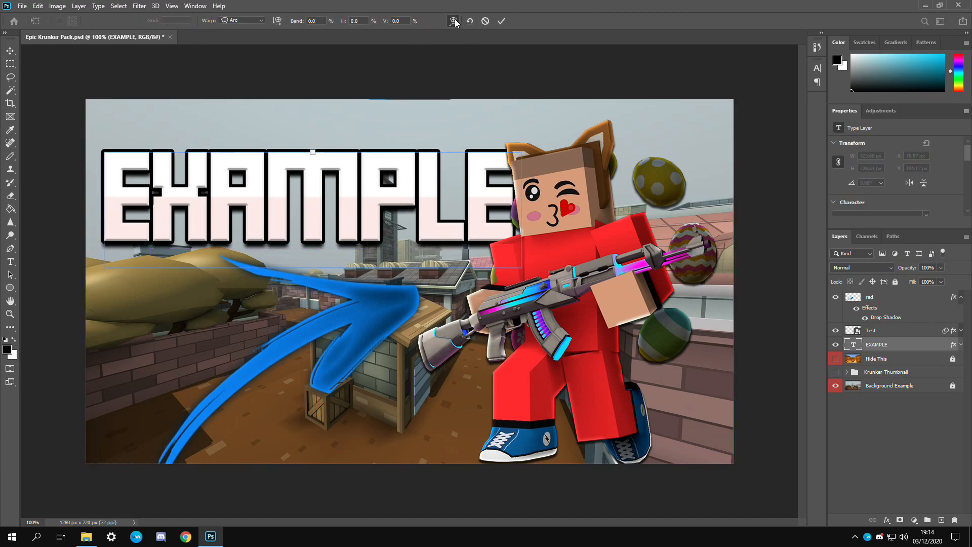
{"action": "type", "text": "9.9"}
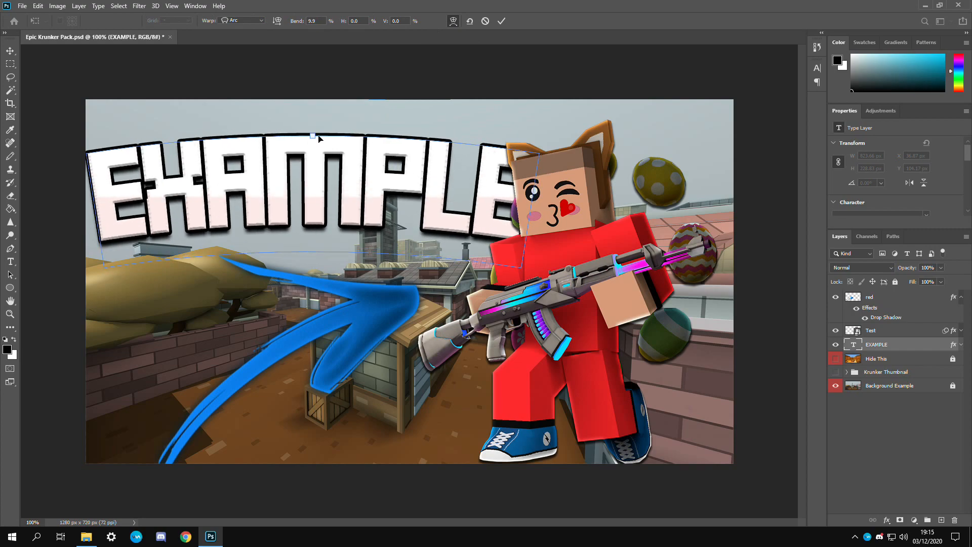
{"action": "left_click", "coordinate": [38, 6]}
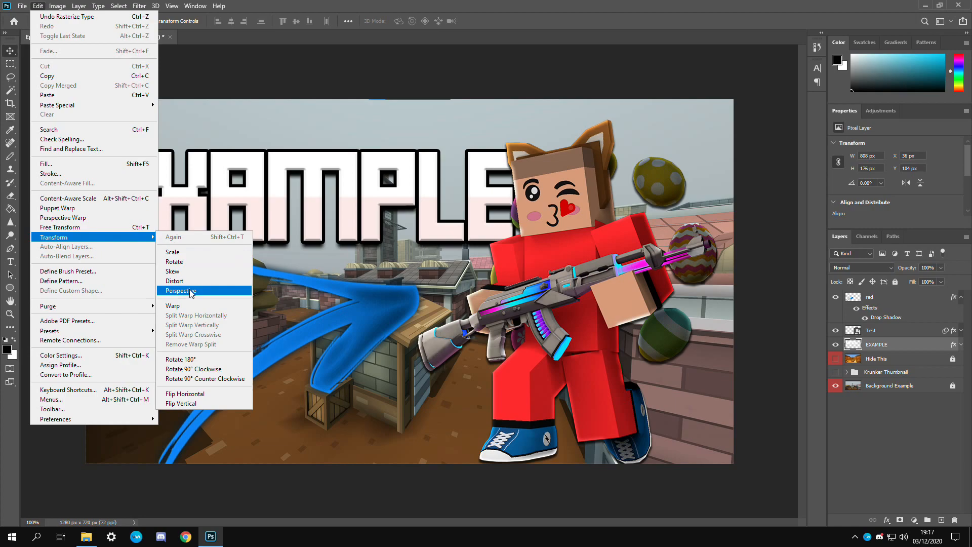
{"action": "left_click", "coordinate": [180, 291]}
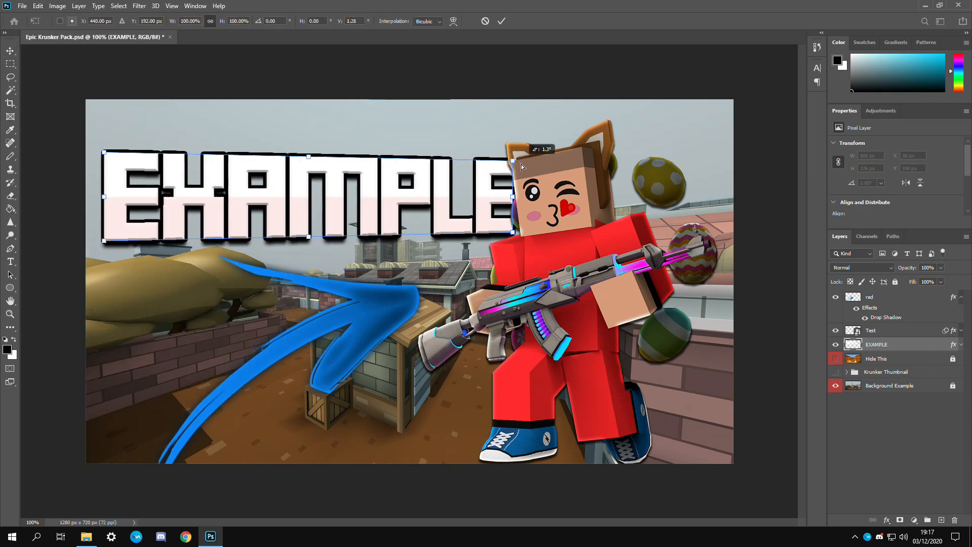
{"action": "left_click_drag", "start_coordinate": [513, 158], "coordinate": [528, 131]}
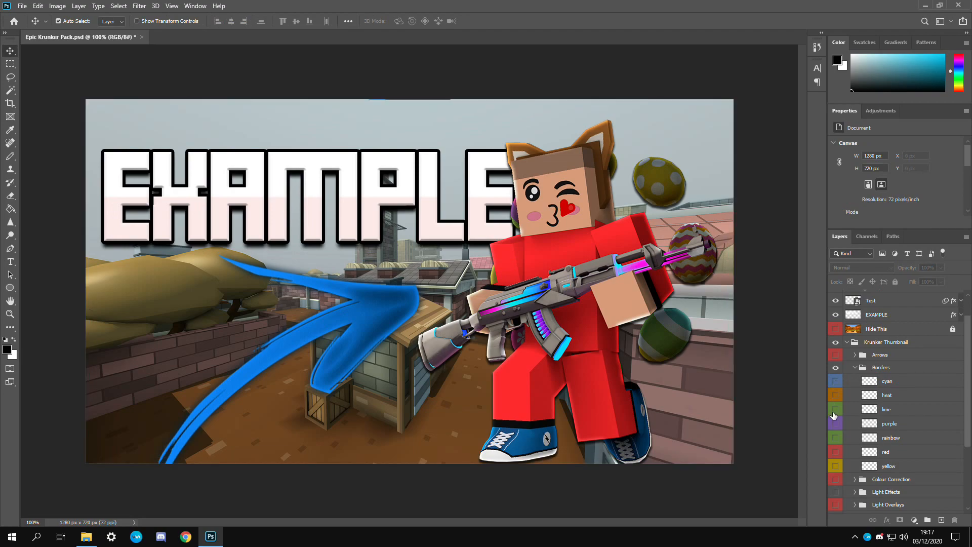
Switch the Borders group to the red border and expand the Maps backgrounds
{"action": "left_click", "coordinate": [835, 410]}
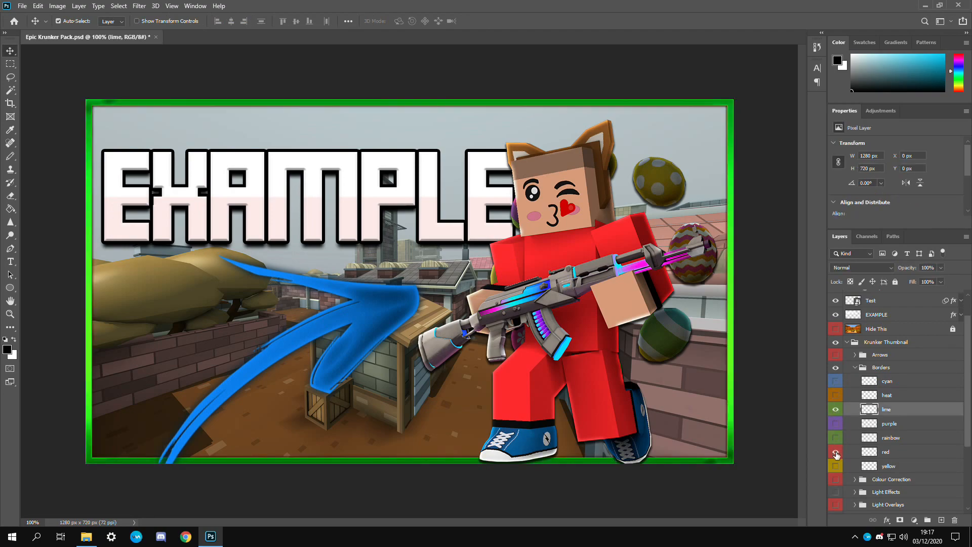
{"action": "left_click", "coordinate": [855, 367]}
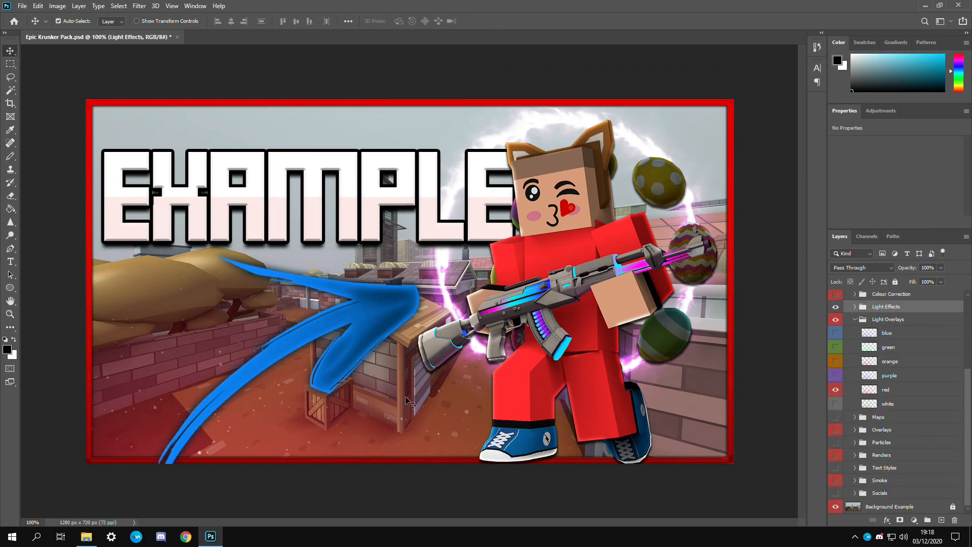
{"action": "left_click", "coordinate": [887, 388]}
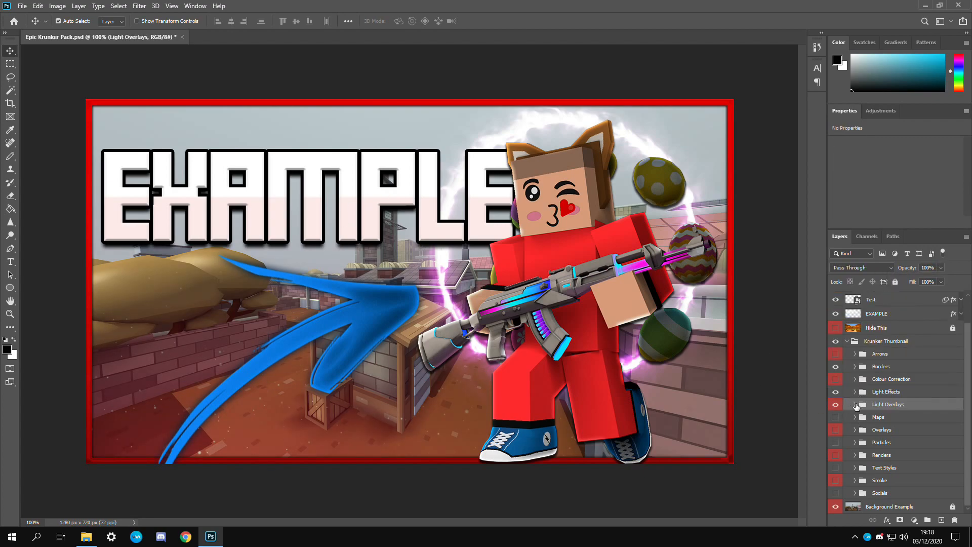
{"action": "left_click", "coordinate": [856, 416]}
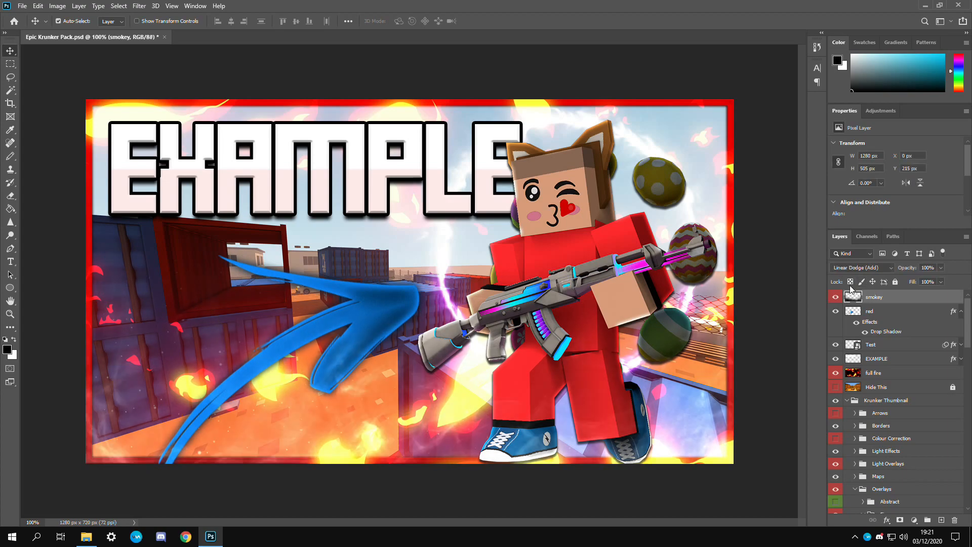
Show the YouTube logo layer from the Socials group on the thumbnail
{"action": "scroll", "scroll_direction": "down", "scroll_amount": 3}
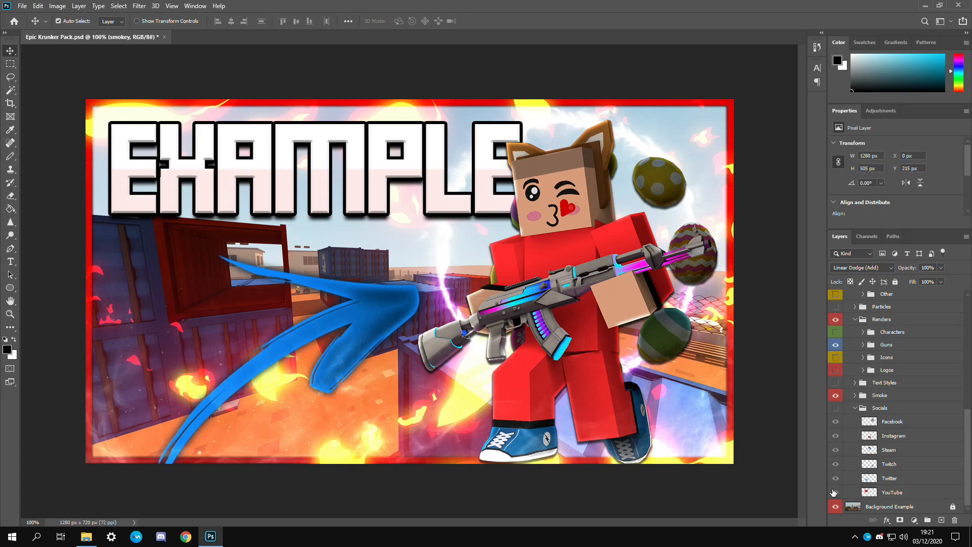
{"action": "left_click", "coordinate": [892, 492]}
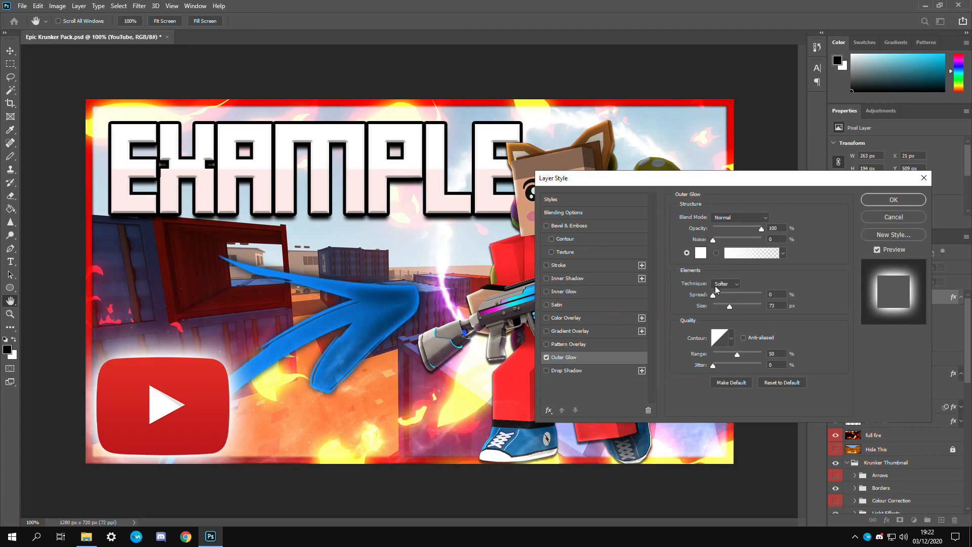
Confirm the white Outer Glow around the YouTube logo
{"action": "left_click", "coordinate": [891, 200]}
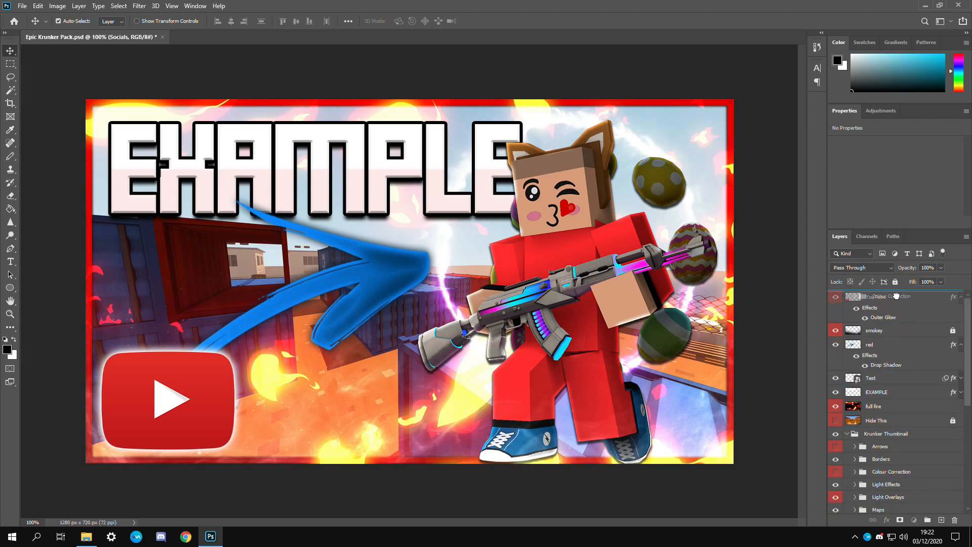
Move the YouTube logo layer to the top of the layer stack
{"action": "left_click", "coordinate": [847, 296]}
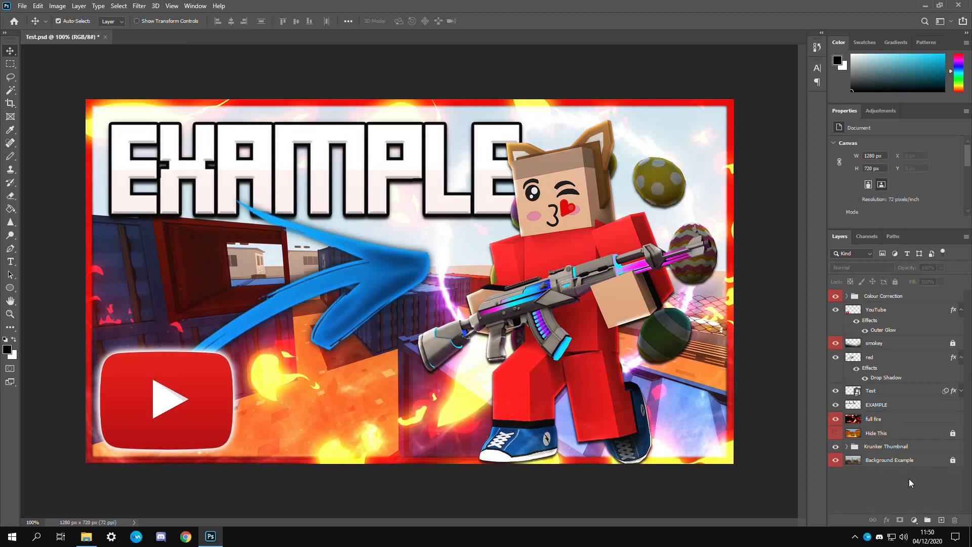
{"action": "mouse_move", "coordinate": [908, 480]}
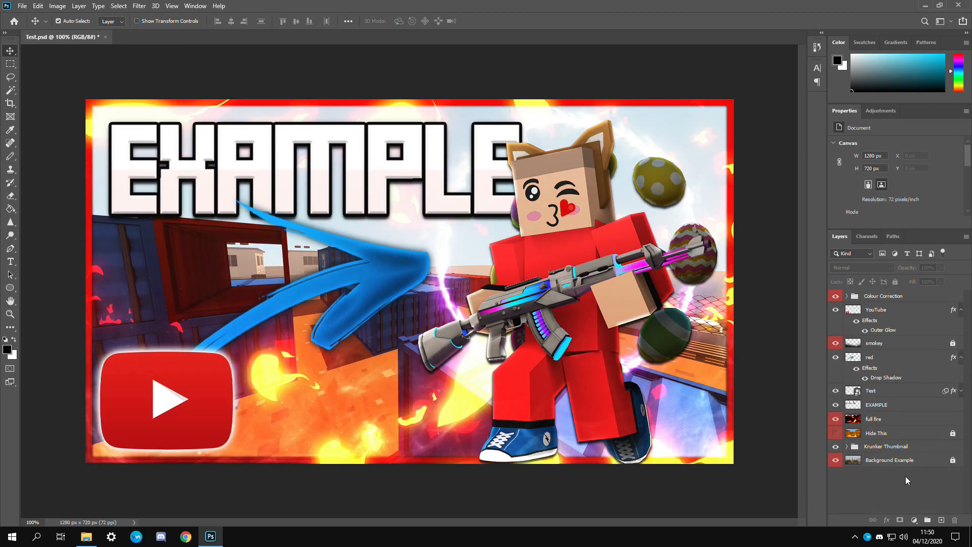
Apply a Gaussian Blur to the Shipyard map background layer
{"action": "left_click", "coordinate": [848, 353]}
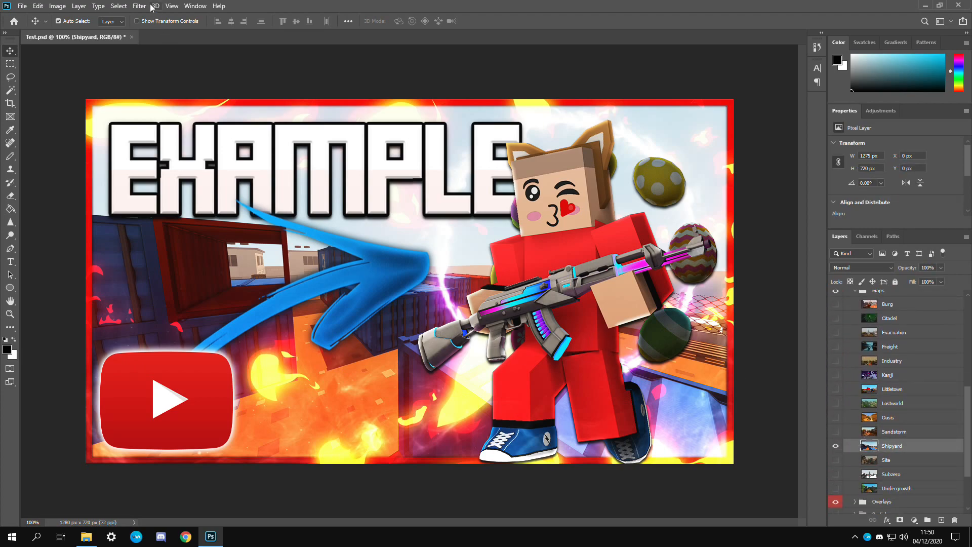
{"action": "left_click", "coordinate": [139, 6]}
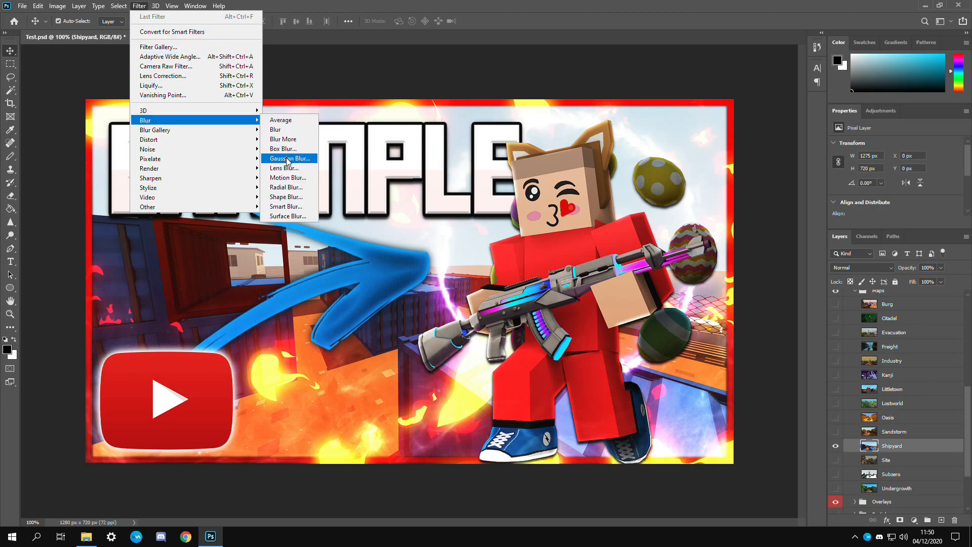
{"action": "left_click", "coordinate": [289, 158]}
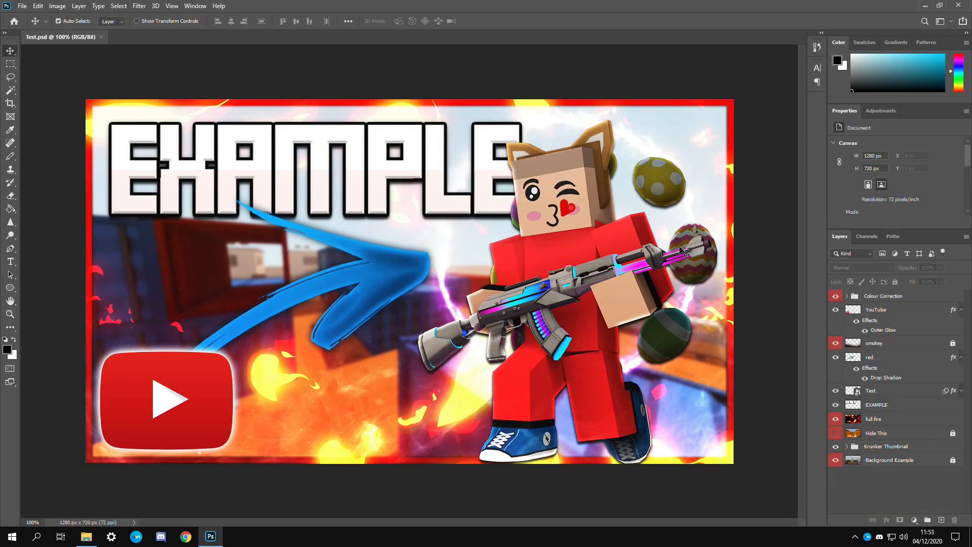
Quick-export the thumbnail as Thumbnail.png into the Downloads folder
{"action": "left_click", "coordinate": [21, 6]}
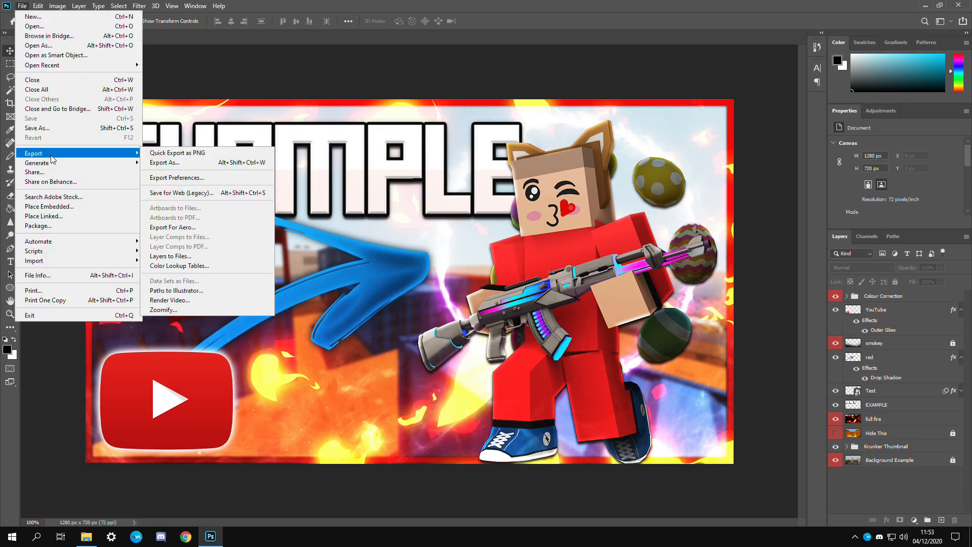
{"action": "left_click", "coordinate": [164, 162]}
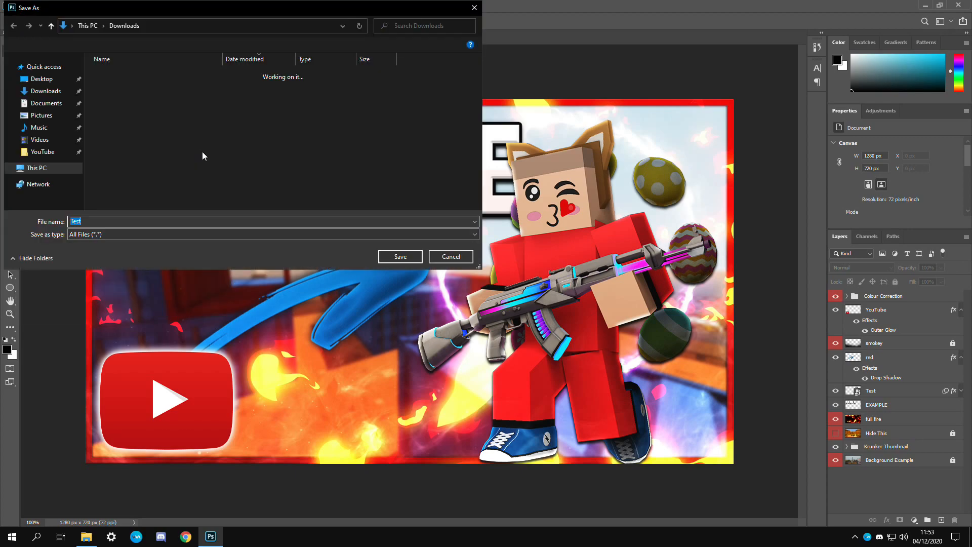
{"action": "left_click", "coordinate": [399, 256]}
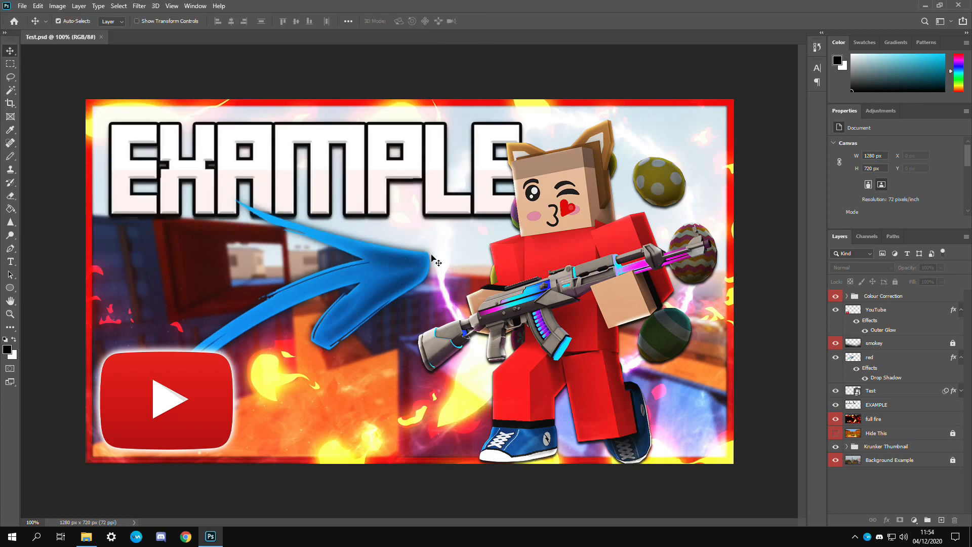
{"action": "left_click", "coordinate": [85, 536]}
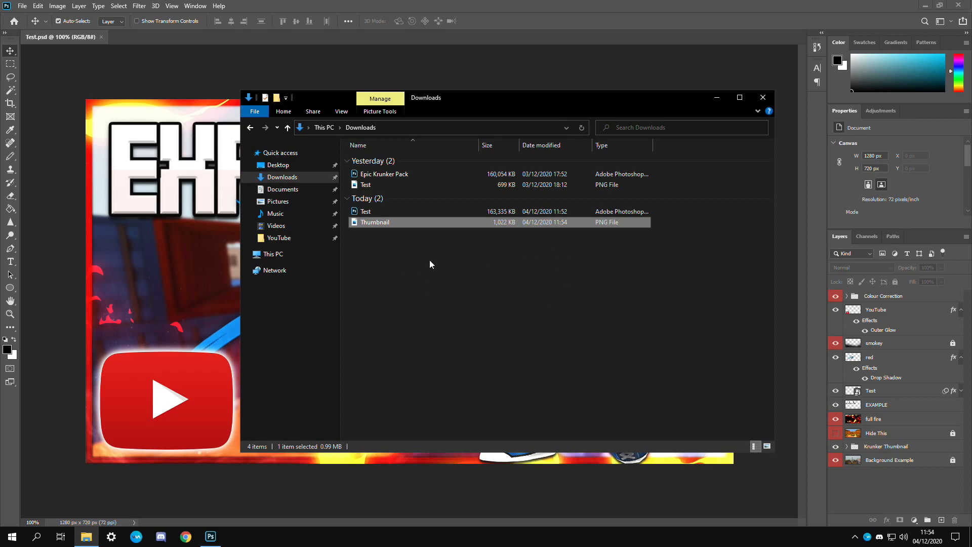
View the exported Thumbnail.png in Photos from the Downloads folder
{"action": "double_click", "coordinate": [375, 222]}
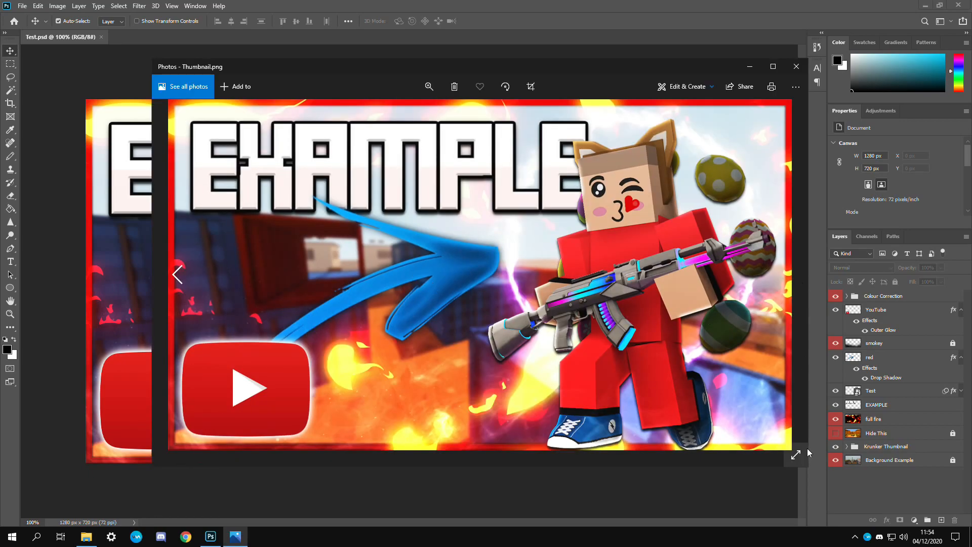